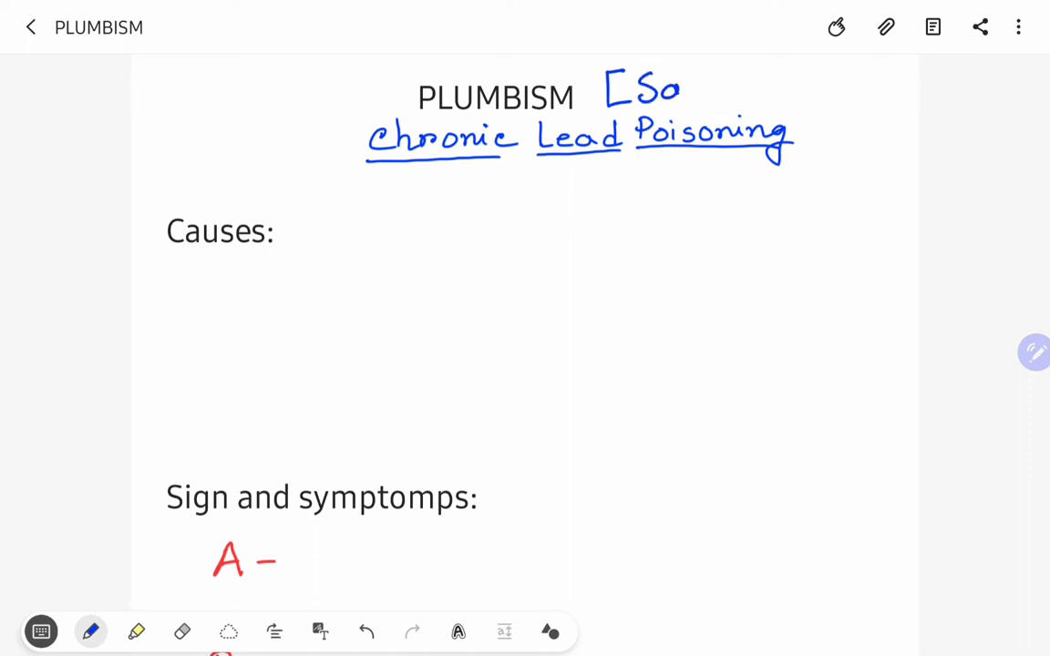
Finish the bracketed alias '[Saturnism]' after the PLUMBISM title.
{"action": "left_click_drag", "start_coordinate": [678, 88], "coordinate": [766, 87]}
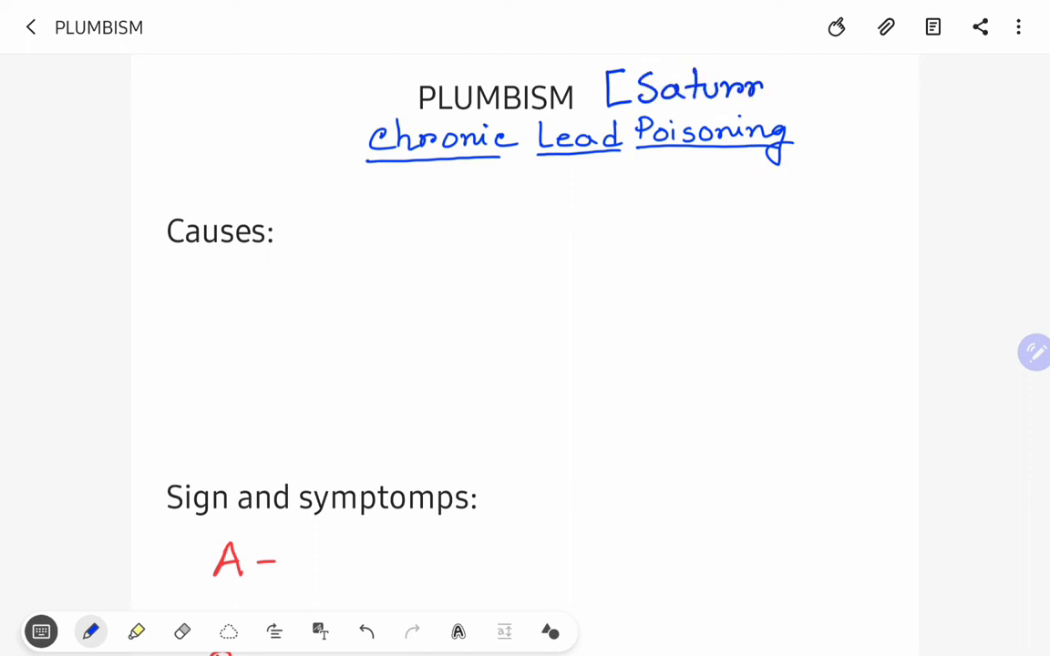
{"action": "left_click_drag", "start_coordinate": [765, 91], "coordinate": [857, 104]}
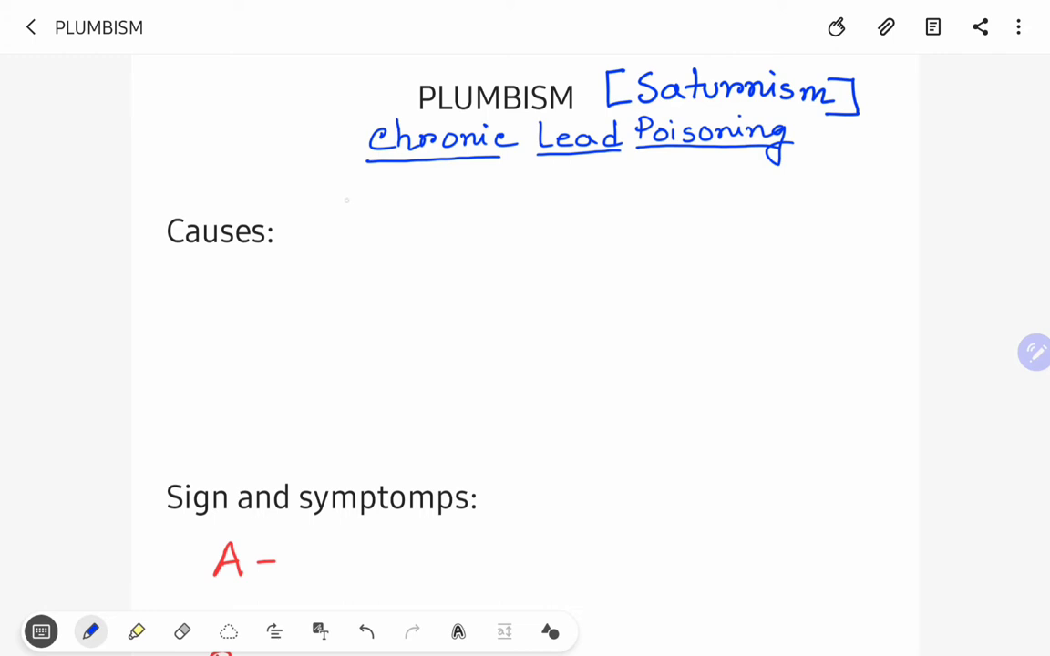
Handwrite cause 1: 'Drinking water – in Pb containers'.
{"action": "left_click_drag", "start_coordinate": [350, 204], "coordinate": [372, 192]}
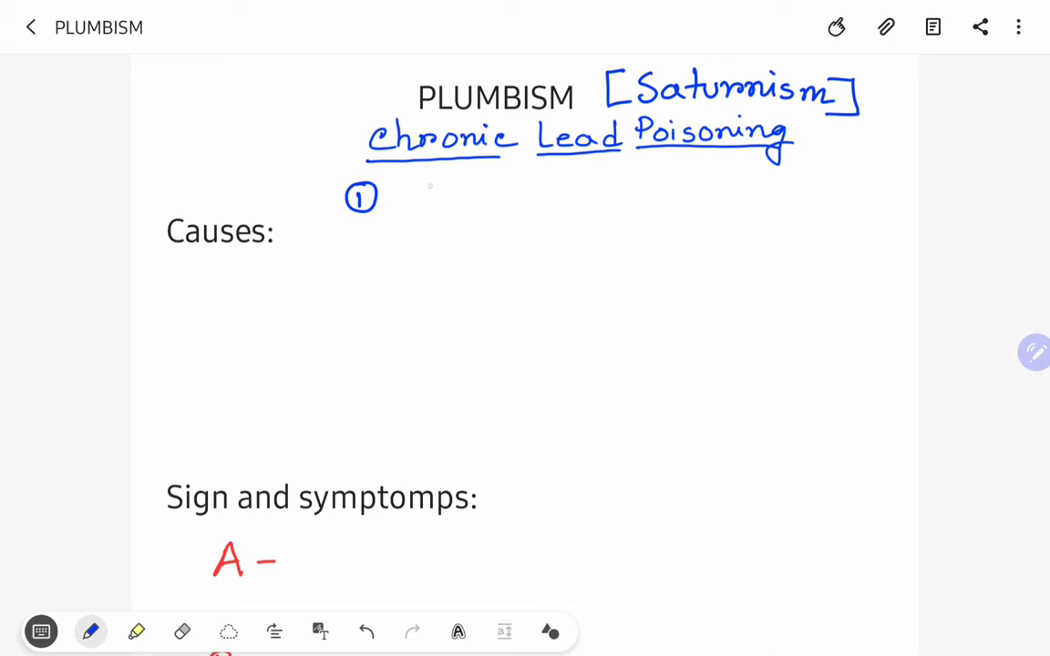
{"action": "left_click_drag", "start_coordinate": [401, 197], "coordinate": [456, 197]}
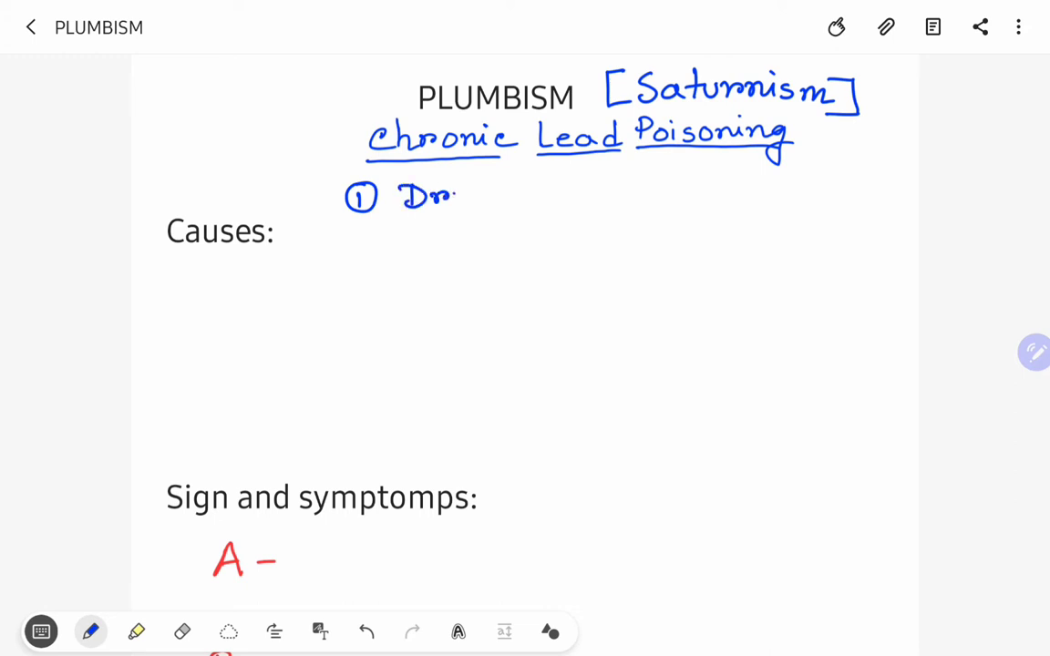
{"action": "left_click_drag", "start_coordinate": [456, 191], "coordinate": [507, 192]}
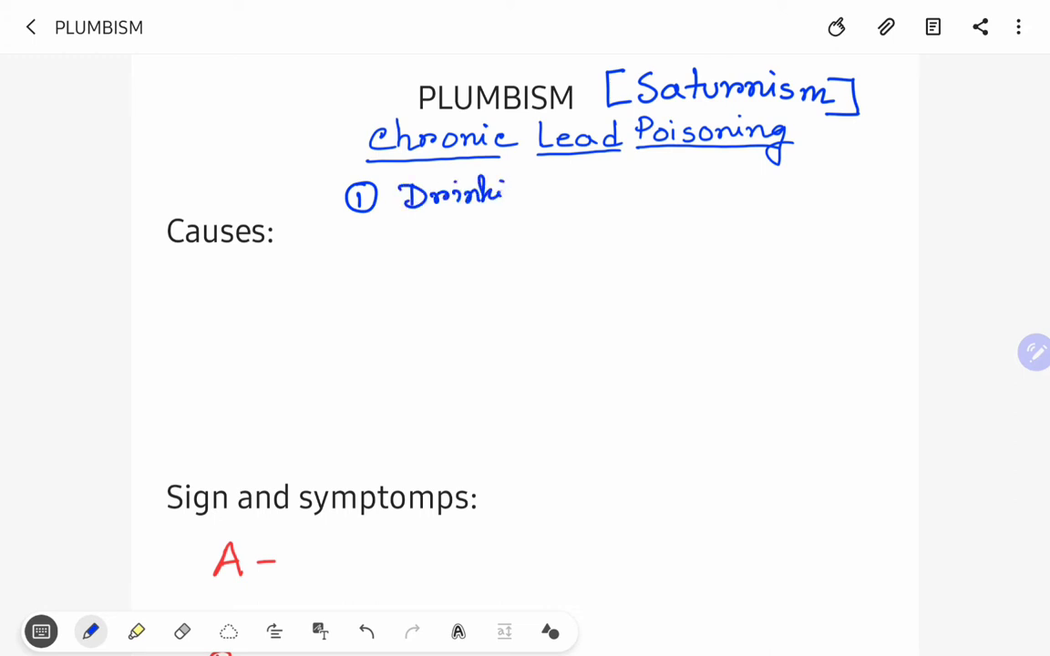
{"action": "left_click_drag", "start_coordinate": [502, 197], "coordinate": [547, 209]}
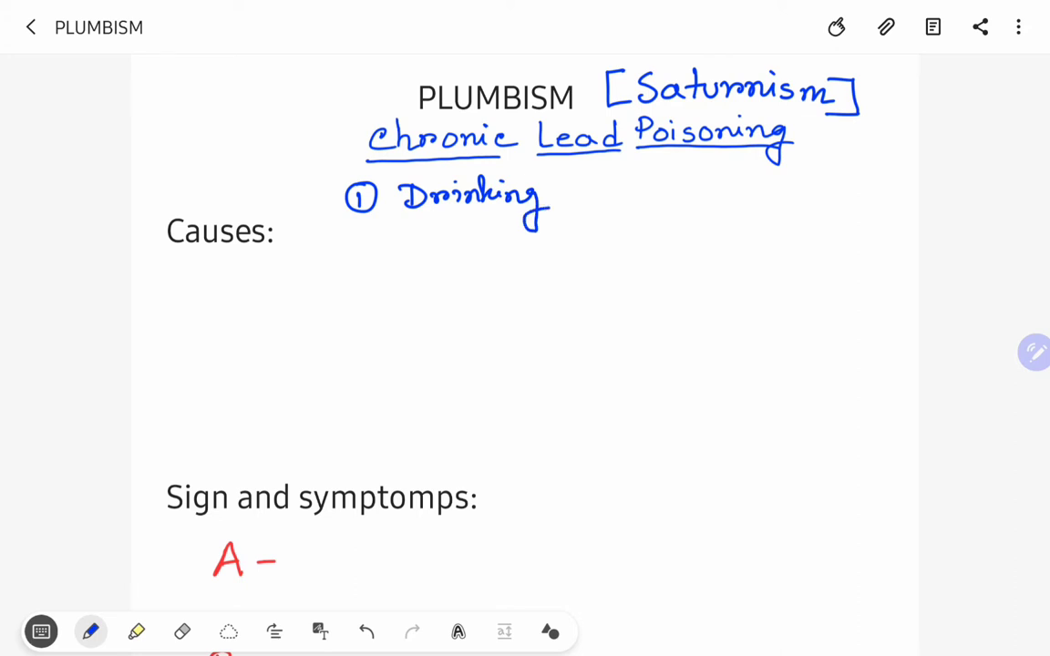
{"action": "left_click_drag", "start_coordinate": [565, 191], "coordinate": [606, 192]}
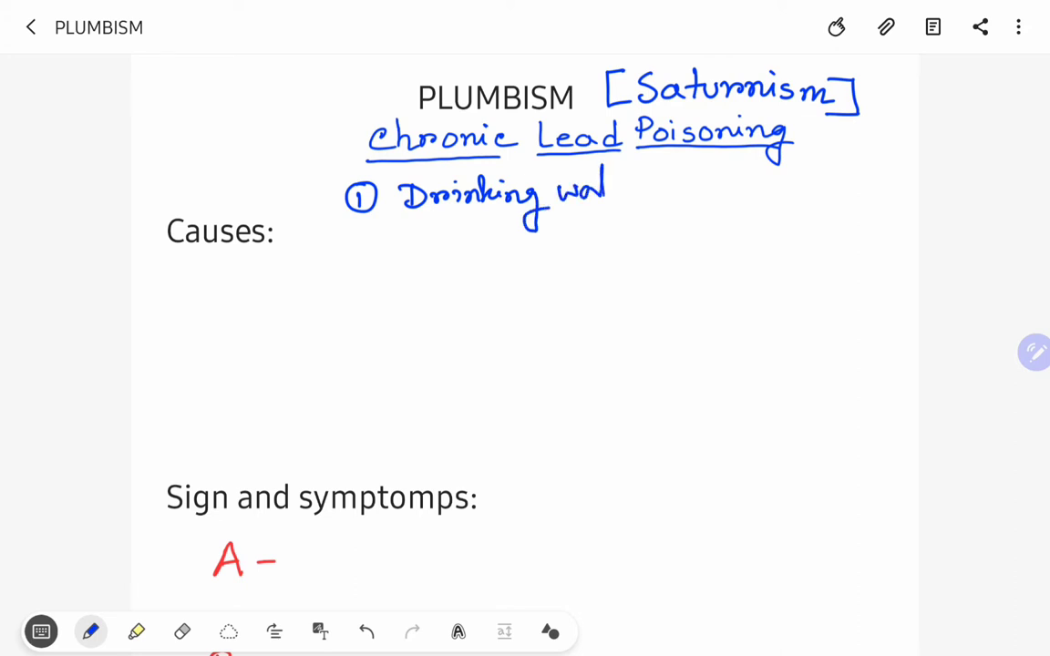
{"action": "left_click_drag", "start_coordinate": [601, 191], "coordinate": [702, 192]}
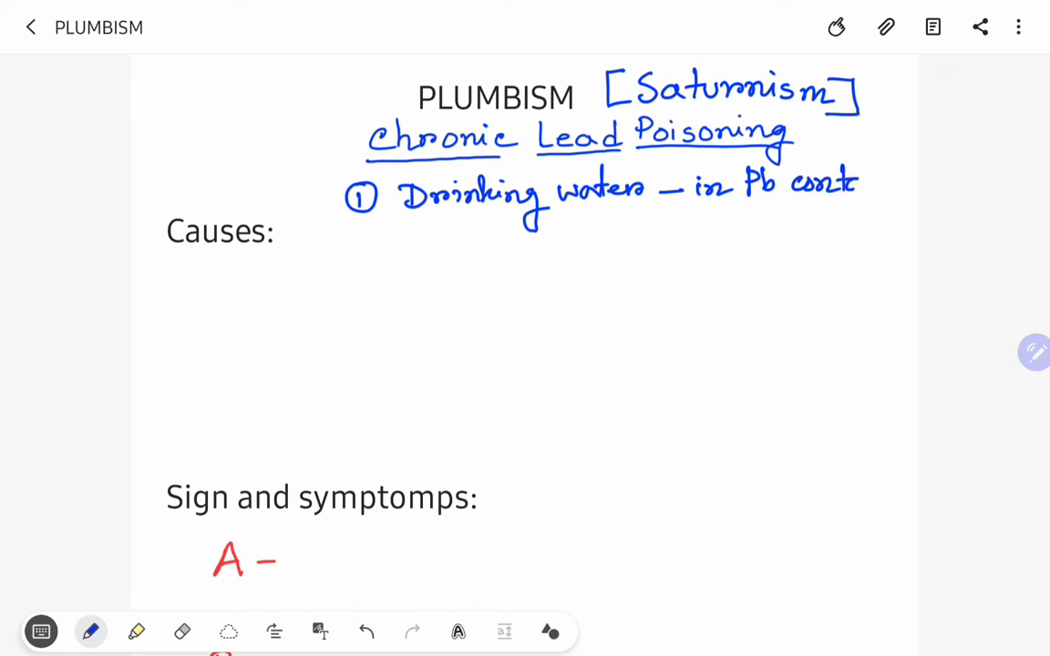
{"action": "left_click_drag", "start_coordinate": [853, 182], "coordinate": [921, 182]}
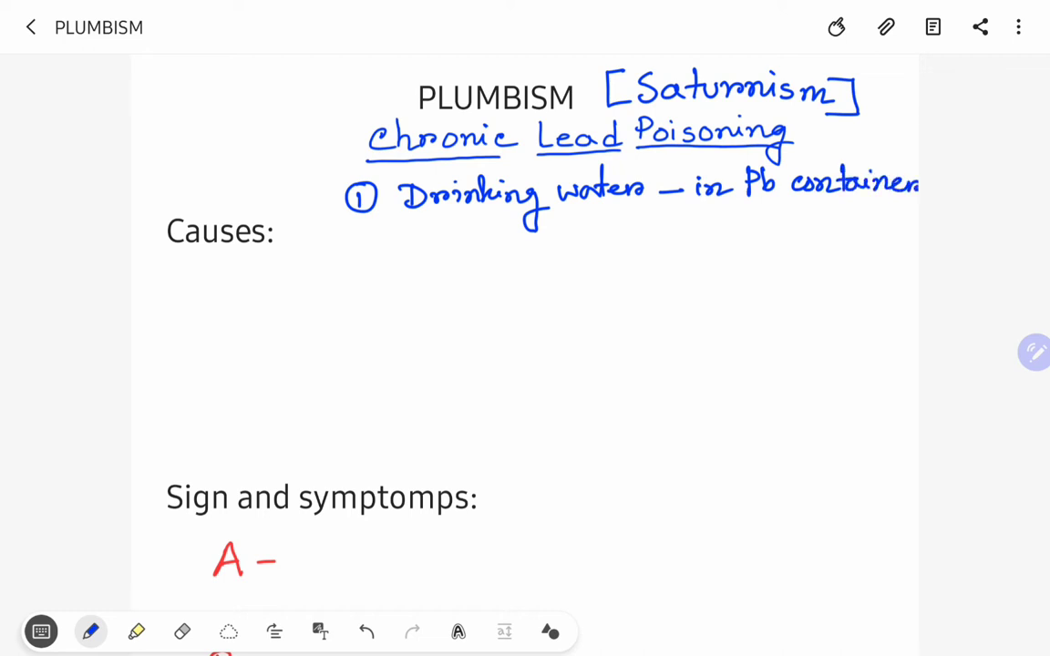
{"action": "left_click_drag", "start_coordinate": [346, 259], "coordinate": [361, 237]}
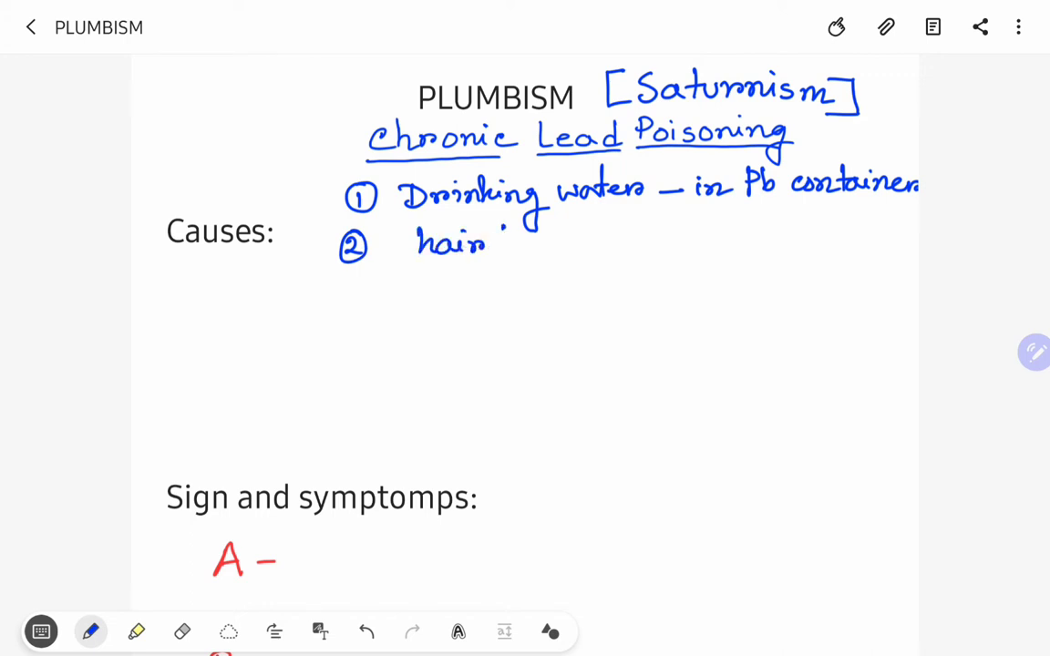
Handwrite cause 2: 'hair dyes & cosmetics', briefly checking the pen settings.
{"action": "left_click_drag", "start_coordinate": [492, 240], "coordinate": [619, 241]}
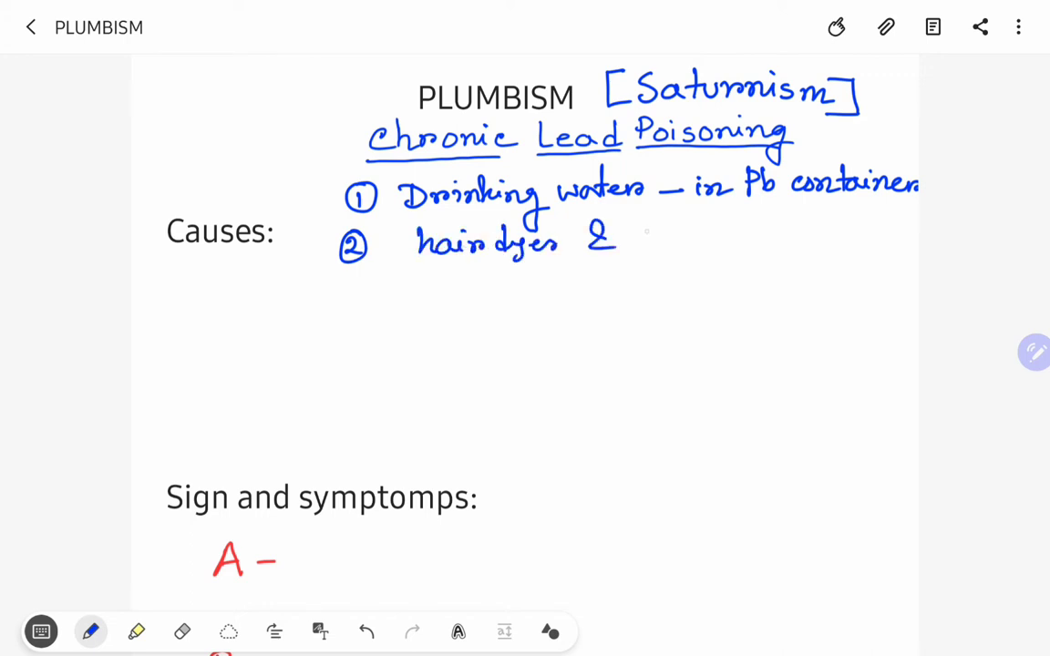
{"action": "left_click_drag", "start_coordinate": [629, 233], "coordinate": [715, 237]}
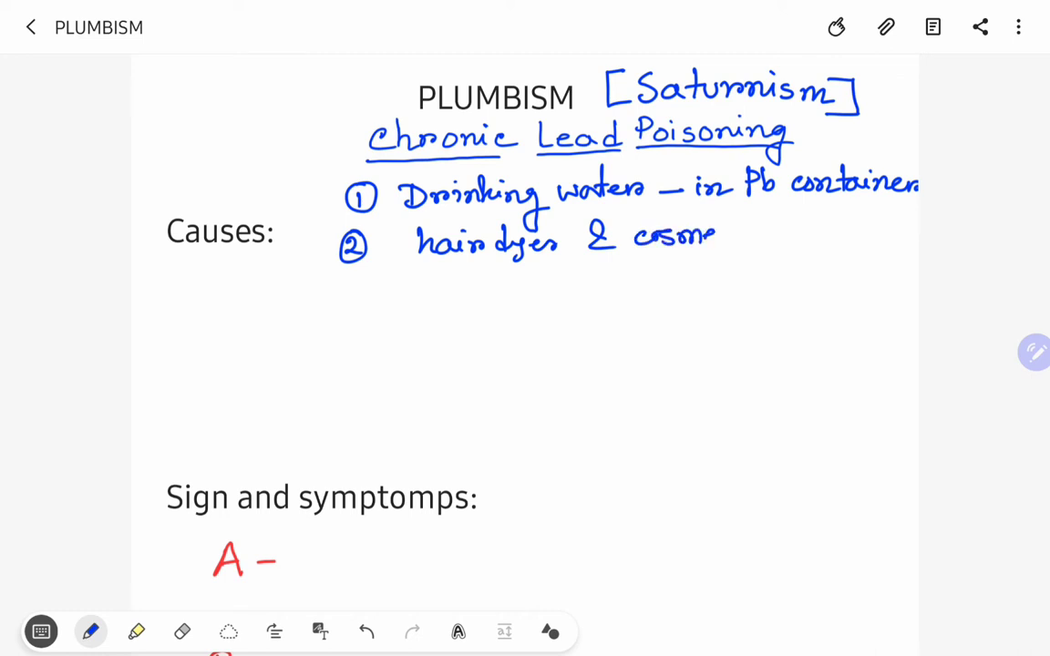
{"action": "left_click_drag", "start_coordinate": [712, 233], "coordinate": [770, 233]}
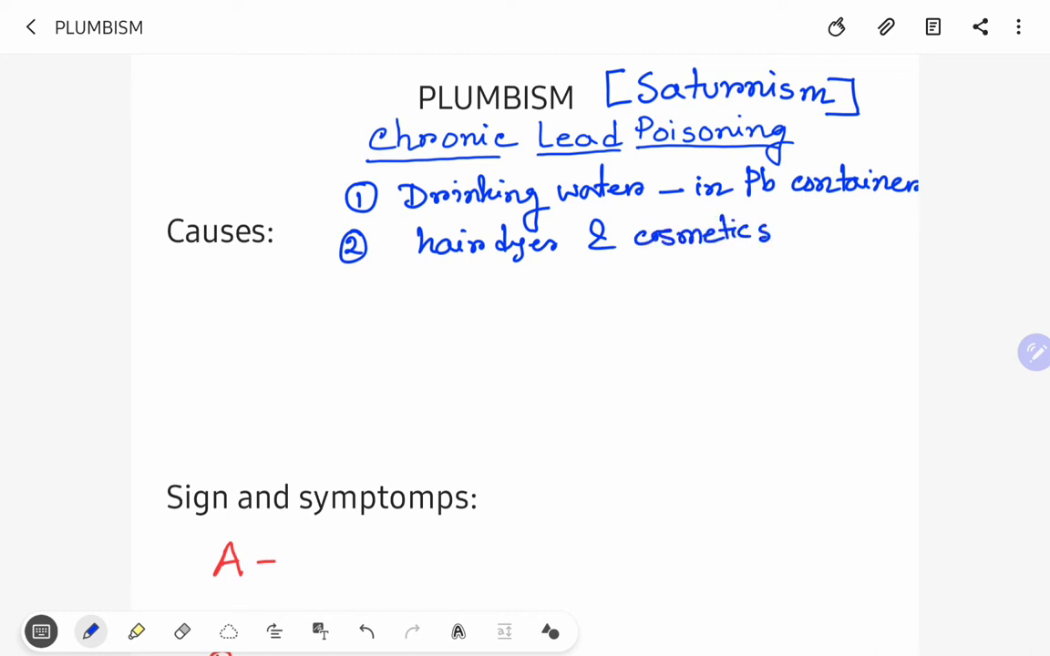
{"action": "left_click", "coordinate": [91, 630]}
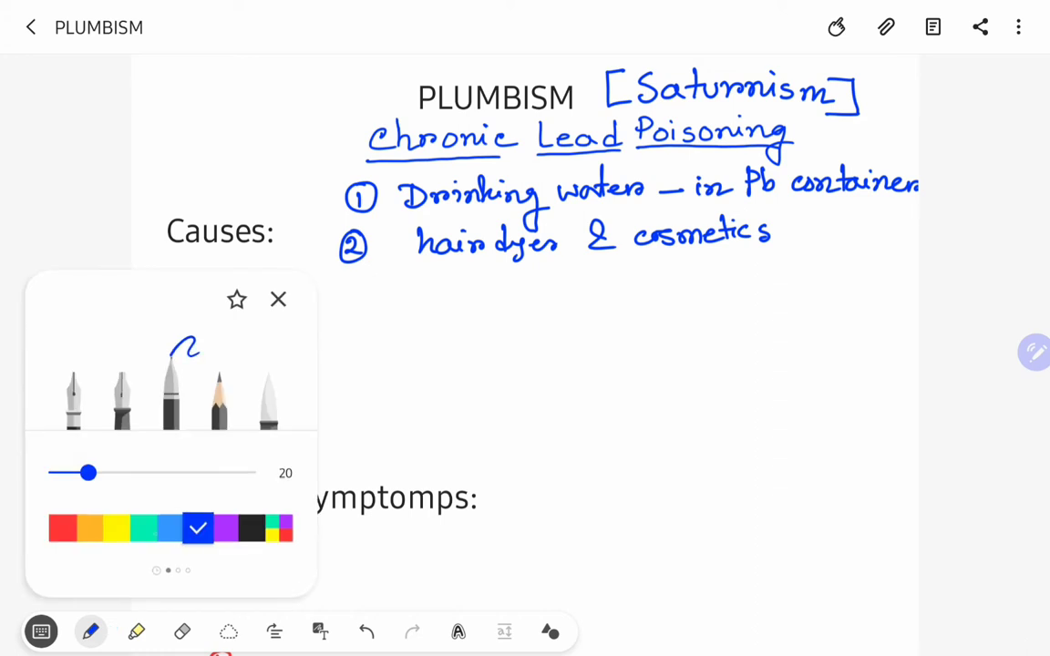
{"action": "left_click", "coordinate": [277, 299]}
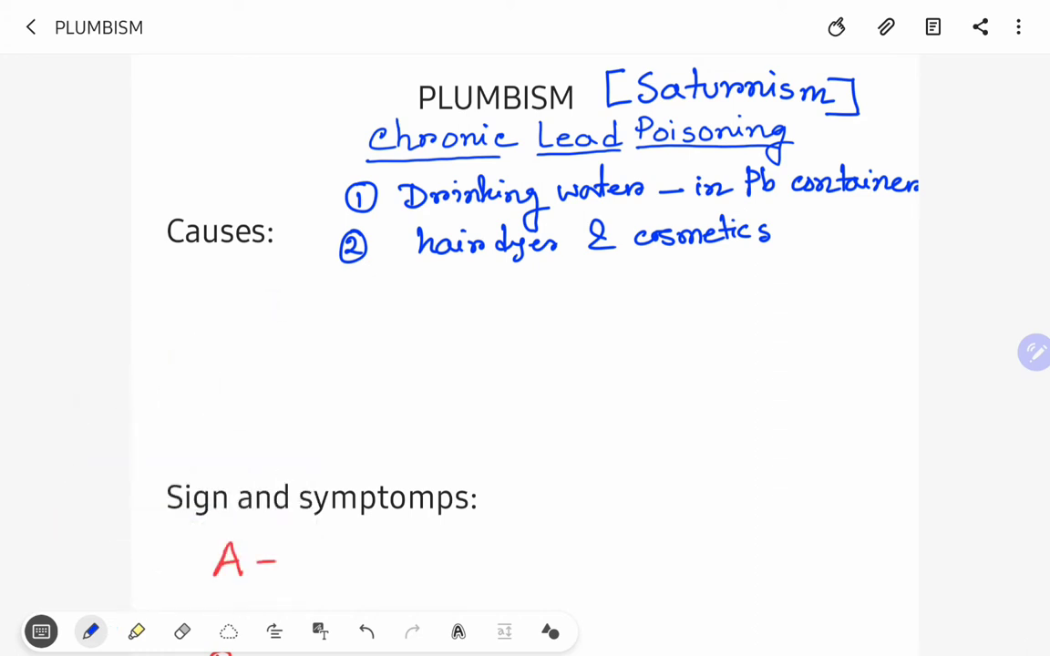
Handwrite cause 3: 'Painters, plumbers, printers etc.'.
{"action": "left_click_drag", "start_coordinate": [343, 306], "coordinate": [350, 282]}
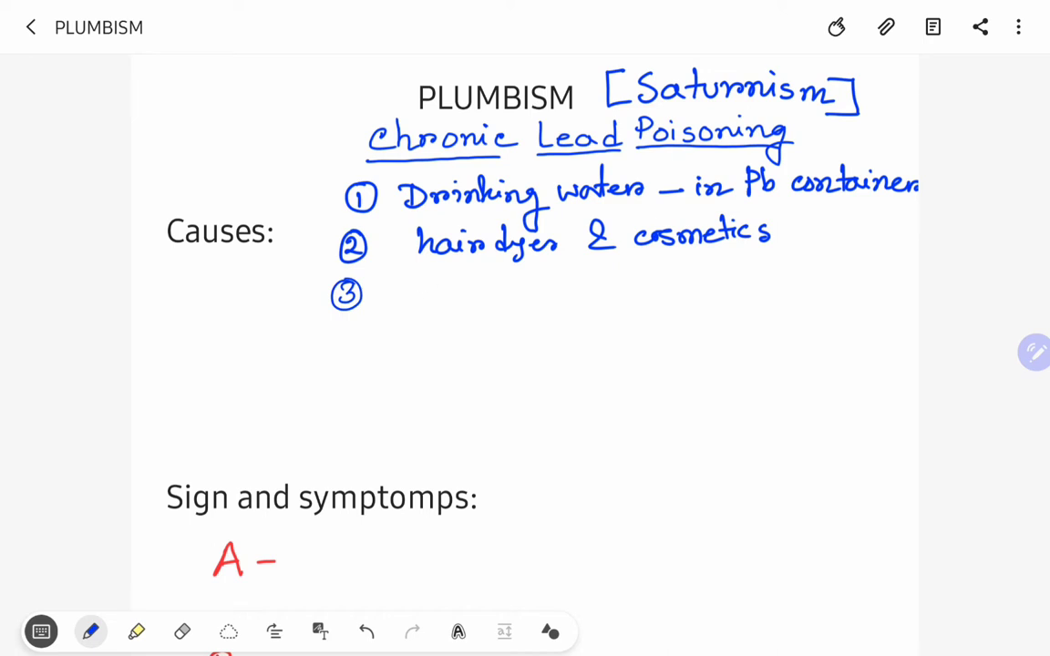
{"action": "left_click_drag", "start_coordinate": [399, 292], "coordinate": [434, 301]}
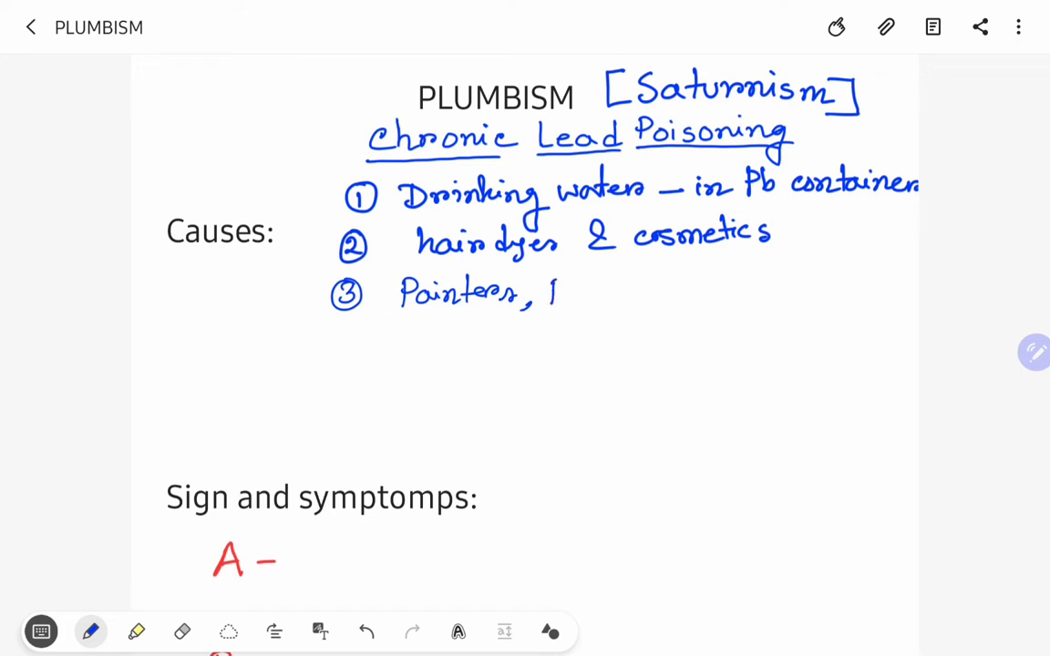
{"action": "left_click_drag", "start_coordinate": [547, 288], "coordinate": [629, 288]}
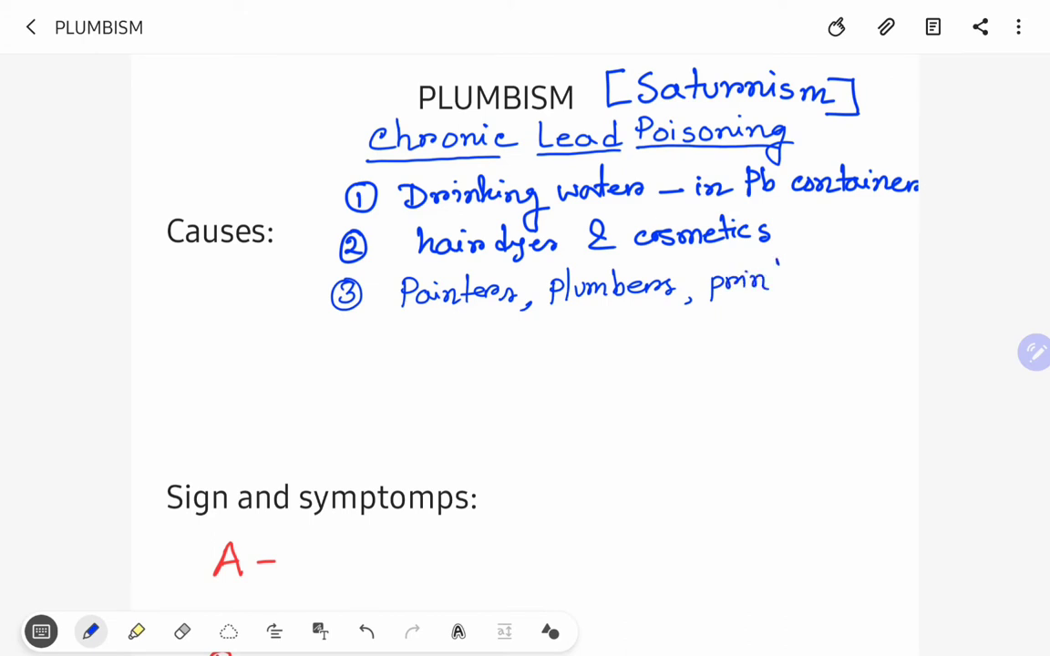
{"action": "left_click_drag", "start_coordinate": [775, 283], "coordinate": [875, 277]}
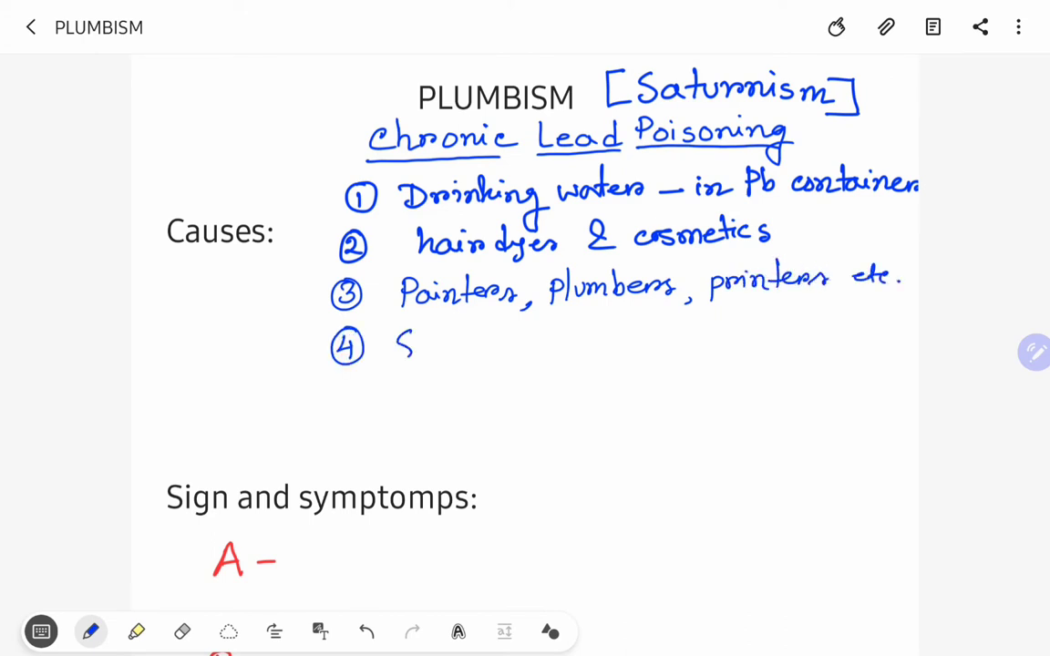
Handwrite cause 4 'Sindoor – Pb3O4' with an arrow and cause 5 'lead ammunition', underlined.
{"action": "left_click_drag", "start_coordinate": [392, 350], "coordinate": [493, 350]}
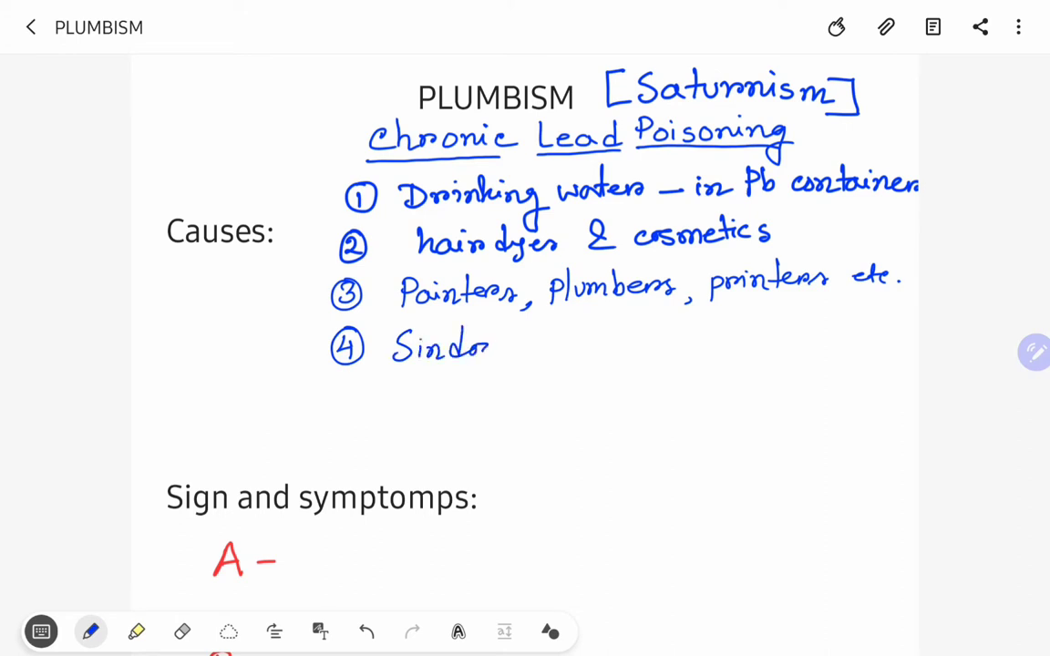
{"action": "left_click_drag", "start_coordinate": [478, 350], "coordinate": [544, 350]}
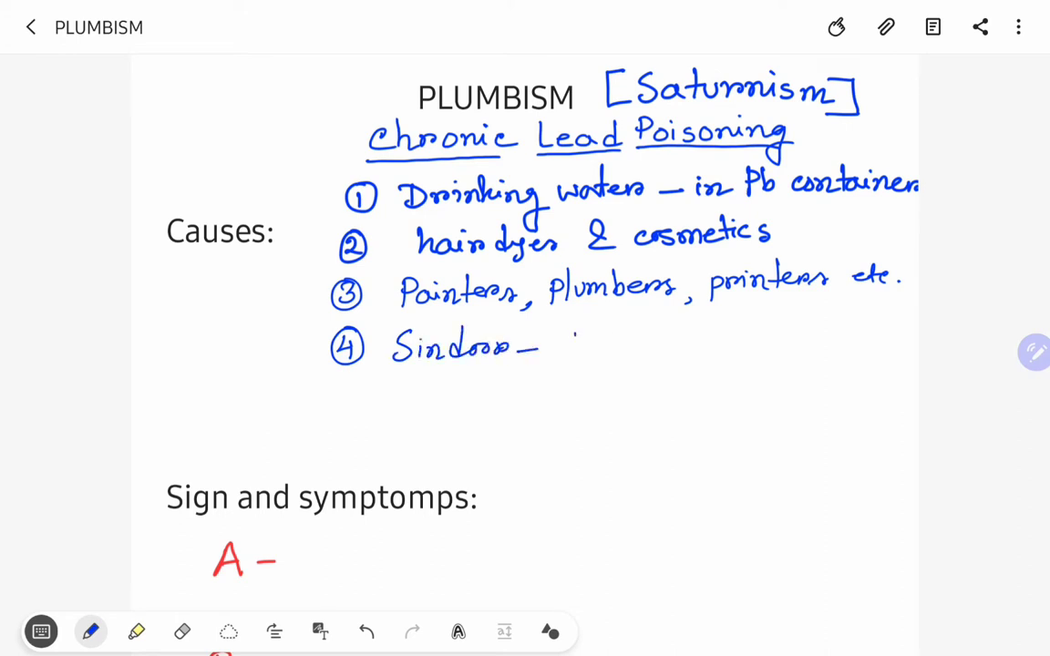
{"action": "left_click_drag", "start_coordinate": [569, 343], "coordinate": [641, 356]}
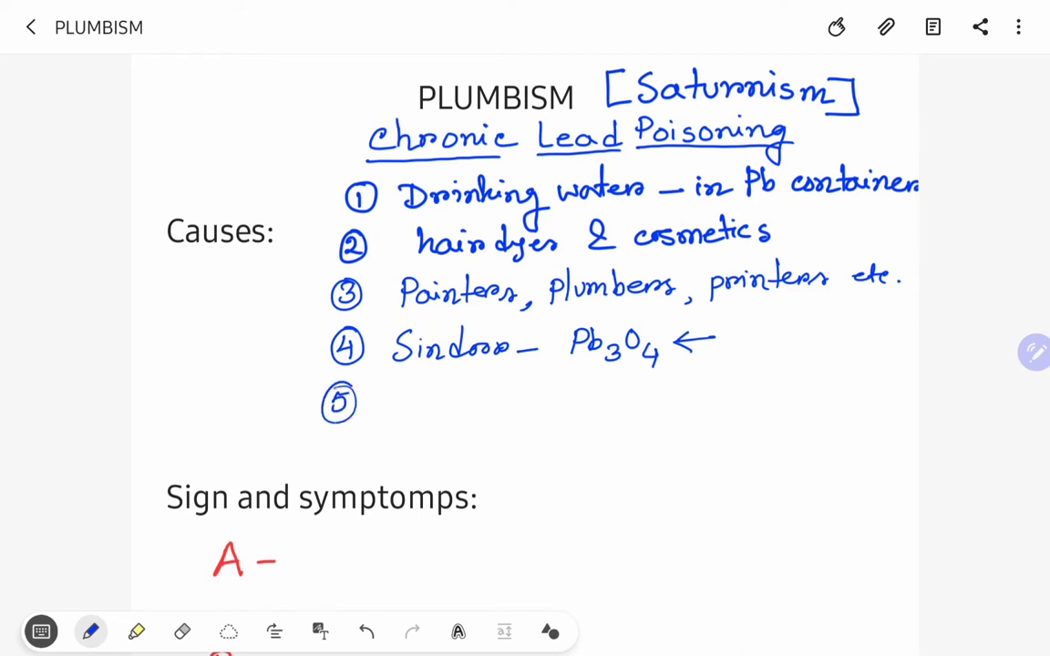
{"action": "left_click_drag", "start_coordinate": [405, 383], "coordinate": [419, 416]}
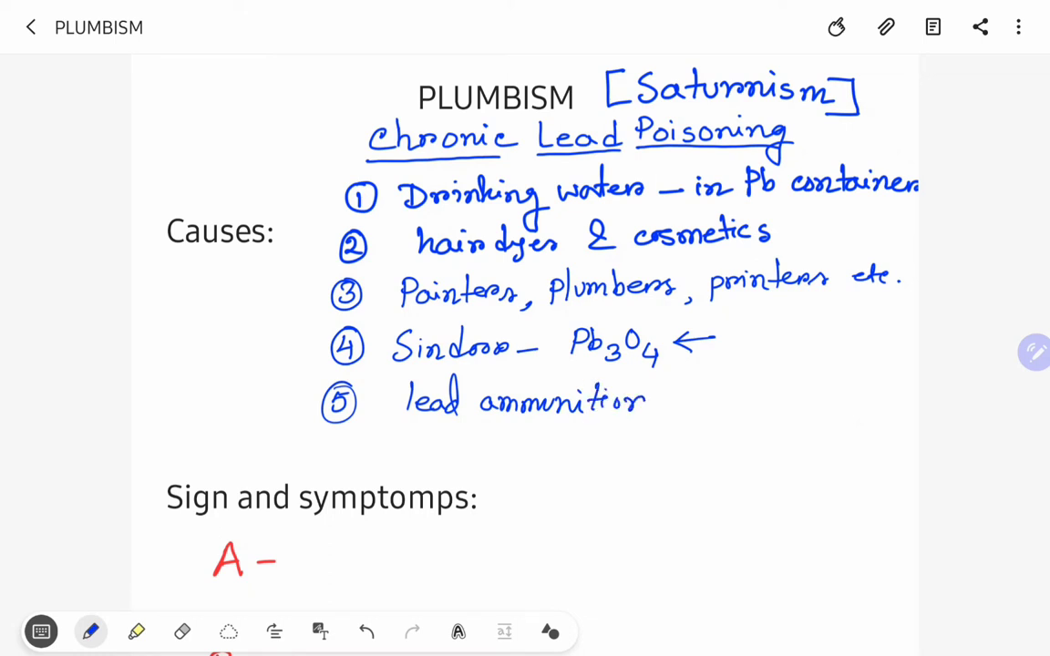
{"action": "left_click_drag", "start_coordinate": [642, 401], "coordinate": [666, 410]}
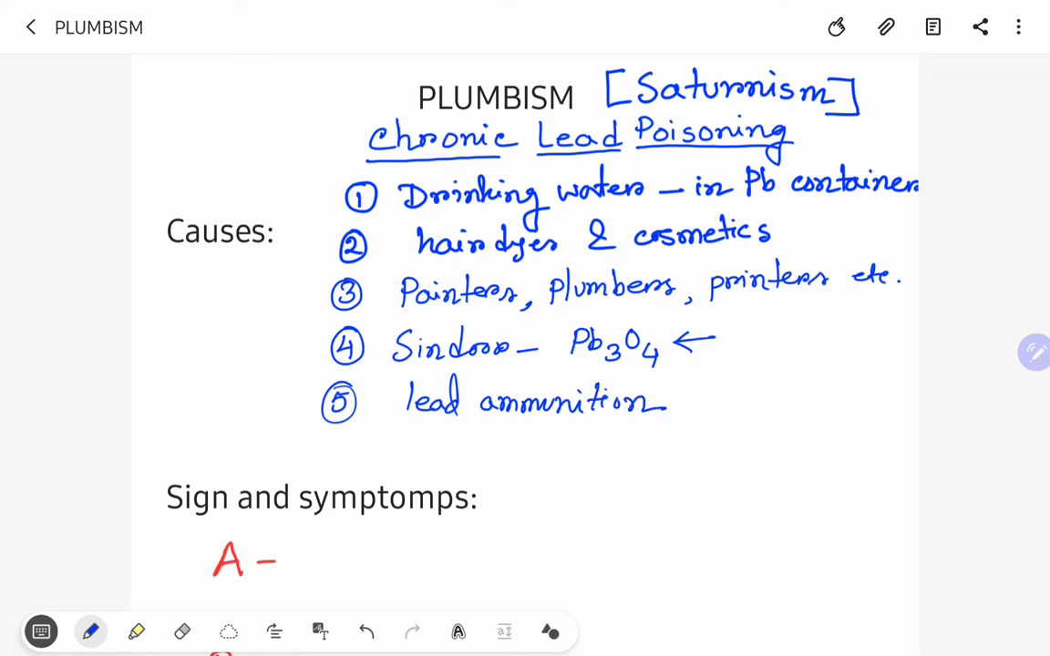
Highlight the listed causes in yellow, then switch back to the pen.
{"action": "left_click", "coordinate": [135, 631]}
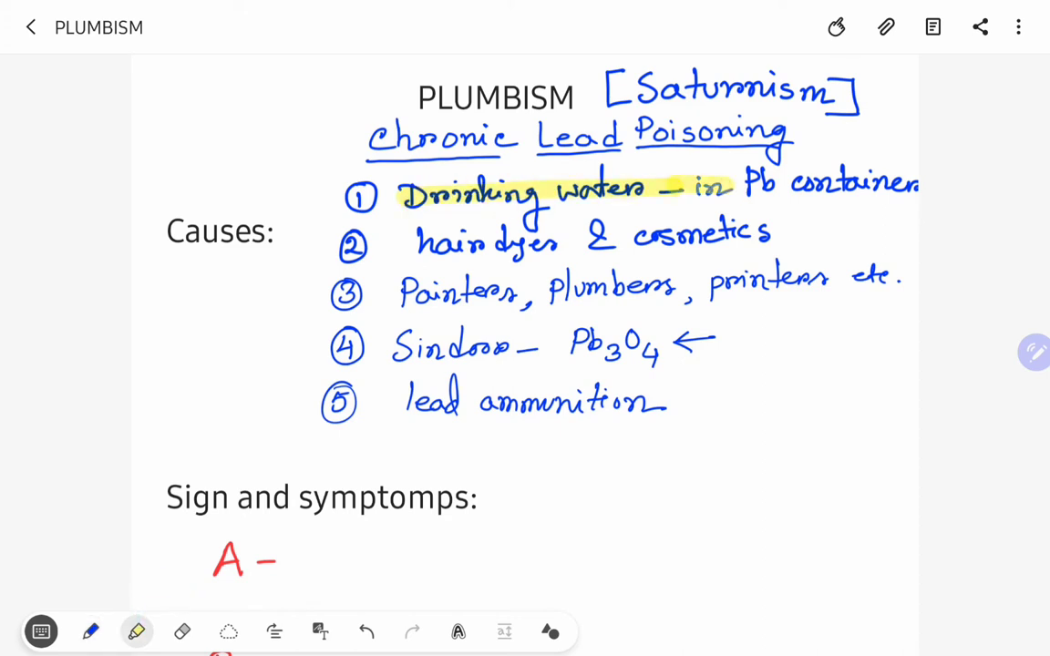
{"action": "left_click_drag", "start_coordinate": [419, 244], "coordinate": [565, 244]}
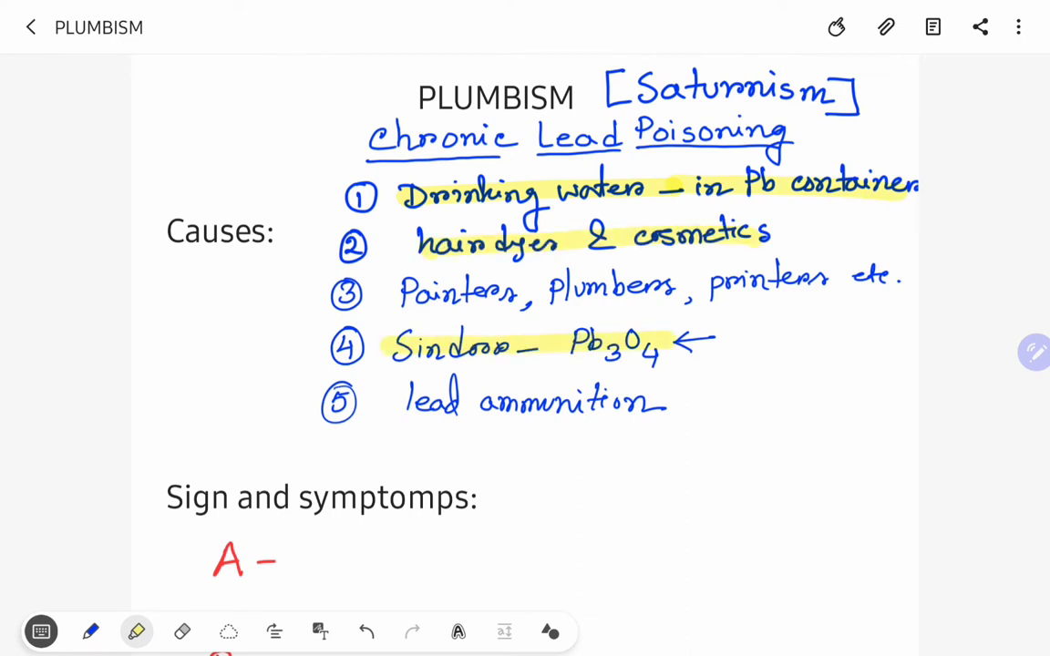
{"action": "left_click_drag", "start_coordinate": [401, 294], "coordinate": [692, 293]}
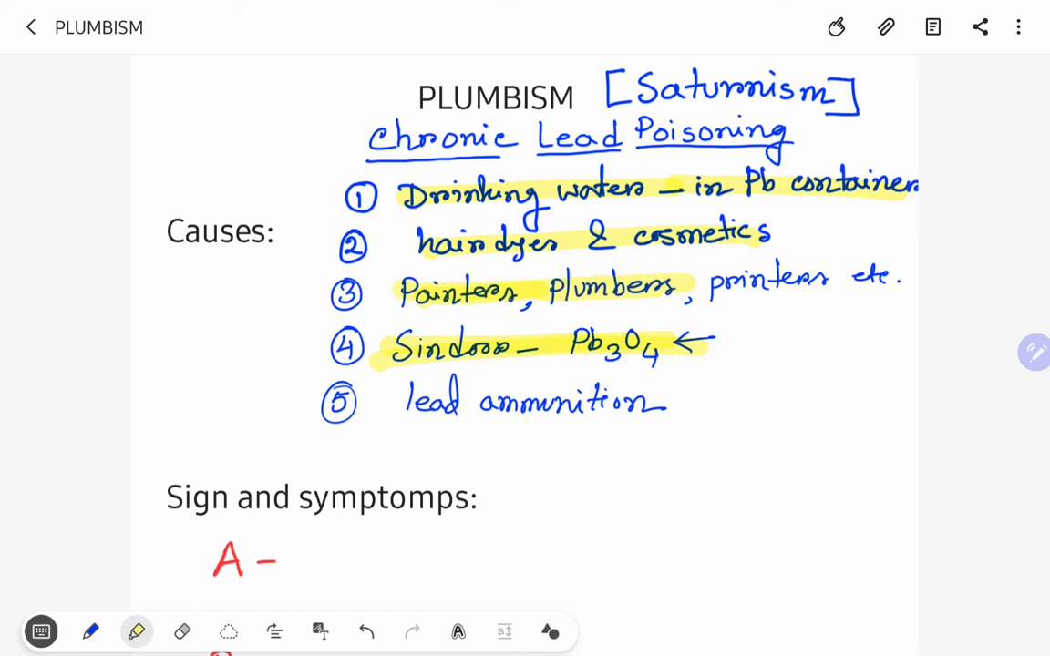
{"action": "left_click", "coordinate": [136, 631]}
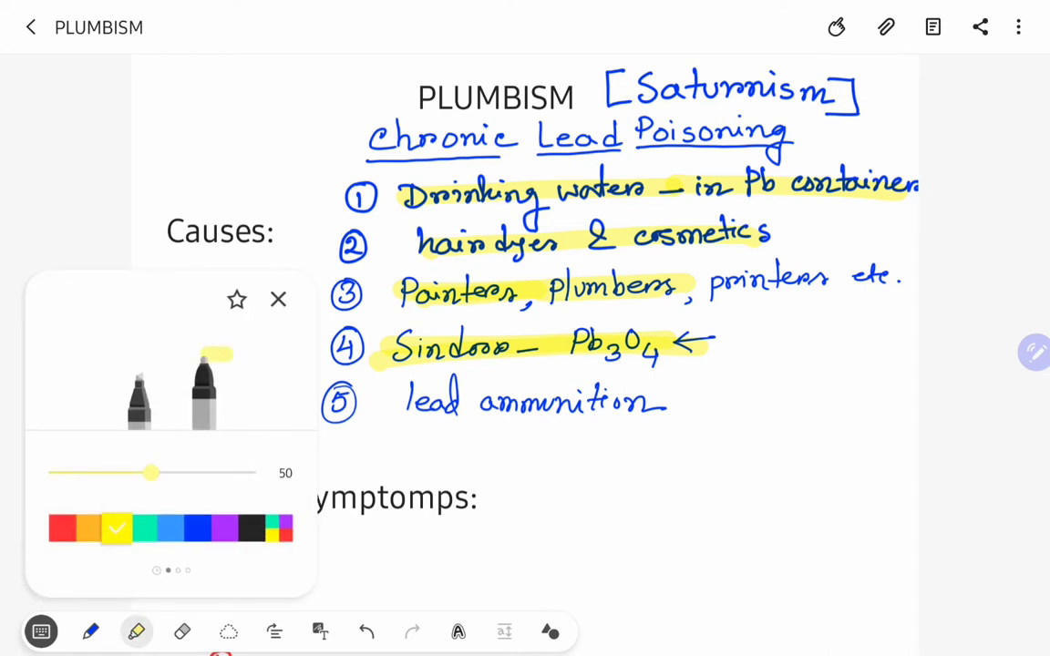
{"action": "left_click", "coordinate": [277, 299]}
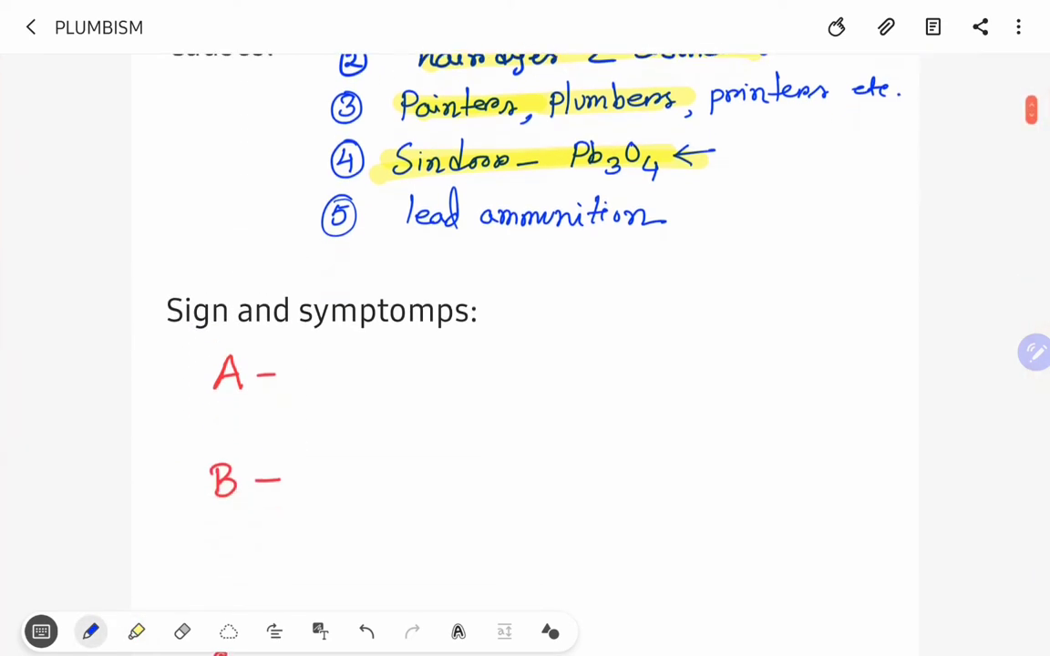
Scroll to Signs and symptoms and handwrite 'Anemia,' after A.
{"action": "scroll", "scroll_direction": "down", "scroll_amount": 3}
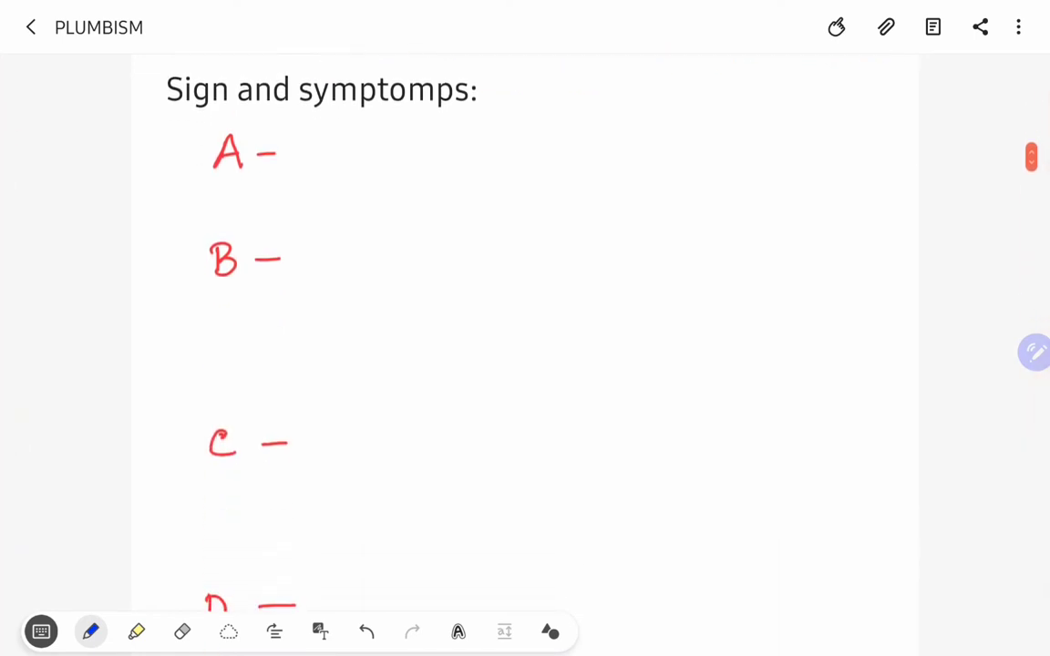
{"action": "scroll", "scroll_direction": "up", "scroll_amount": 3}
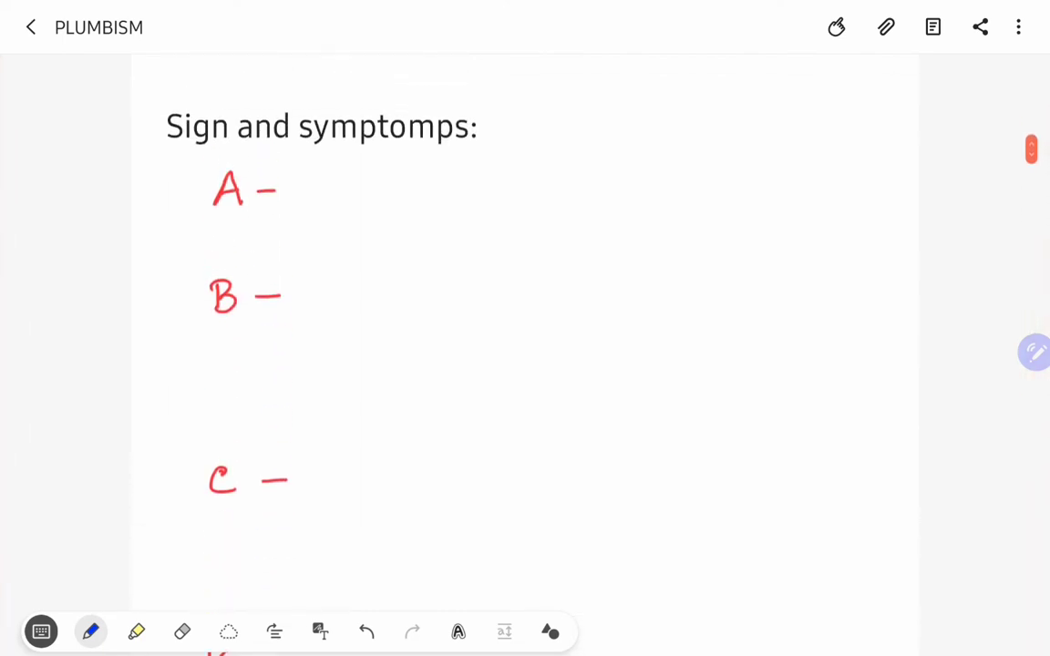
{"action": "scroll", "scroll_direction": "down", "scroll_amount": 3}
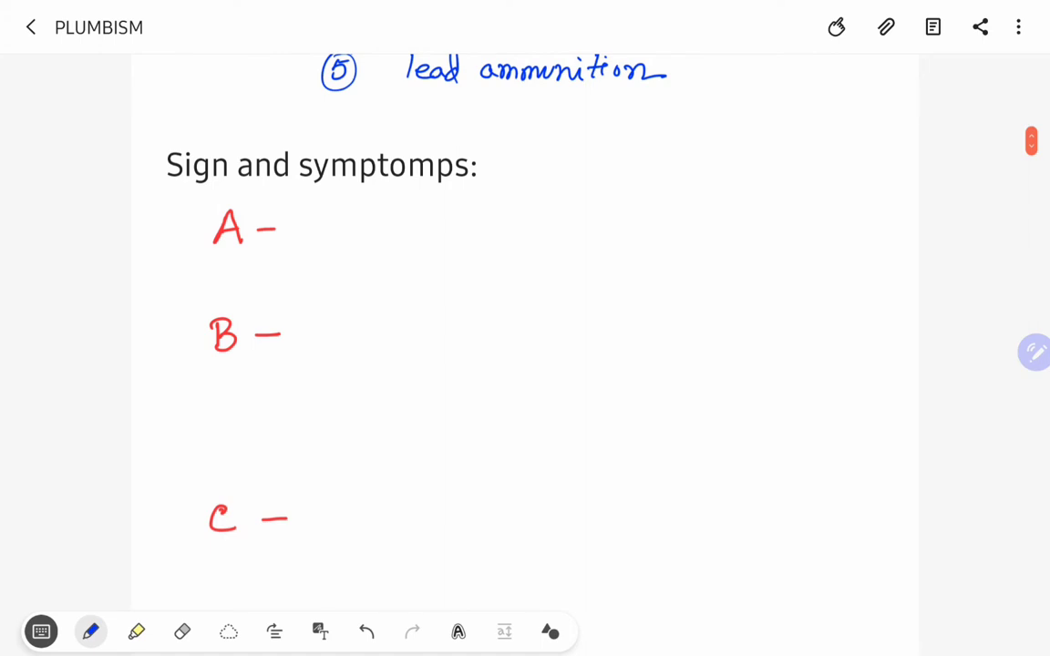
{"action": "left_click_drag", "start_coordinate": [319, 222], "coordinate": [350, 219]}
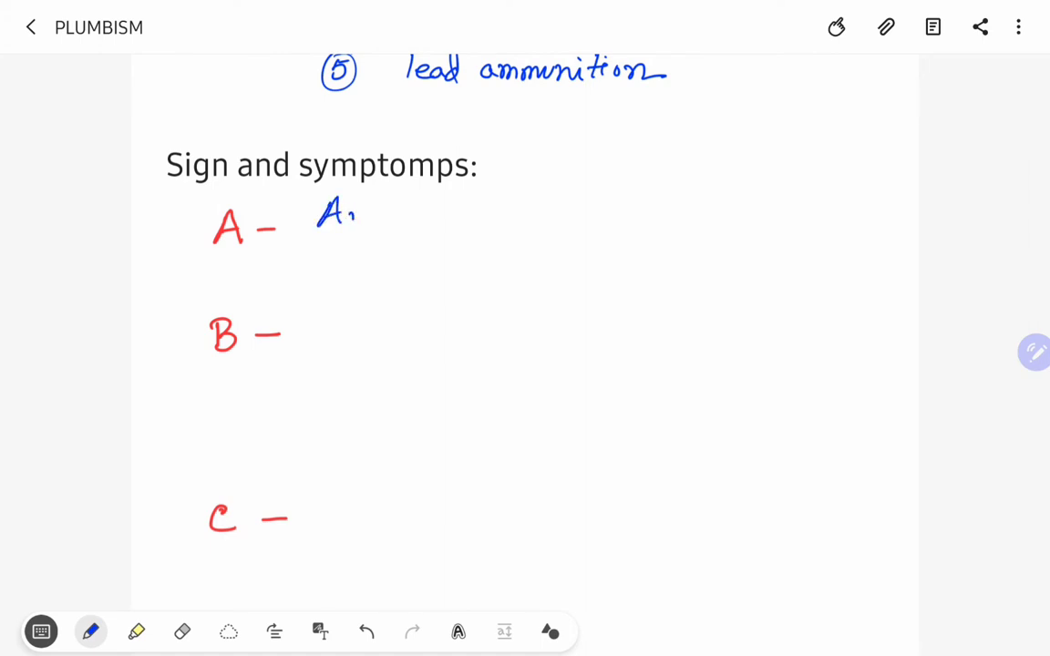
{"action": "left_click_drag", "start_coordinate": [356, 216], "coordinate": [446, 215]}
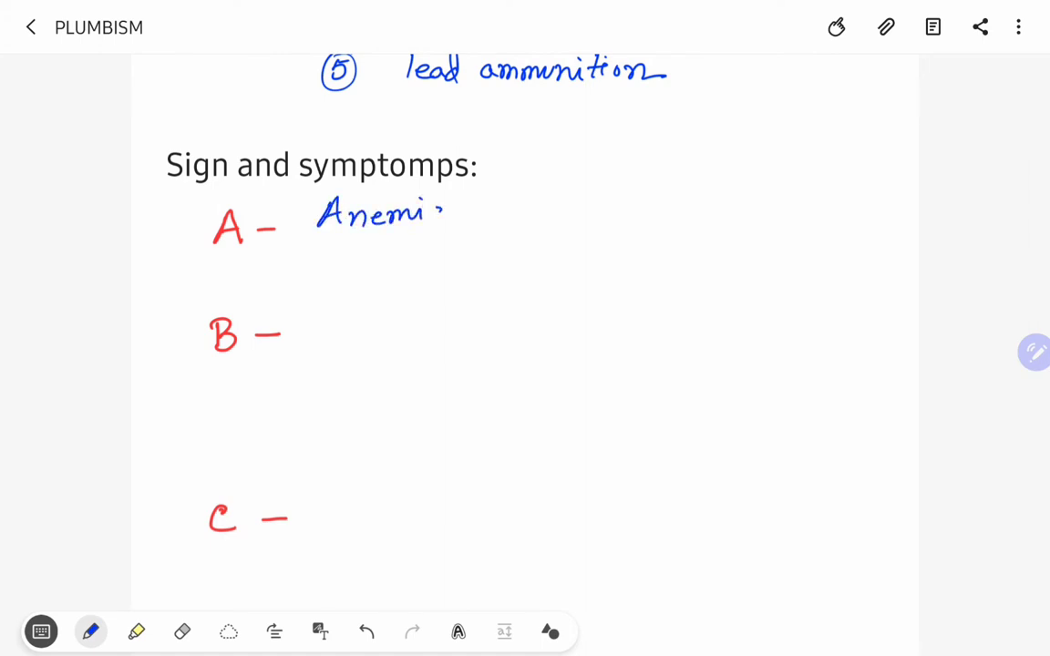
{"action": "left_click_drag", "start_coordinate": [438, 215], "coordinate": [456, 223]}
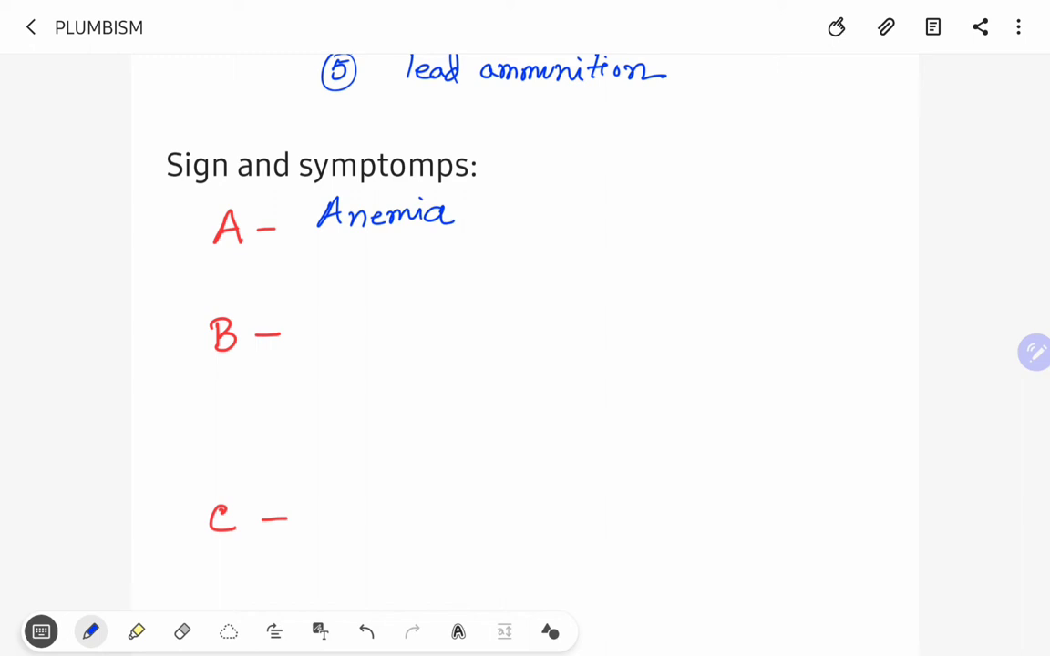
{"action": "left_click_drag", "start_coordinate": [483, 215], "coordinate": [481, 228]}
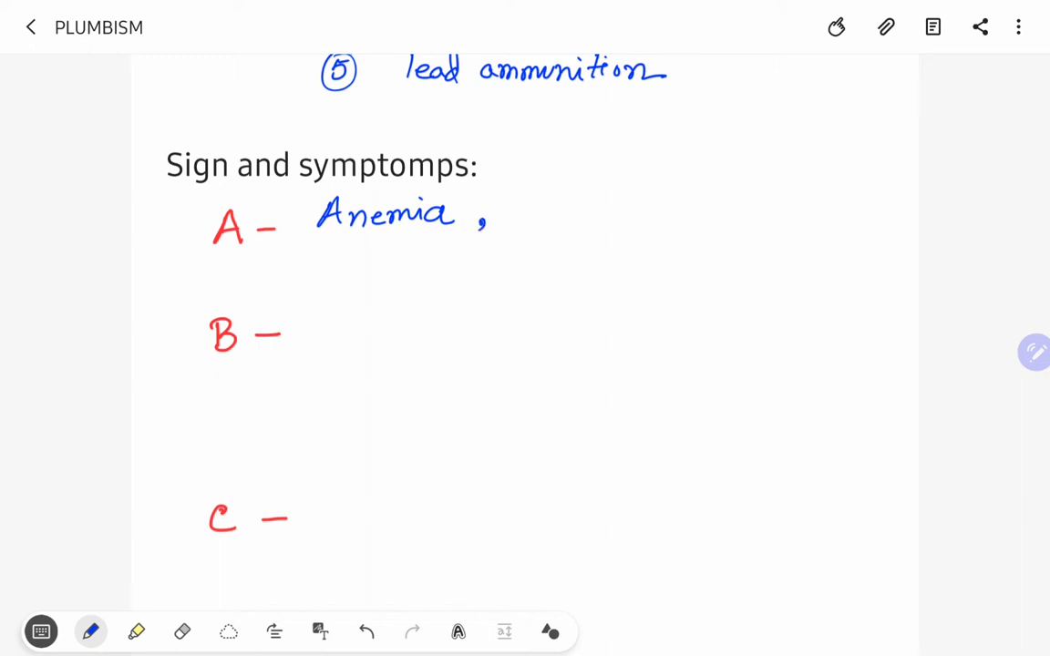
Begin handwriting 'arthralgia' after the comma.
{"action": "left_click_drag", "start_coordinate": [507, 228], "coordinate": [526, 215]}
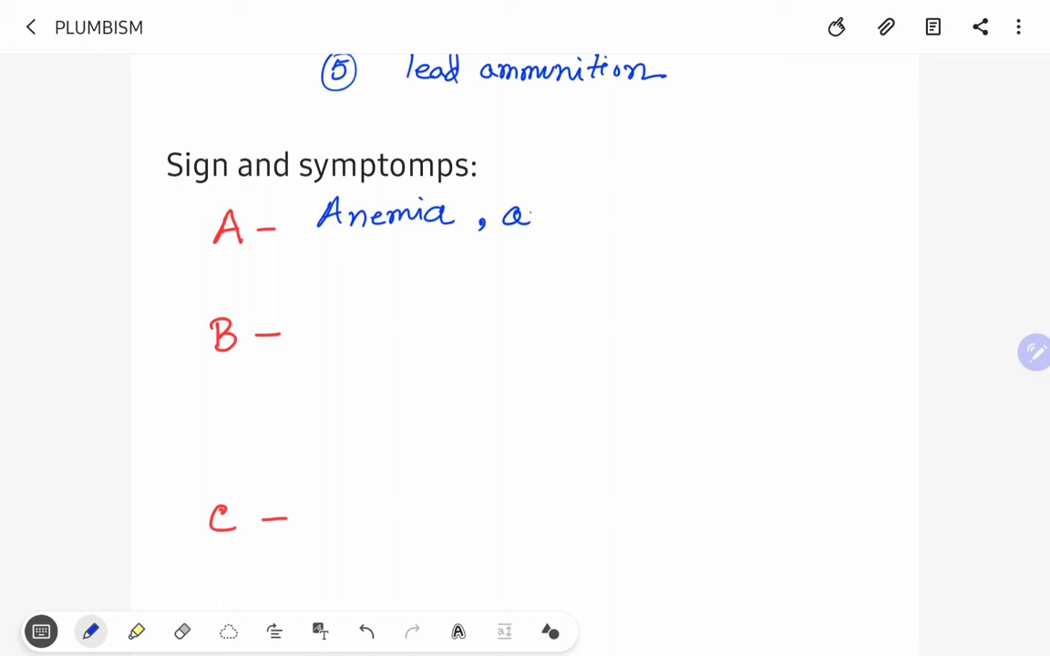
{"action": "left_click_drag", "start_coordinate": [532, 216], "coordinate": [616, 215]}
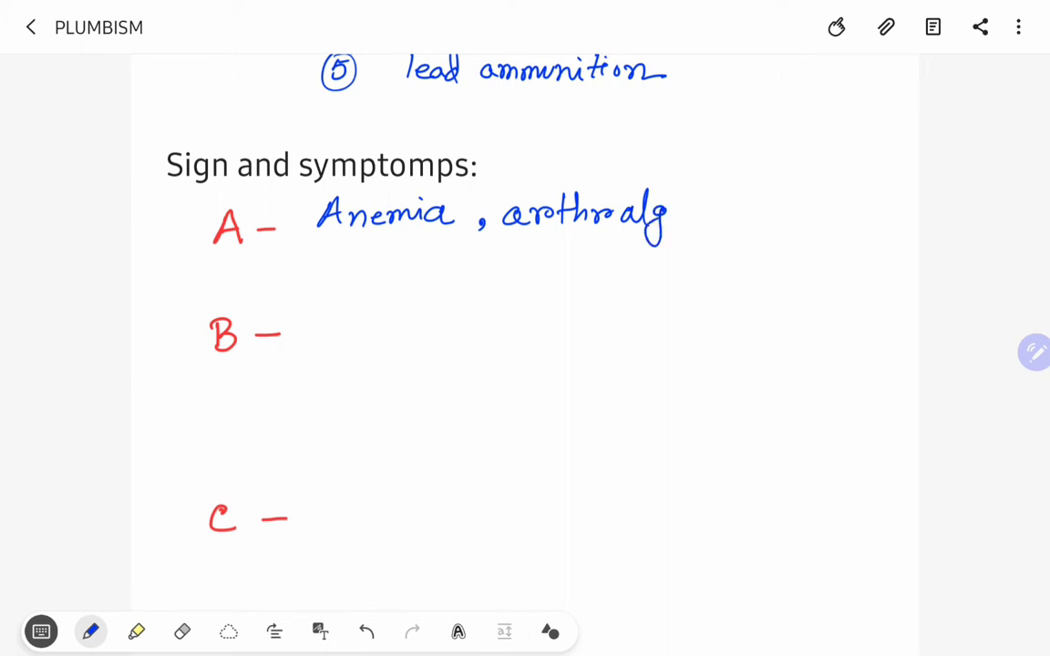
Handwrite 'Basophilic stippling, Burtonian line' after B.
{"action": "scroll", "scroll_direction": "down", "scroll_amount": 3}
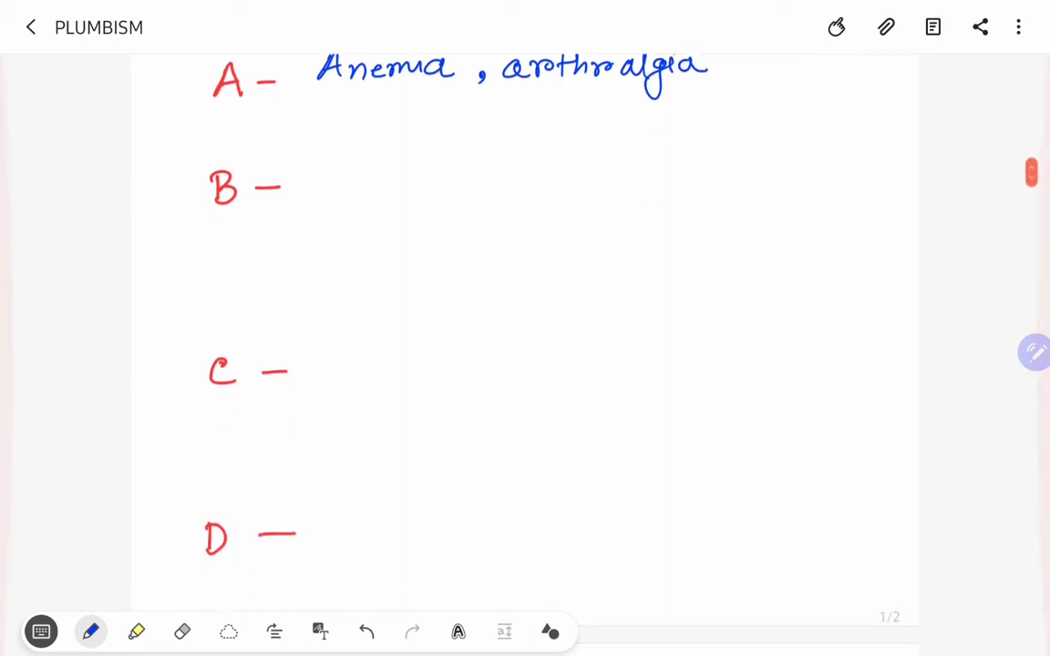
{"action": "left_click_drag", "start_coordinate": [307, 164], "coordinate": [307, 197]}
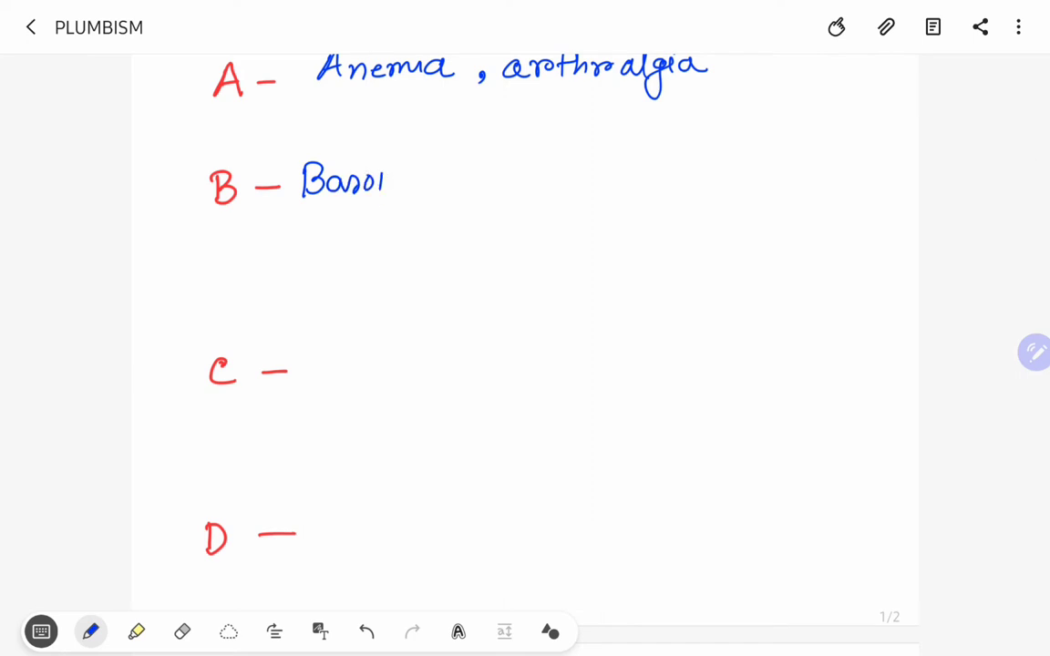
{"action": "left_click_drag", "start_coordinate": [373, 182], "coordinate": [459, 178]}
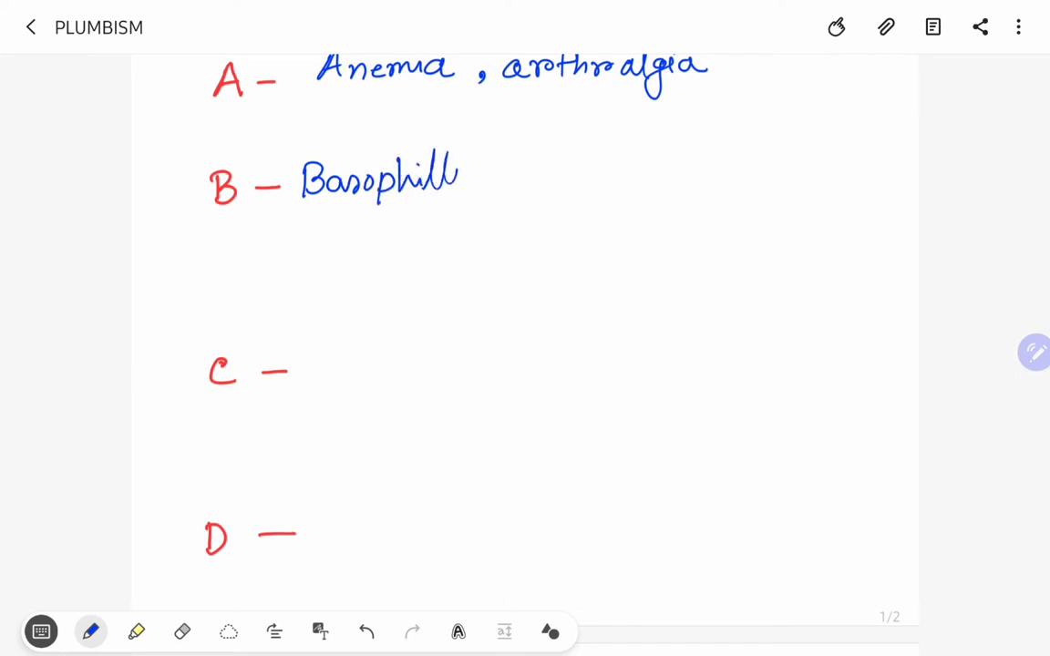
{"action": "left_click_drag", "start_coordinate": [447, 173], "coordinate": [544, 168]}
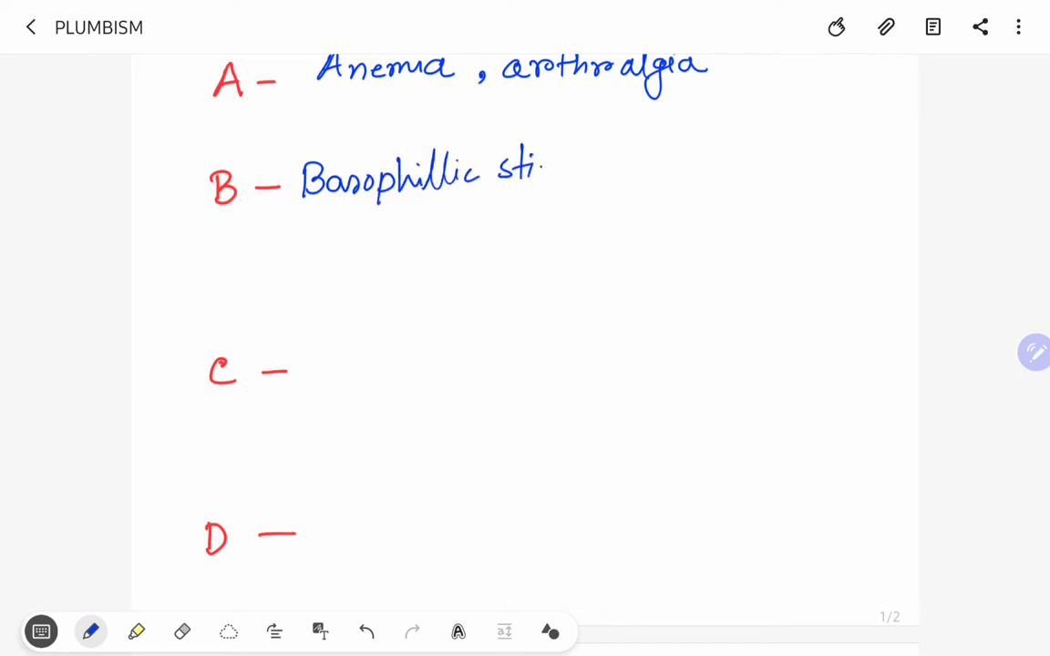
{"action": "type", "text": "plli"}
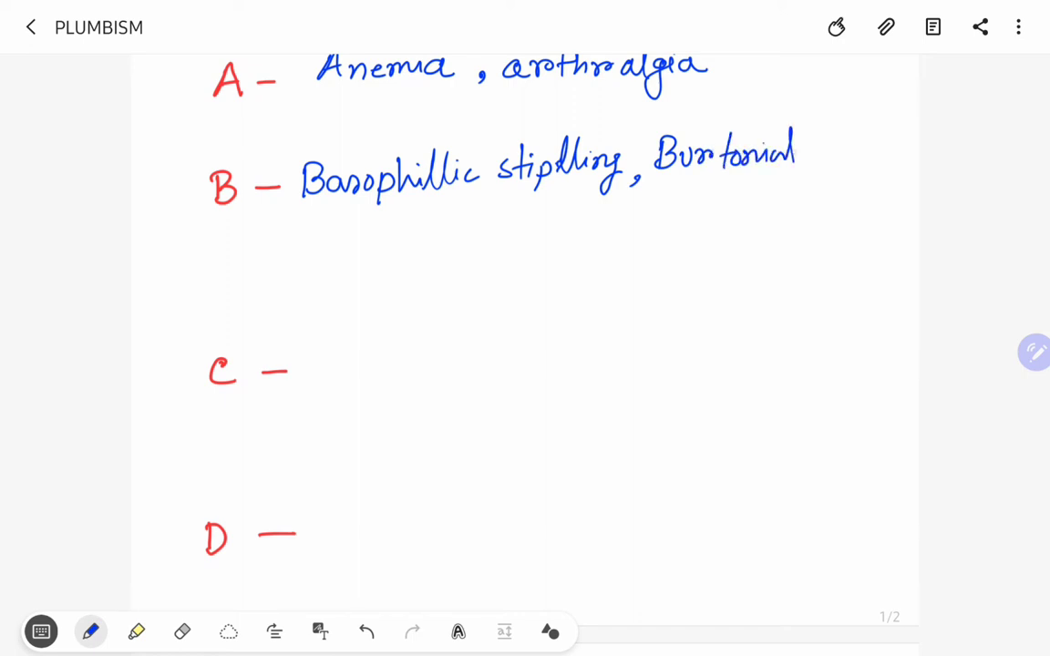
{"action": "left_click_drag", "start_coordinate": [820, 150], "coordinate": [897, 160]}
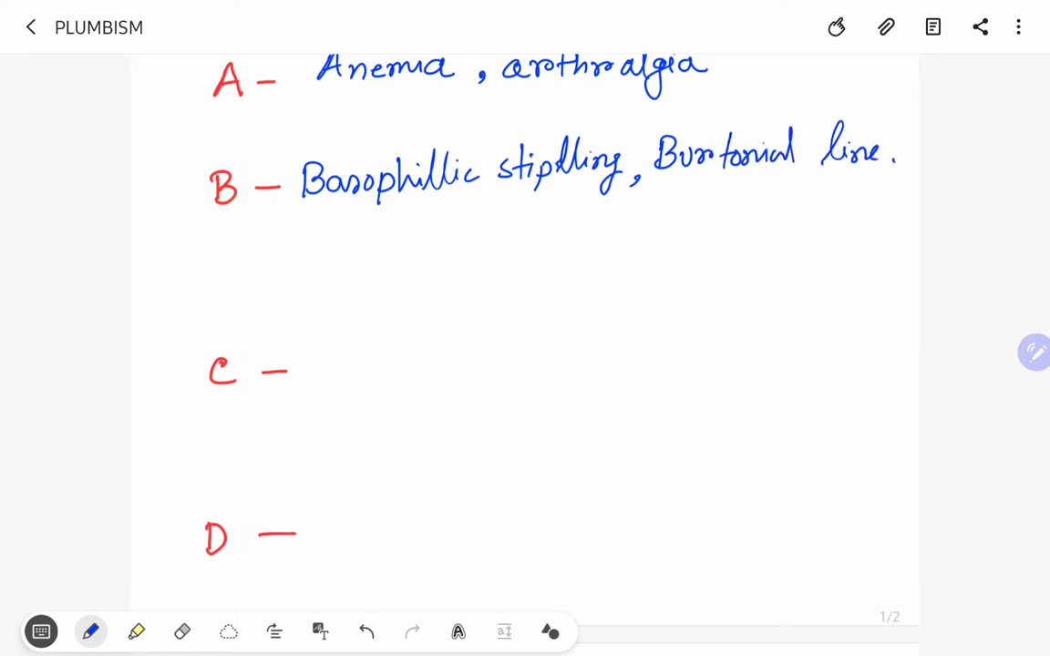
Underline both terms and add bracketed notes: blue dots in RBC cytoplasm, blue gum lines seen.
{"action": "left_click_drag", "start_coordinate": [301, 215], "coordinate": [478, 199]}
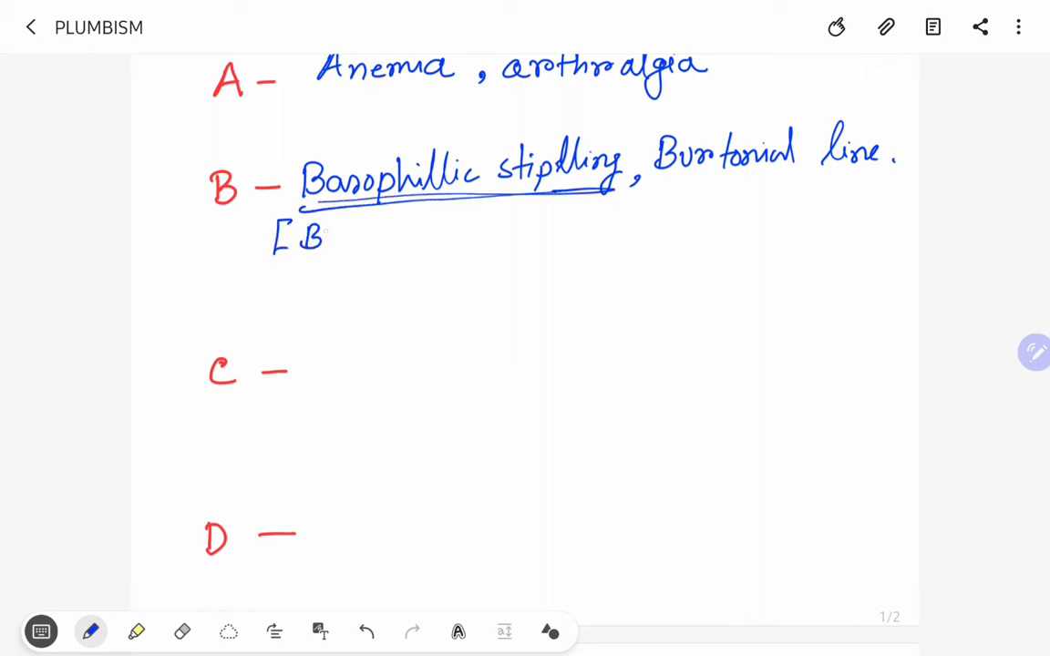
{"action": "type", "text": "lue d"}
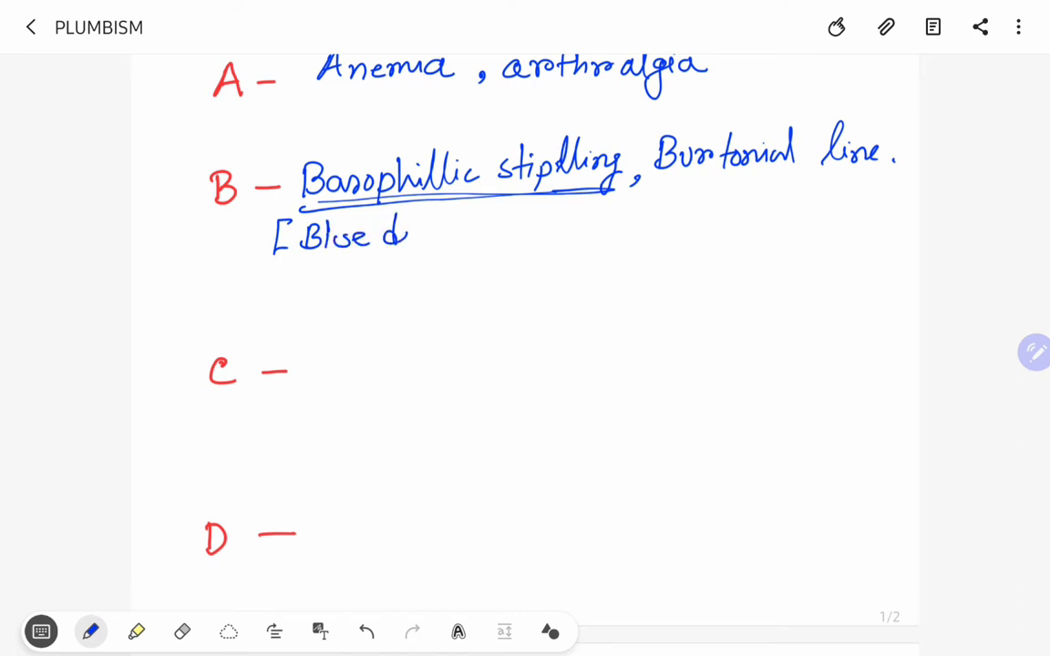
{"action": "left_click_drag", "start_coordinate": [401, 233], "coordinate": [474, 228]}
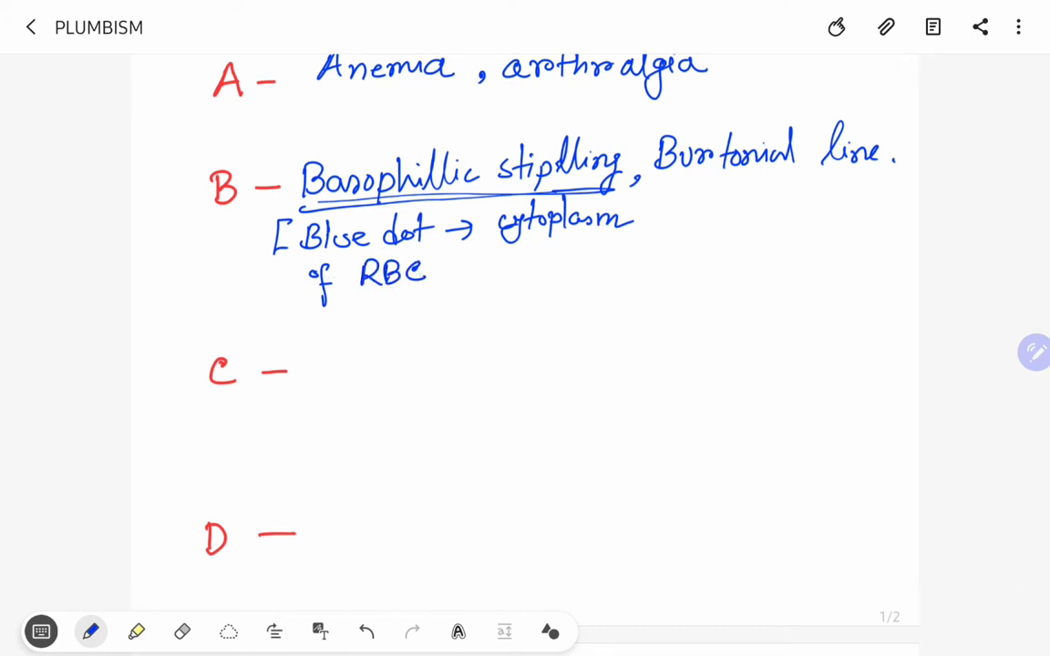
{"action": "left_click_drag", "start_coordinate": [452, 259], "coordinate": [465, 296]}
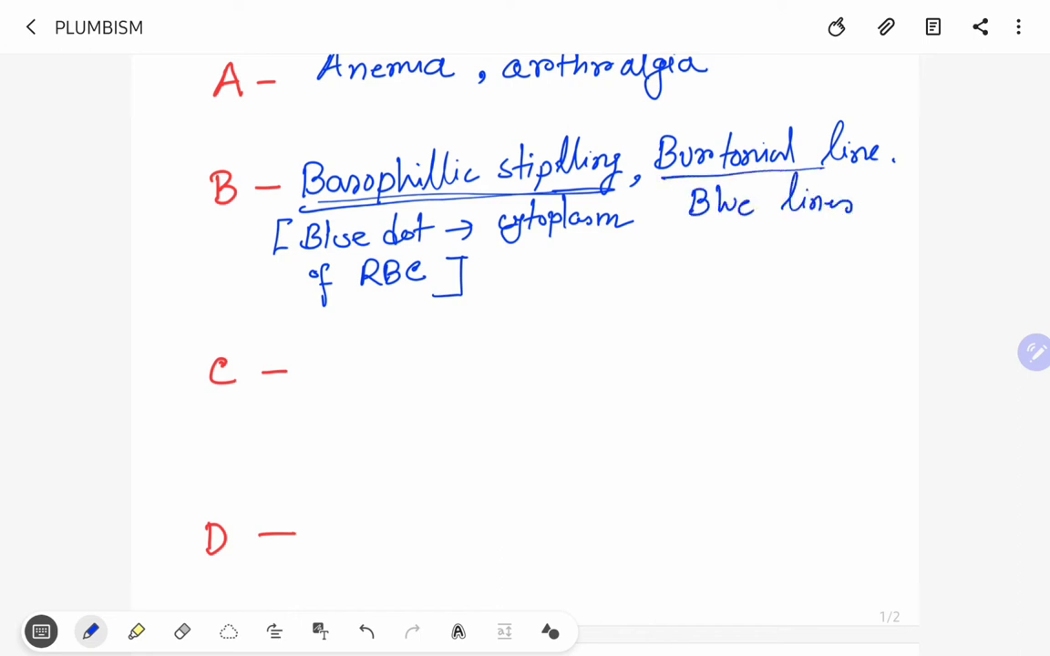
{"action": "type", "text": "seen"}
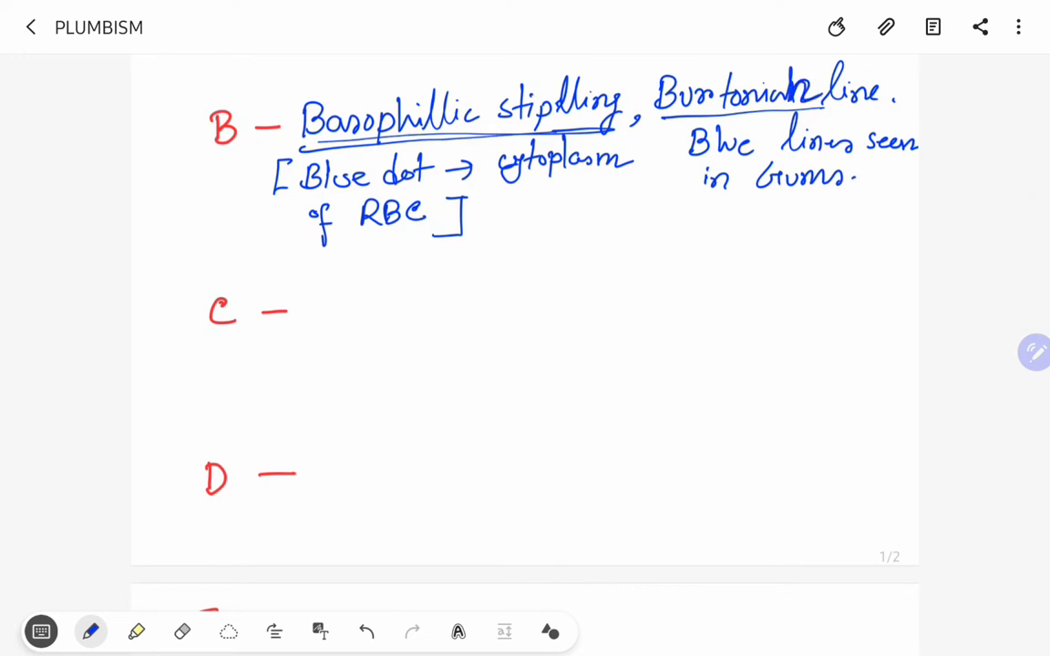
Handwrite 'Colic & constipation' after C.
{"action": "scroll", "scroll_direction": "down", "scroll_amount": 3}
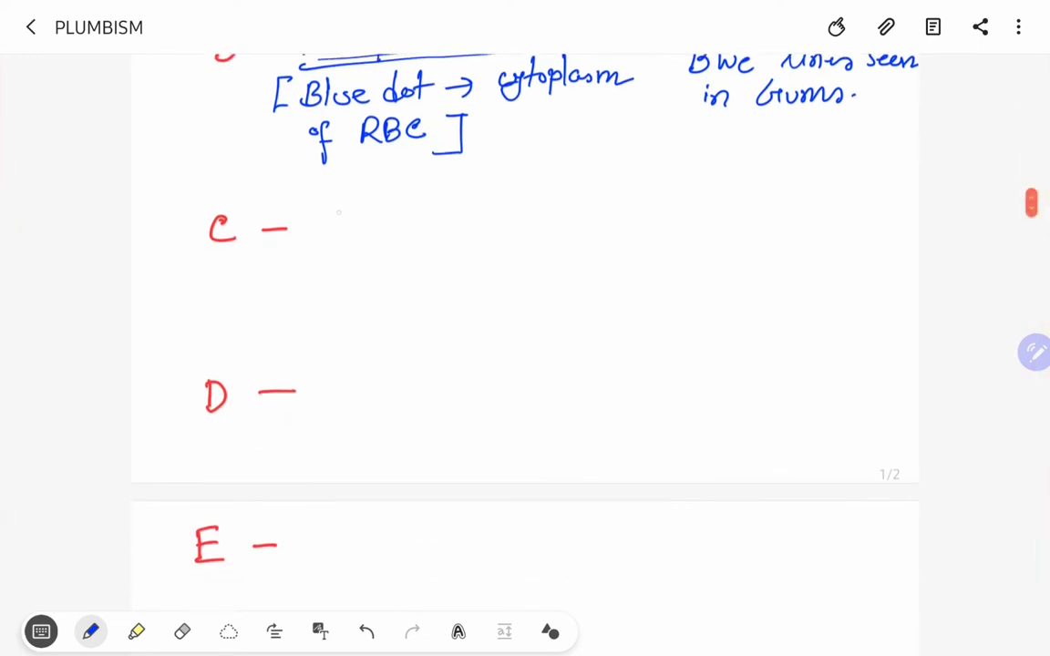
{"action": "left_click_drag", "start_coordinate": [310, 219], "coordinate": [392, 223]}
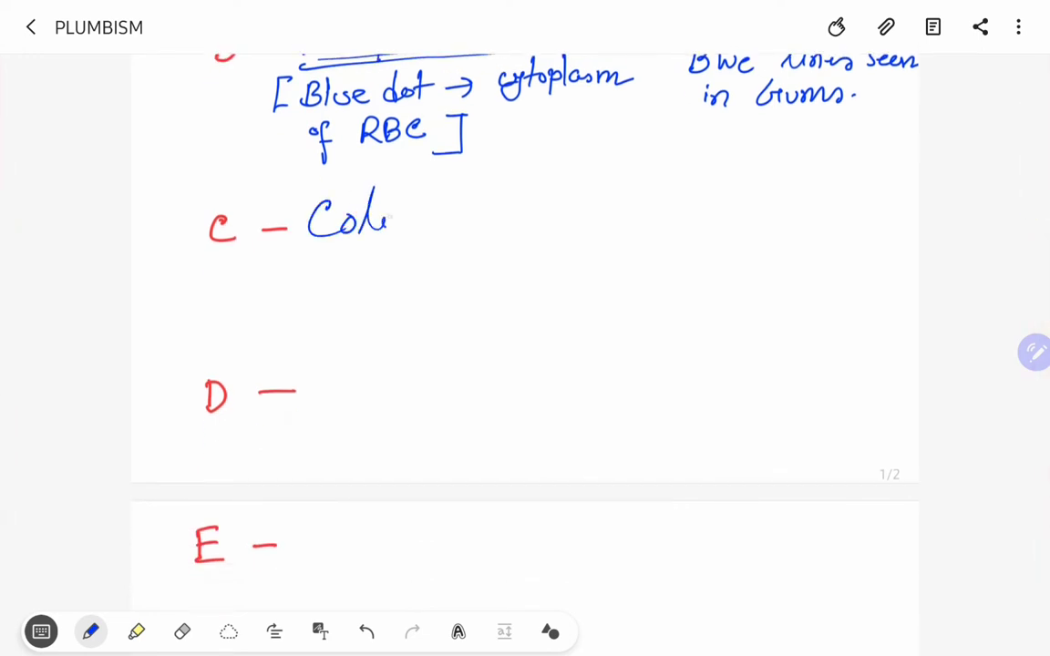
{"action": "left_click_drag", "start_coordinate": [392, 219], "coordinate": [556, 219]}
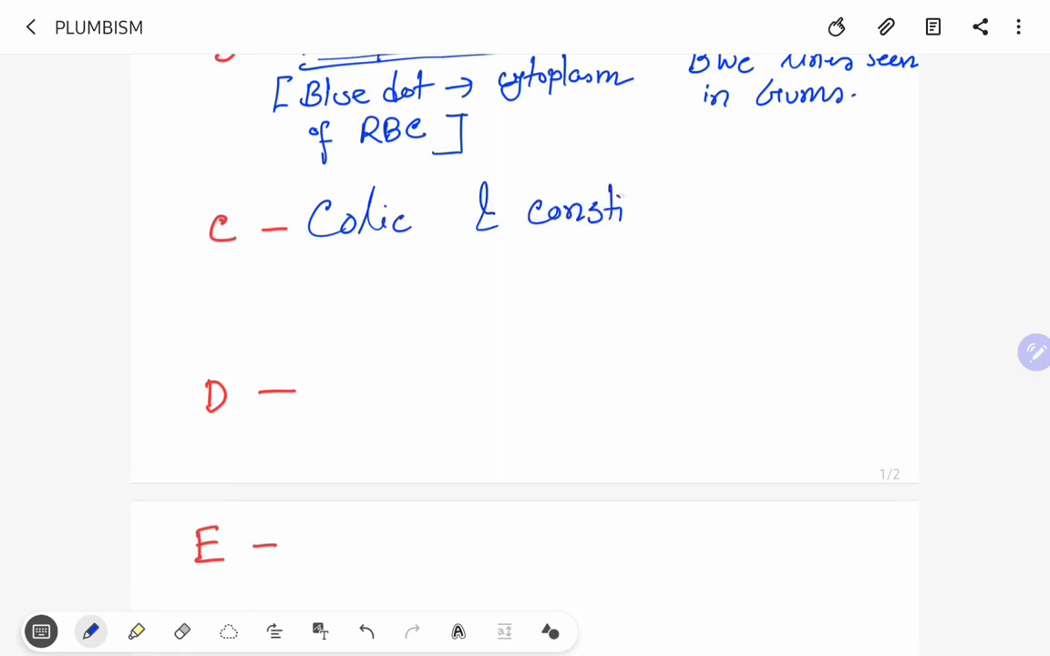
{"action": "left_click_drag", "start_coordinate": [629, 210], "coordinate": [692, 210]}
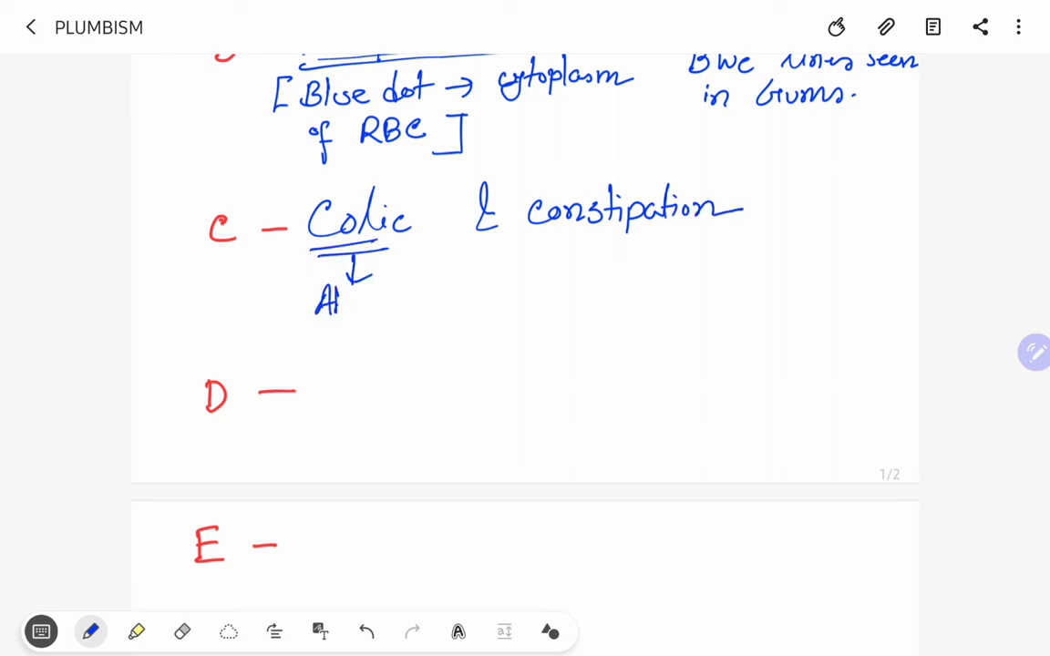
Underline Colic and annotate it with an arrow to 'Abdominal pain'.
{"action": "left_click_drag", "start_coordinate": [328, 301], "coordinate": [392, 306]}
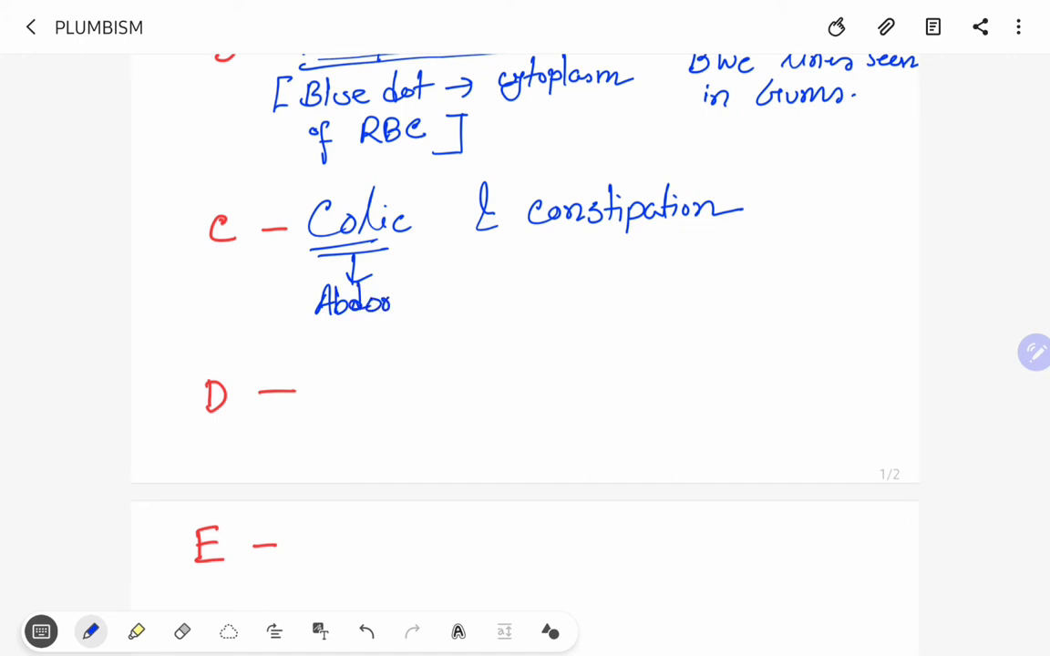
{"action": "left_click_drag", "start_coordinate": [392, 300], "coordinate": [459, 295]}
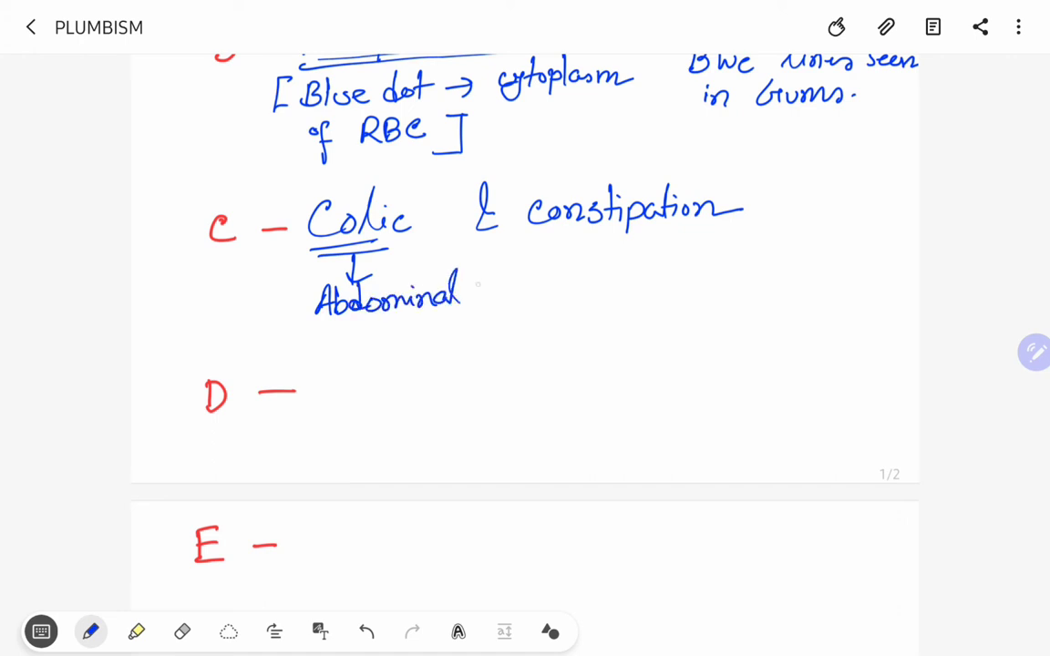
{"action": "left_click_drag", "start_coordinate": [470, 291], "coordinate": [562, 292]}
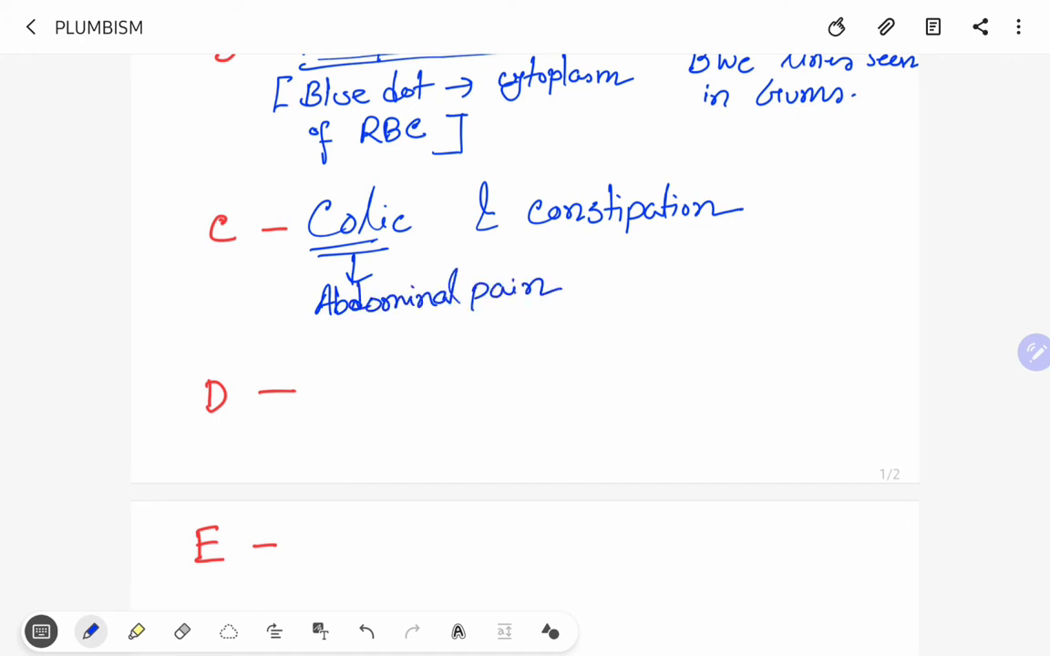
Handwrite 'Drop' after D, underlined, with a bracketed 'Wrist drop & foot drop' note.
{"action": "scroll", "scroll_direction": "down", "scroll_amount": 3}
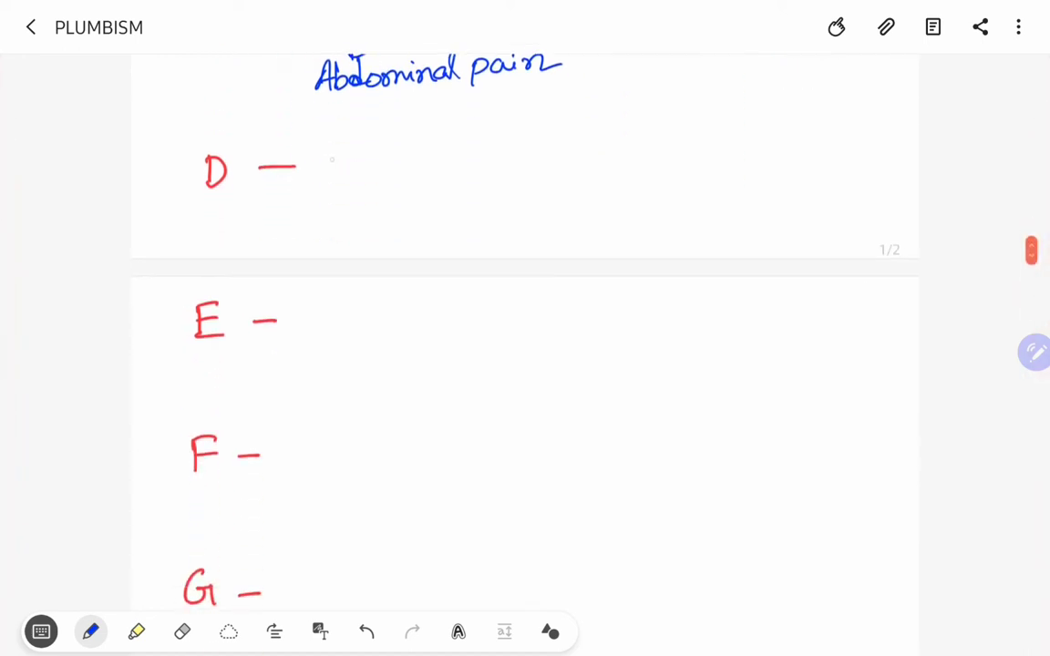
{"action": "left_click_drag", "start_coordinate": [324, 173], "coordinate": [420, 168]}
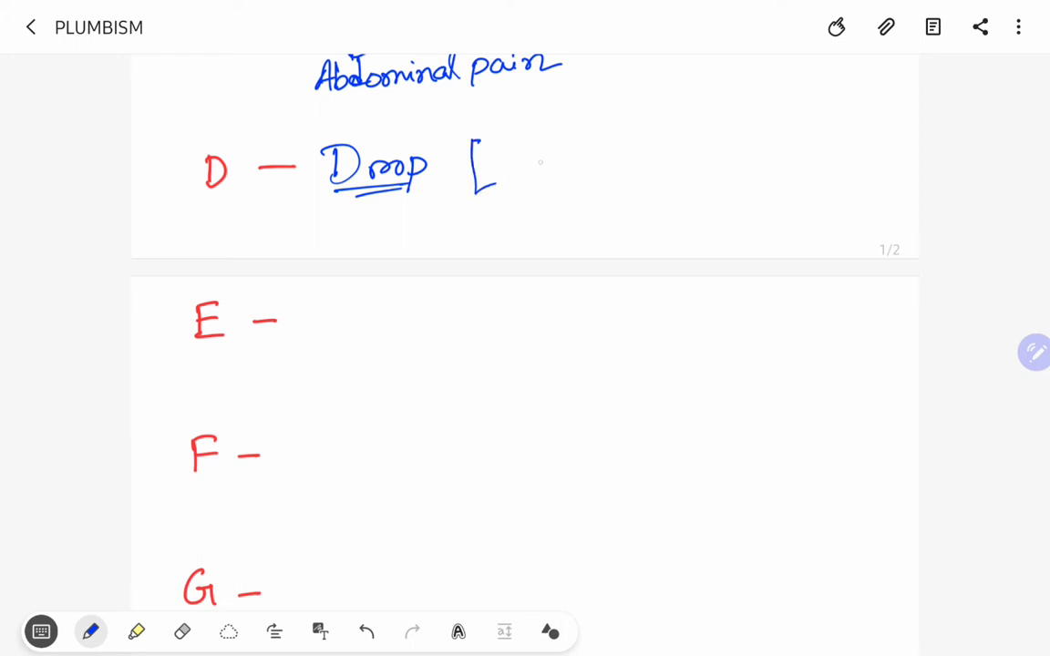
{"action": "left_click_drag", "start_coordinate": [525, 149], "coordinate": [605, 164]}
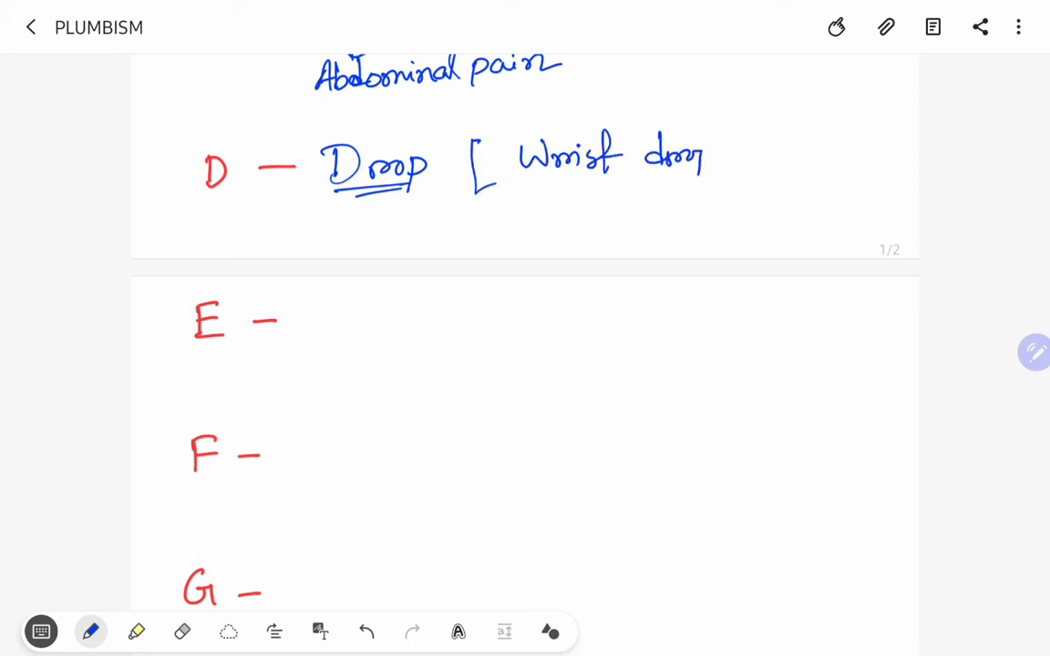
{"action": "left_click_drag", "start_coordinate": [744, 161], "coordinate": [821, 146]}
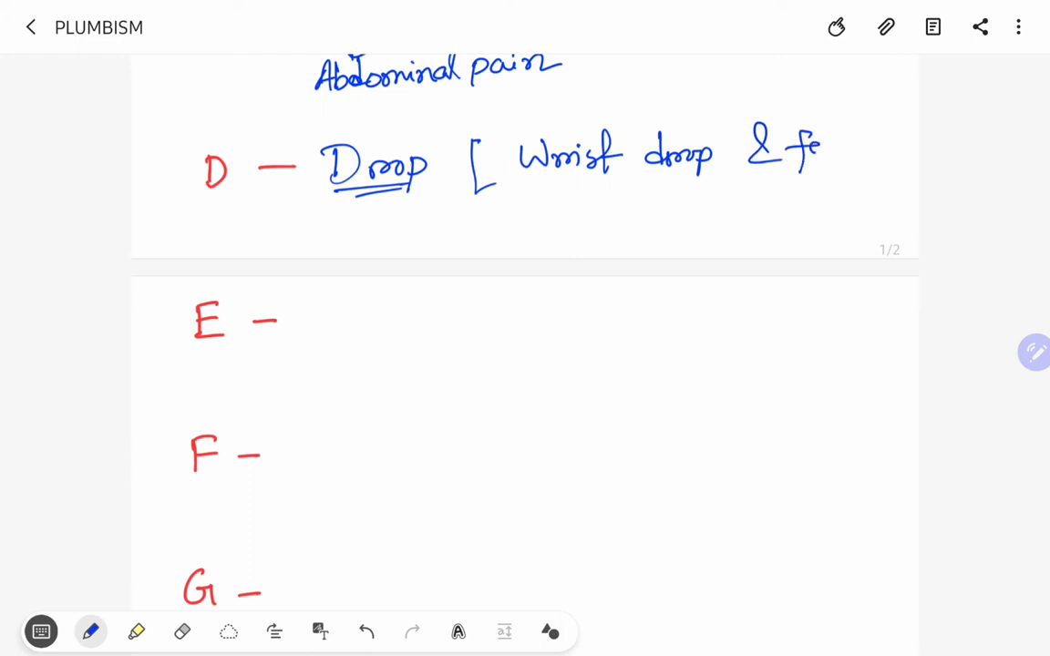
{"action": "left_click_drag", "start_coordinate": [820, 146], "coordinate": [908, 146]}
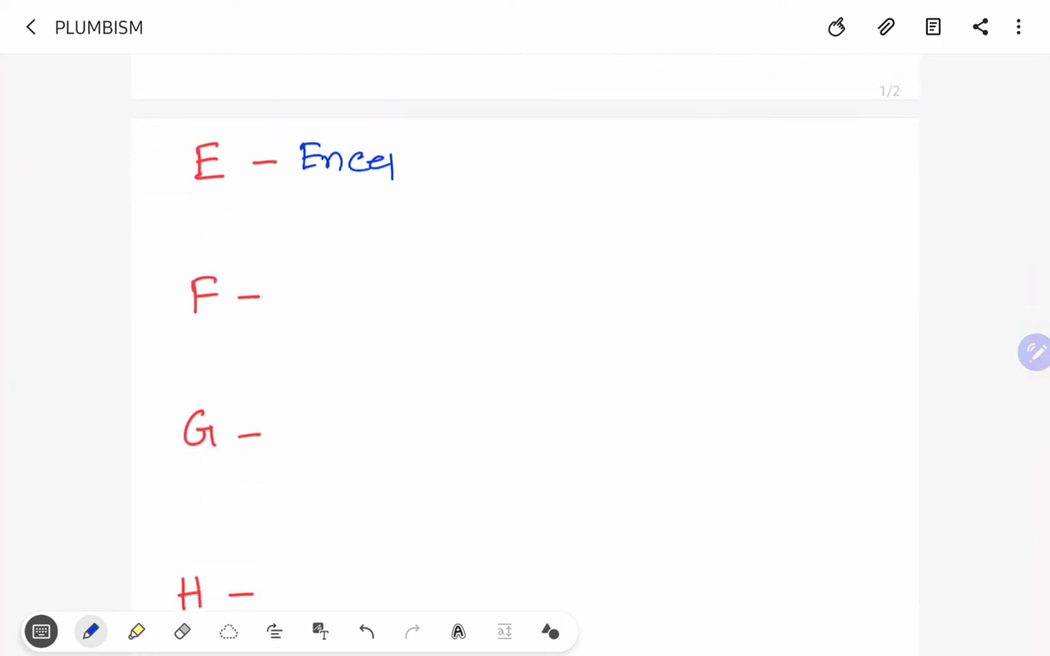
Handwrite 'Encephalopathy, EDTA' on the E line.
{"action": "left_click_drag", "start_coordinate": [398, 164], "coordinate": [428, 163]}
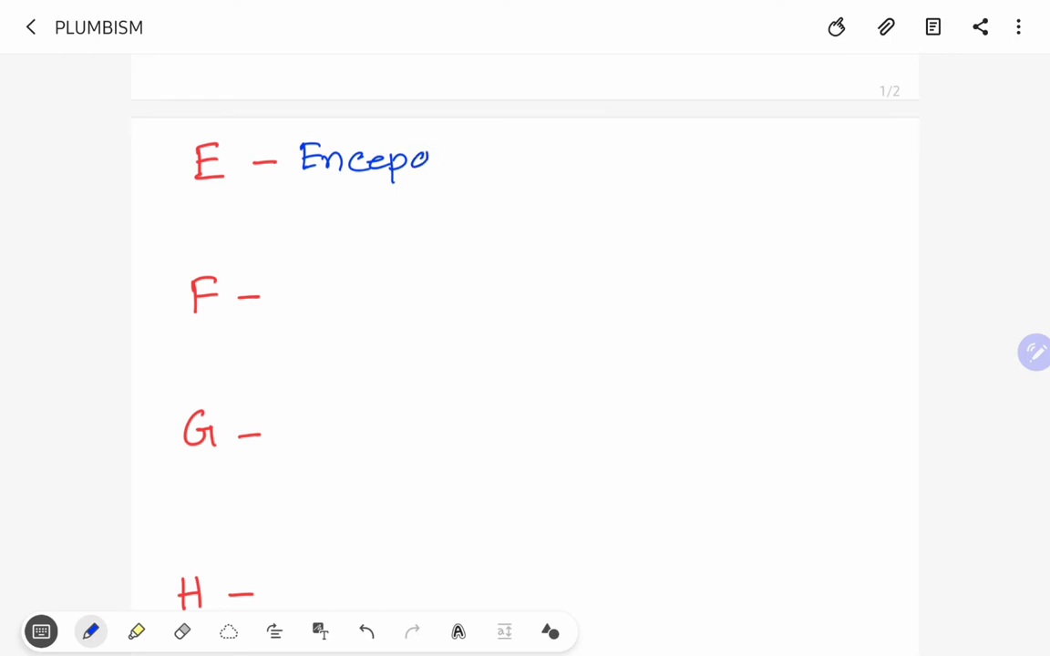
{"action": "left_click_drag", "start_coordinate": [428, 161], "coordinate": [507, 160]}
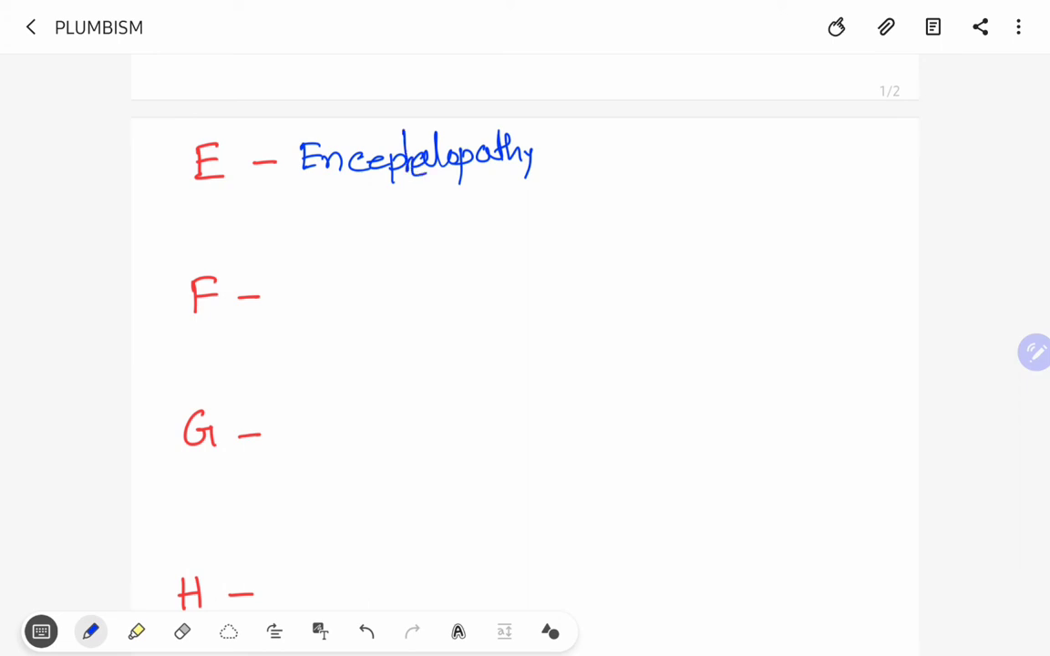
{"action": "left_click_drag", "start_coordinate": [556, 161], "coordinate": [562, 179]}
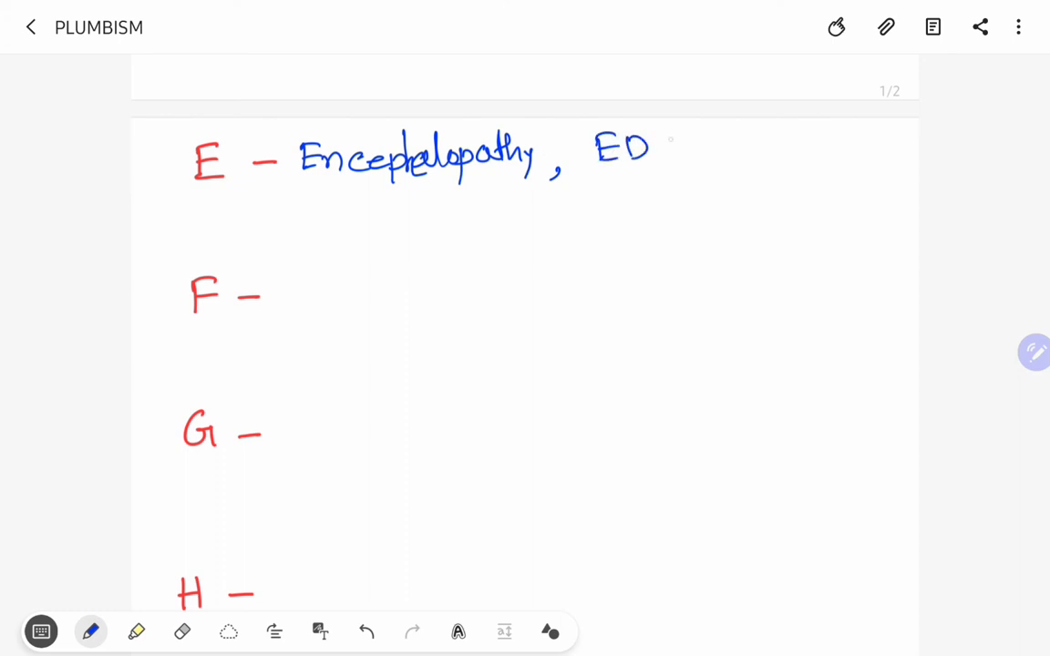
{"action": "left_click_drag", "start_coordinate": [652, 155], "coordinate": [708, 150]}
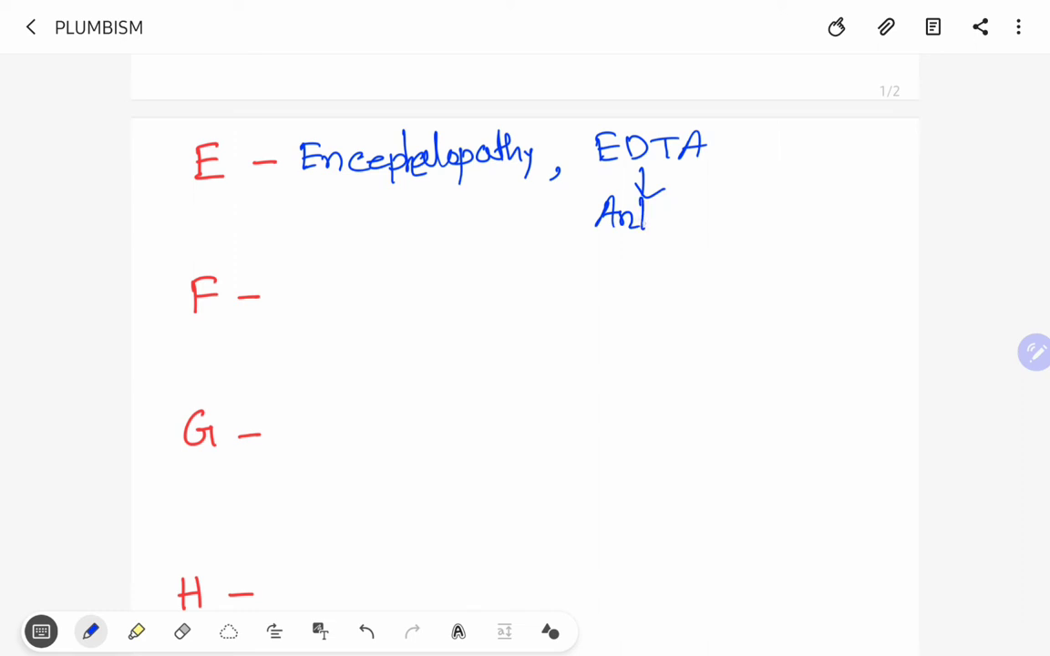
Arrow from EDTA down to an underlined 'Antidote' and write 'BAL & EDTA' beside it.
{"action": "left_click_drag", "start_coordinate": [647, 215], "coordinate": [730, 215]}
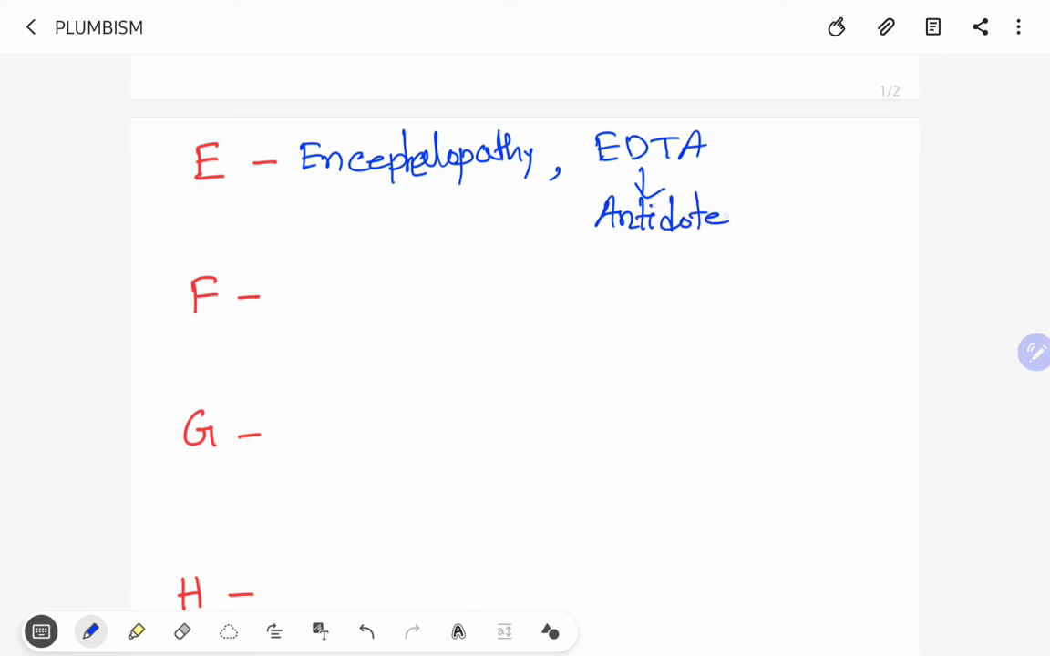
{"action": "left_click_drag", "start_coordinate": [598, 239], "coordinate": [729, 245]}
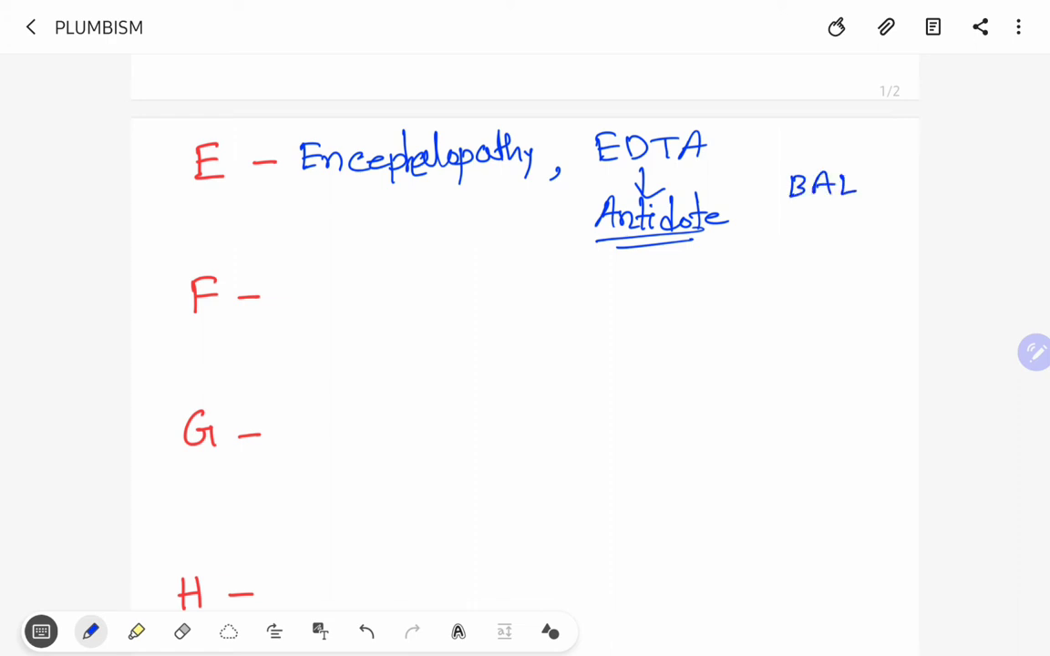
{"action": "left_click_drag", "start_coordinate": [820, 210], "coordinate": [802, 256]}
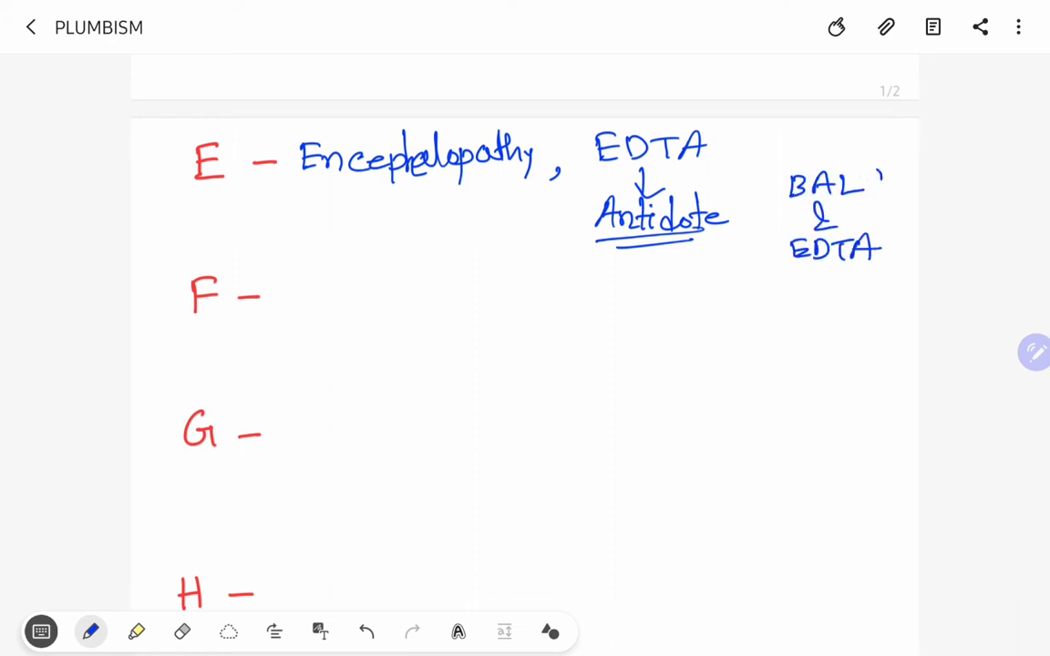
Handwrite 'Facial Pallor' after F and underline it.
{"action": "scroll", "scroll_direction": "down", "scroll_amount": 3}
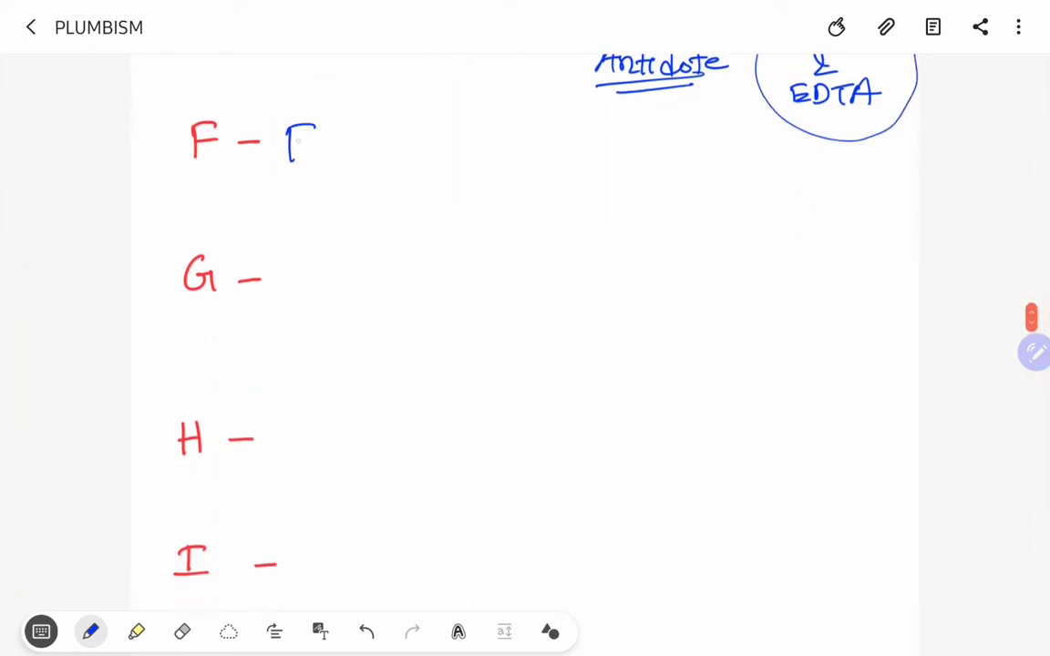
{"action": "left_click_drag", "start_coordinate": [288, 146], "coordinate": [398, 155]}
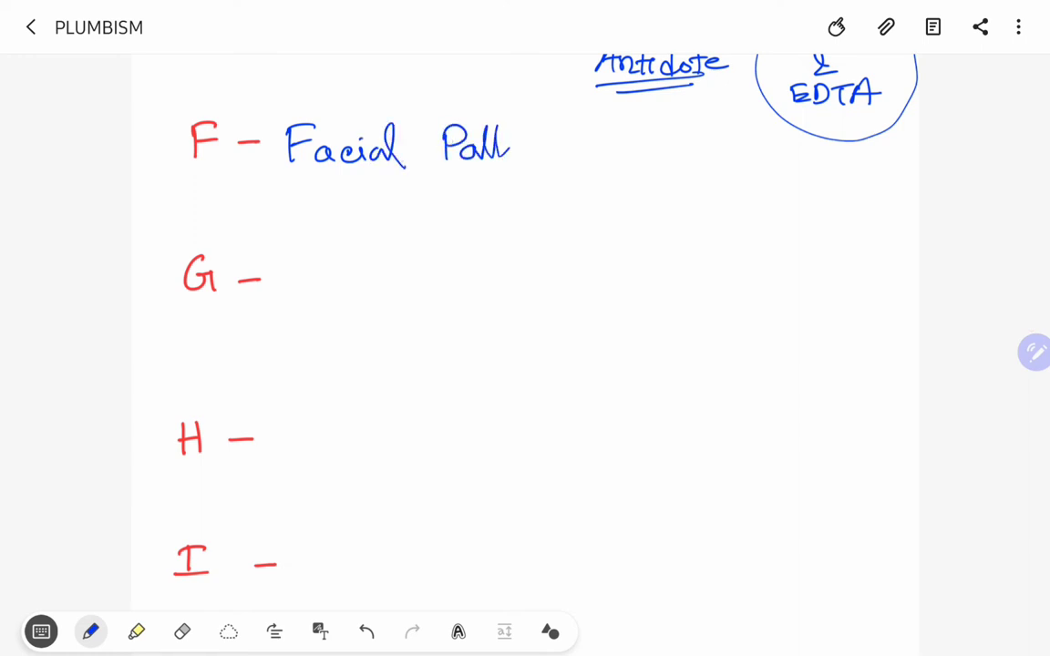
{"action": "left_click_drag", "start_coordinate": [492, 146], "coordinate": [547, 145]}
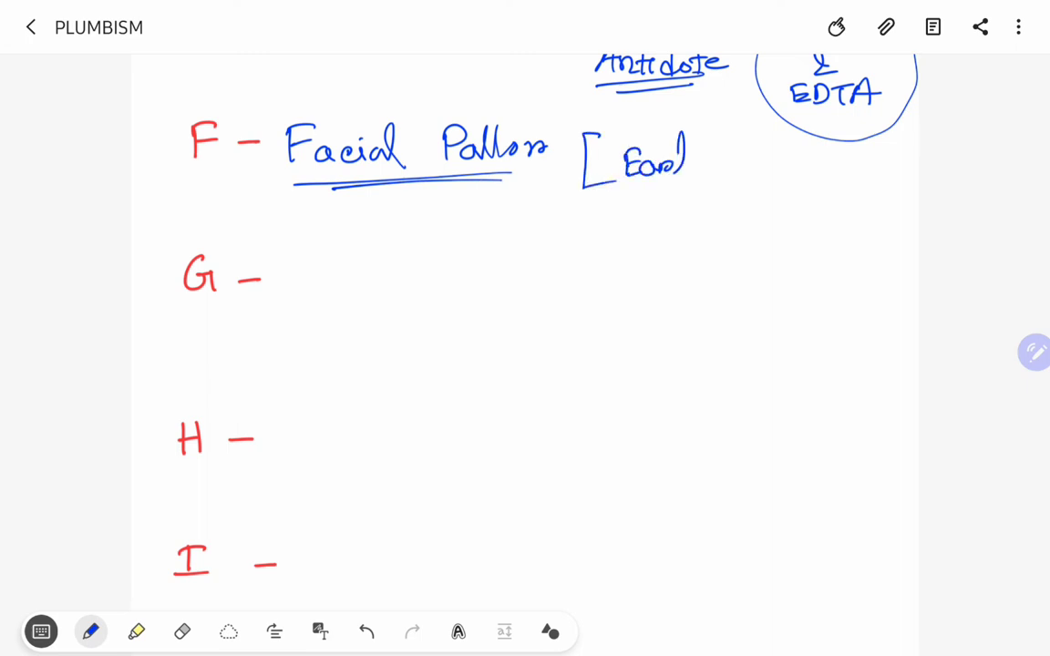
Add the bracketed note '[Earliest sign]' with 'most common' beneath.
{"action": "left_click_drag", "start_coordinate": [678, 160], "coordinate": [744, 161]}
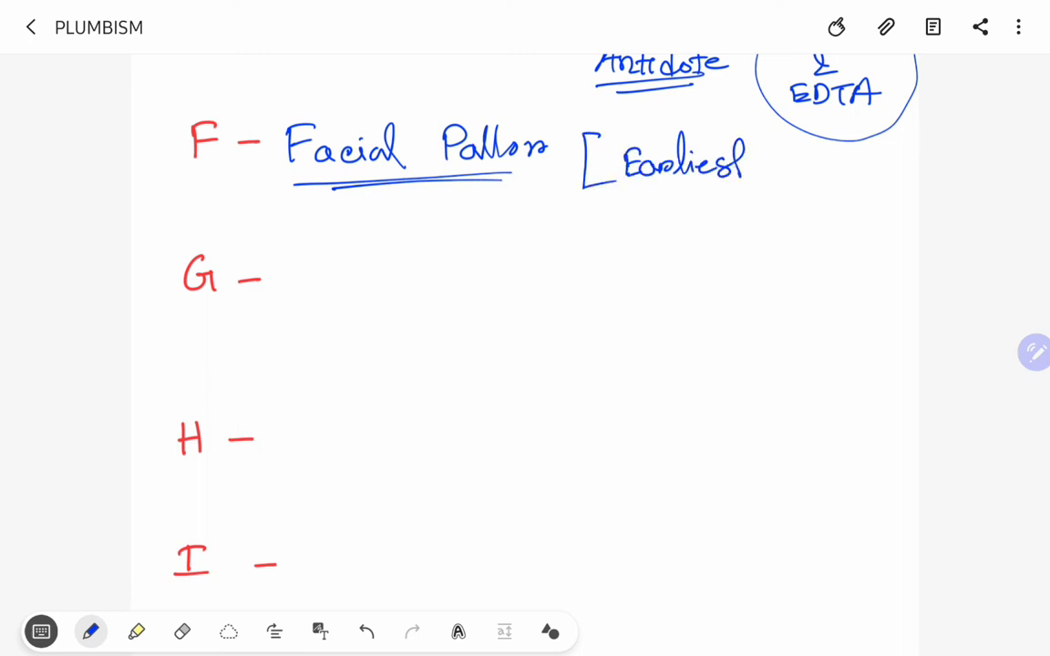
{"action": "left_click_drag", "start_coordinate": [770, 168], "coordinate": [817, 173]}
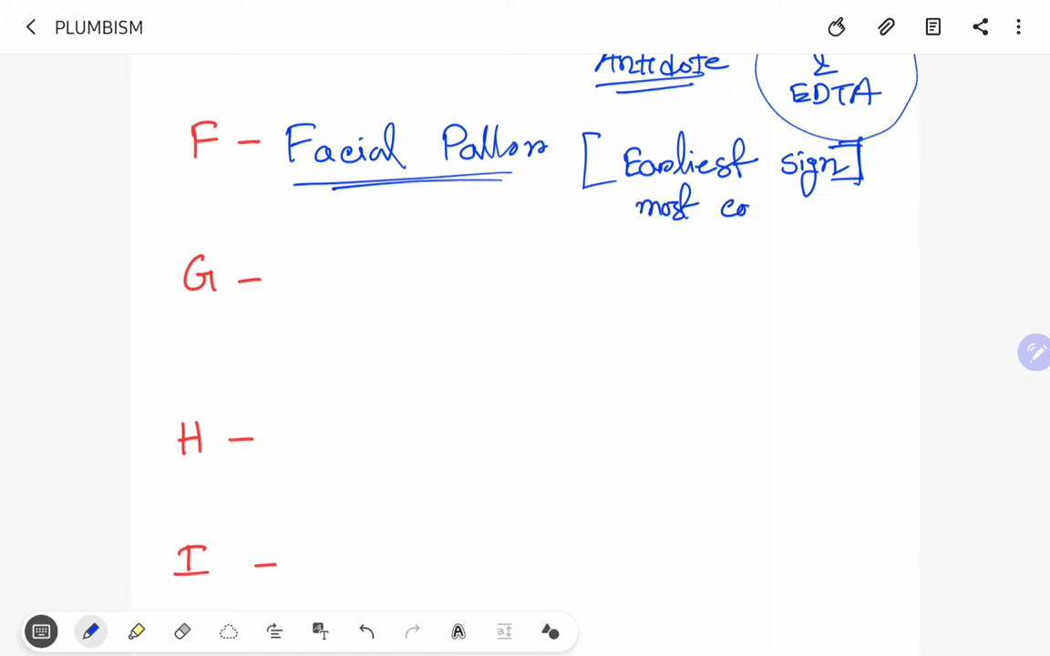
{"action": "left_click_drag", "start_coordinate": [748, 209], "coordinate": [830, 209]}
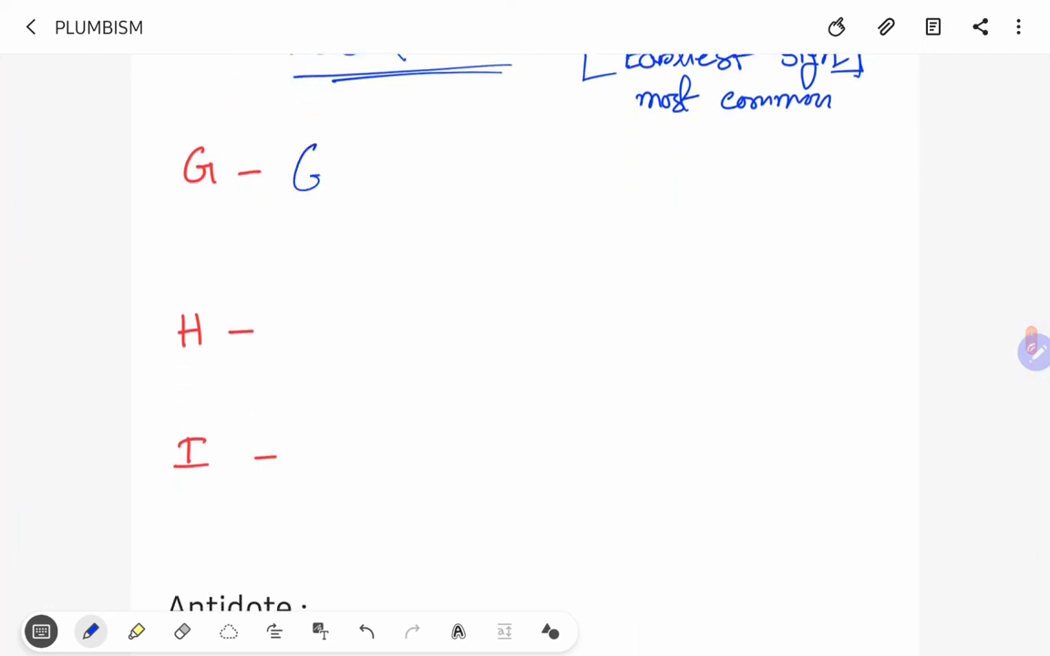
Handwrite 'Gout, Gonadal dysfunction' after G.
{"action": "left_click_drag", "start_coordinate": [301, 168], "coordinate": [398, 179]}
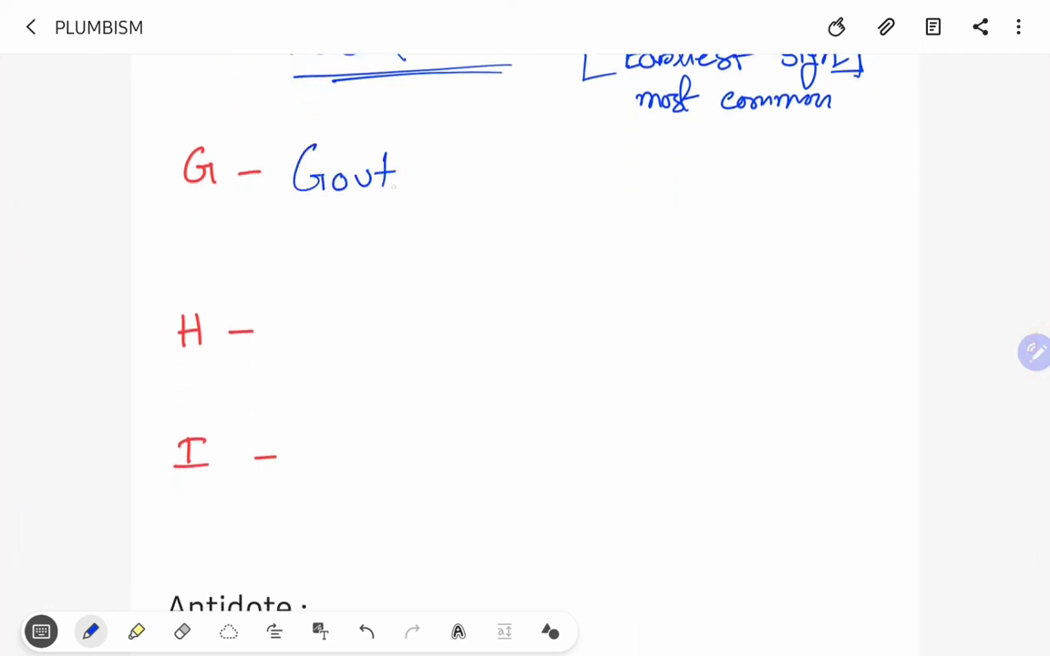
{"action": "left_click_drag", "start_coordinate": [410, 165], "coordinate": [483, 183]}
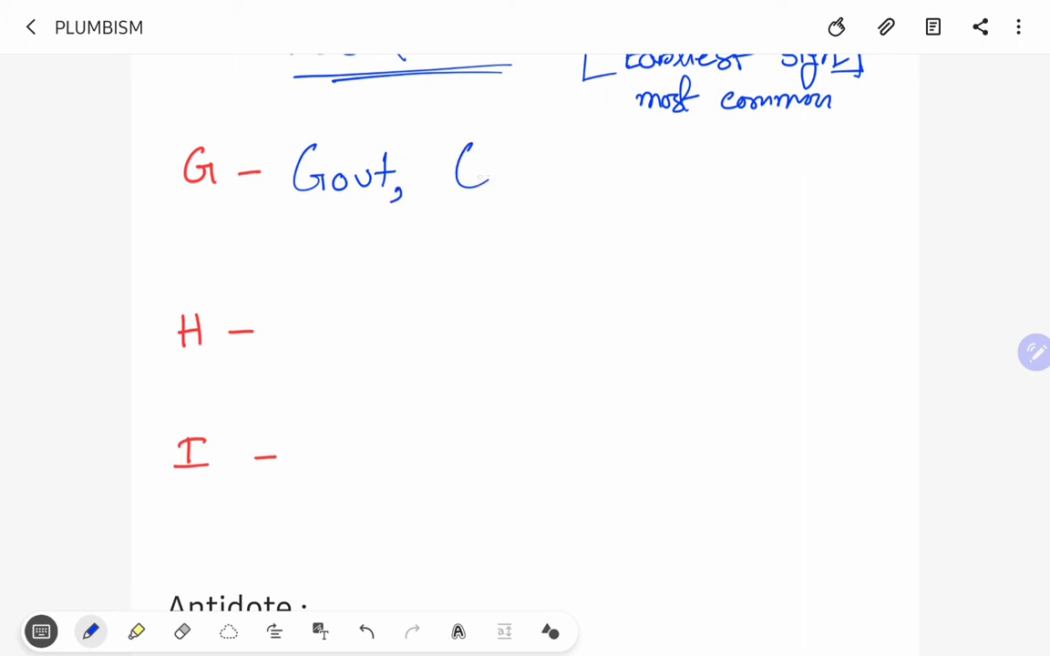
{"action": "left_click_drag", "start_coordinate": [465, 168], "coordinate": [565, 173]}
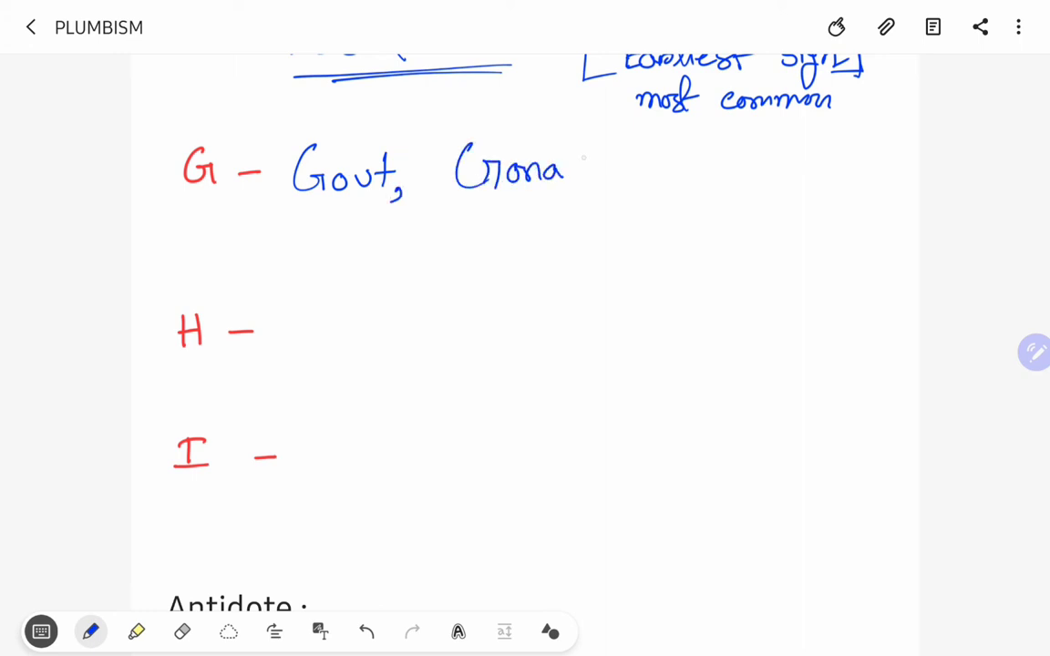
{"action": "left_click_drag", "start_coordinate": [566, 168], "coordinate": [678, 168]}
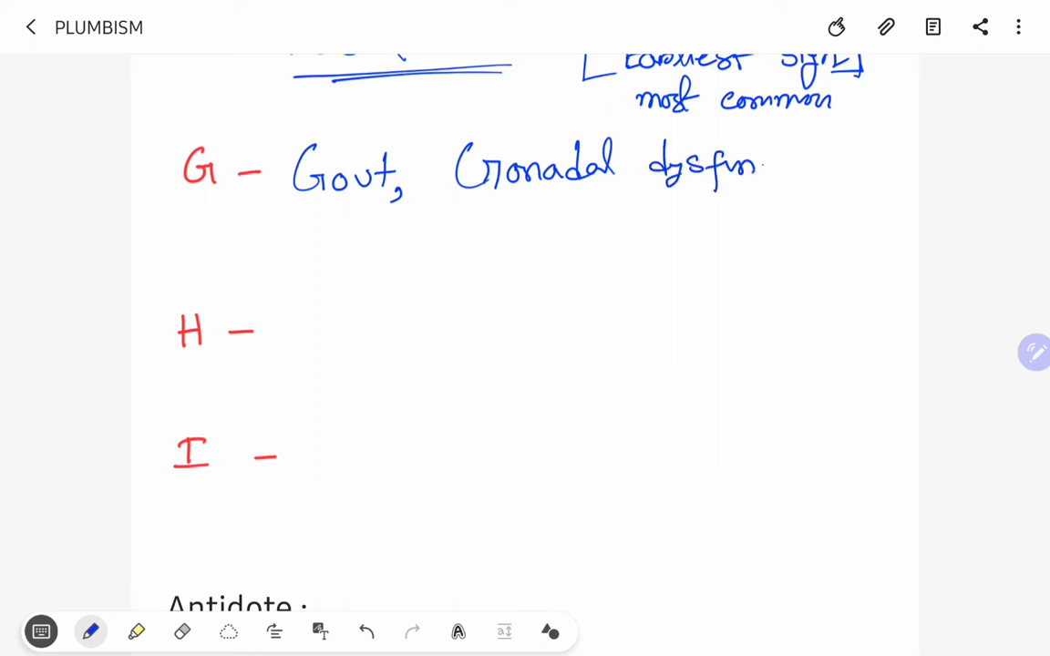
{"action": "left_click_drag", "start_coordinate": [766, 164], "coordinate": [857, 164]}
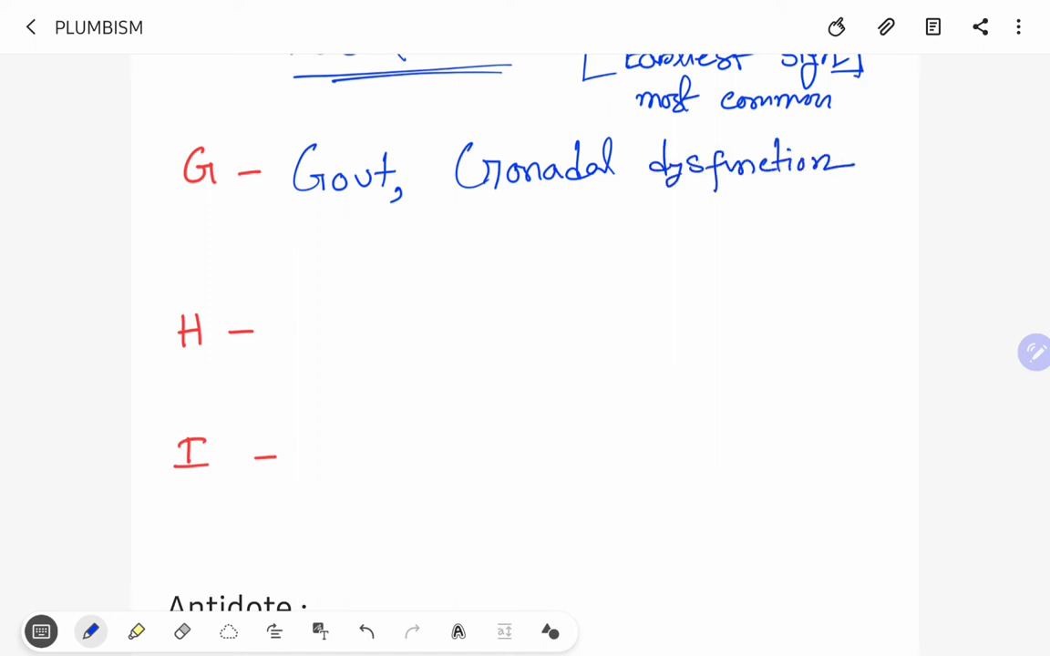
Handwrite 'Hypertension, headache' beside the letter H in blue ink.
{"action": "scroll", "scroll_direction": "down", "scroll_amount": 3}
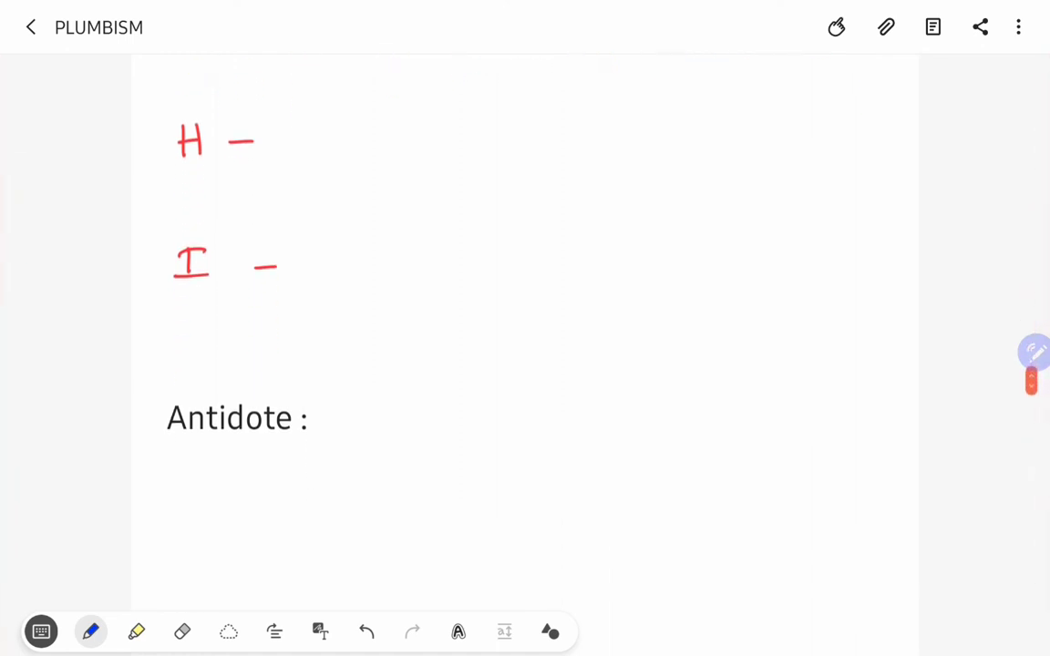
{"action": "left_click_drag", "start_coordinate": [291, 146], "coordinate": [337, 143]}
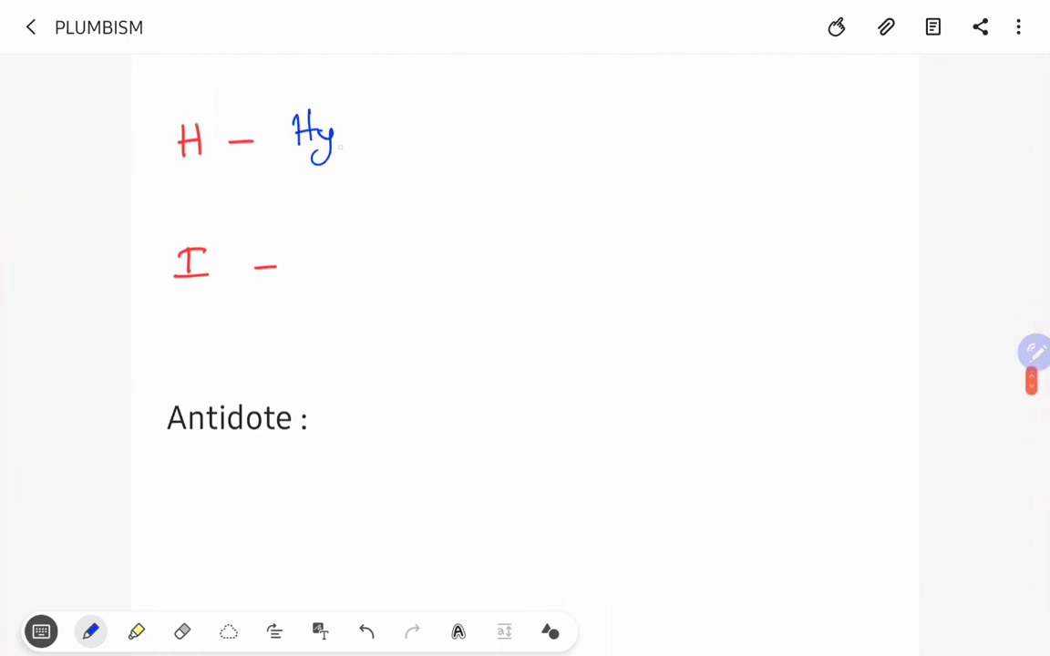
{"action": "left_click_drag", "start_coordinate": [343, 137], "coordinate": [433, 137]}
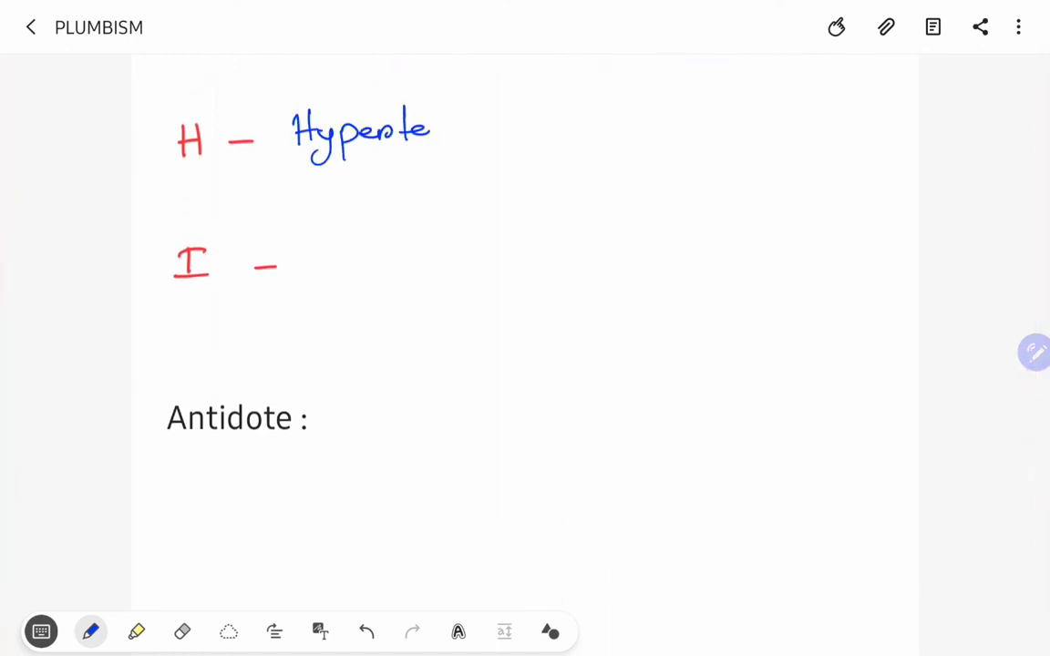
{"action": "left_click_drag", "start_coordinate": [433, 128], "coordinate": [514, 131]}
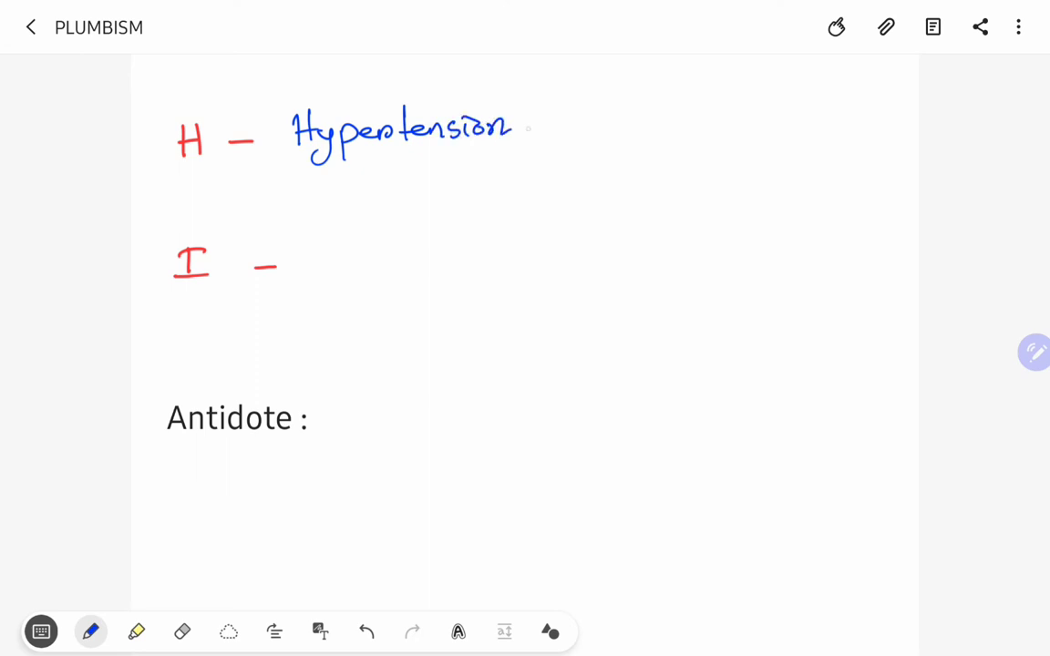
{"action": "left_click_drag", "start_coordinate": [525, 142], "coordinate": [605, 128]}
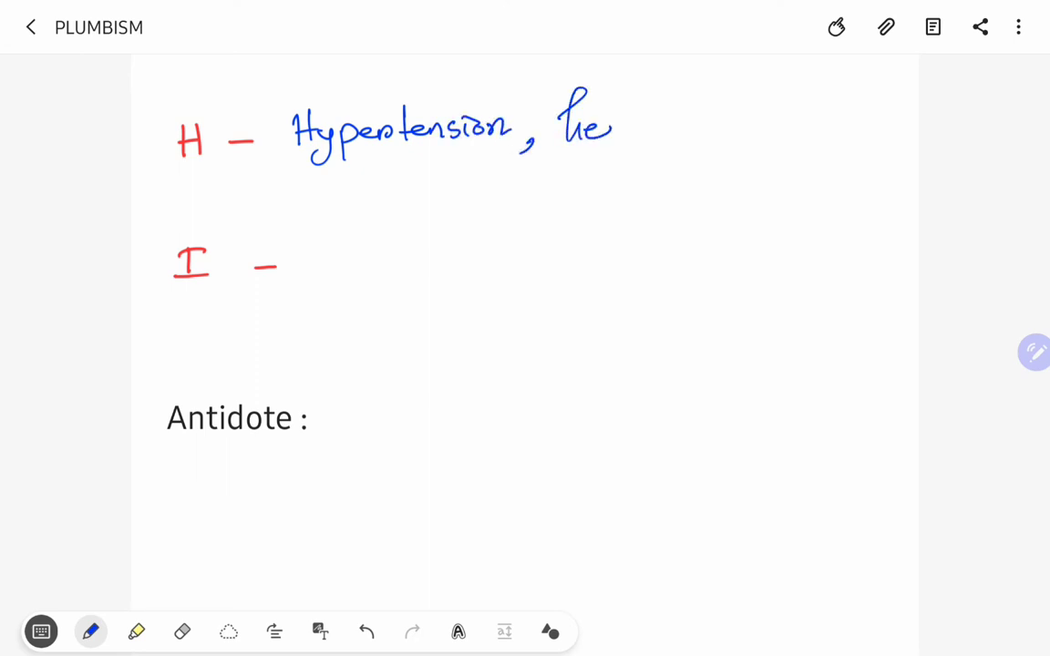
{"action": "left_click_drag", "start_coordinate": [611, 127], "coordinate": [671, 128]}
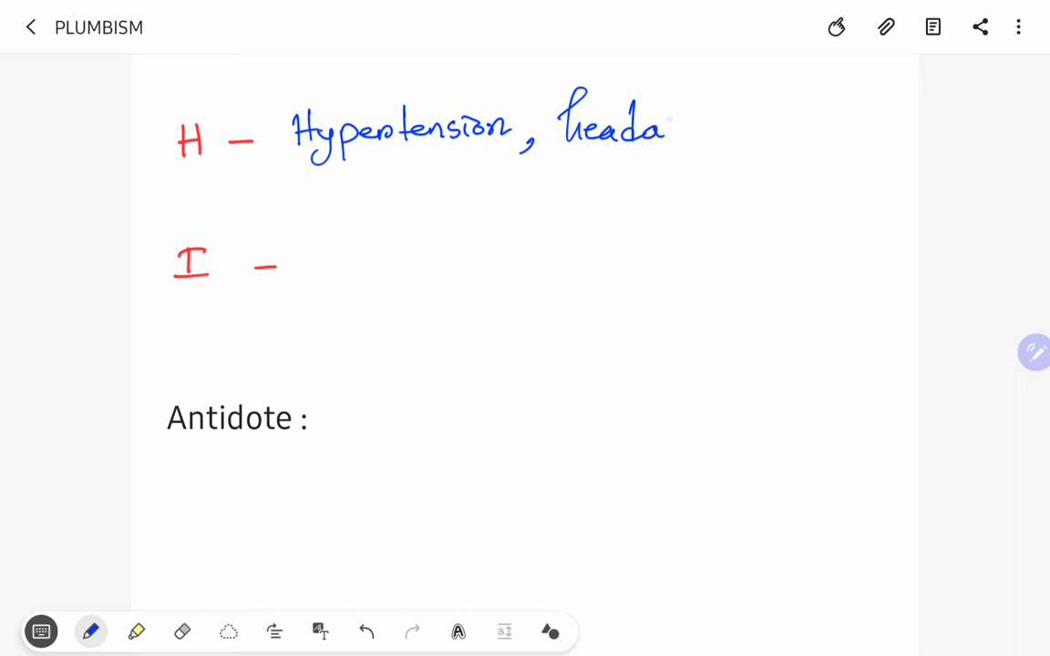
{"action": "left_click_drag", "start_coordinate": [671, 128], "coordinate": [744, 131]}
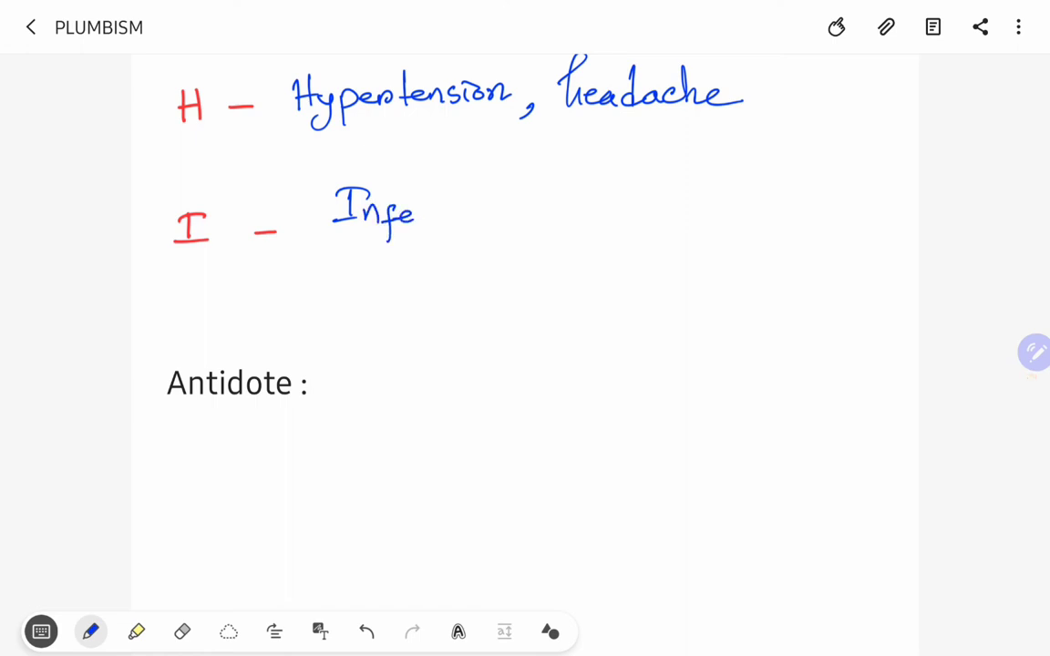
Handwrite 'Infertility, Insomnia, Irritability' beside the letter I.
{"action": "left_click_drag", "start_coordinate": [419, 210], "coordinate": [489, 197]}
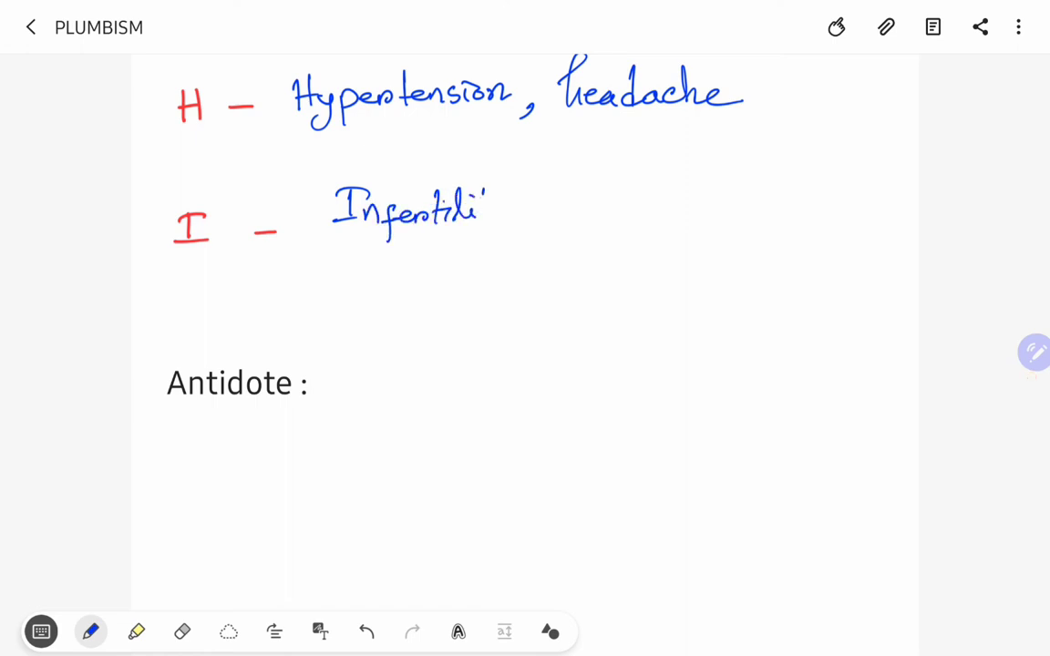
{"action": "left_click_drag", "start_coordinate": [483, 210], "coordinate": [556, 210]}
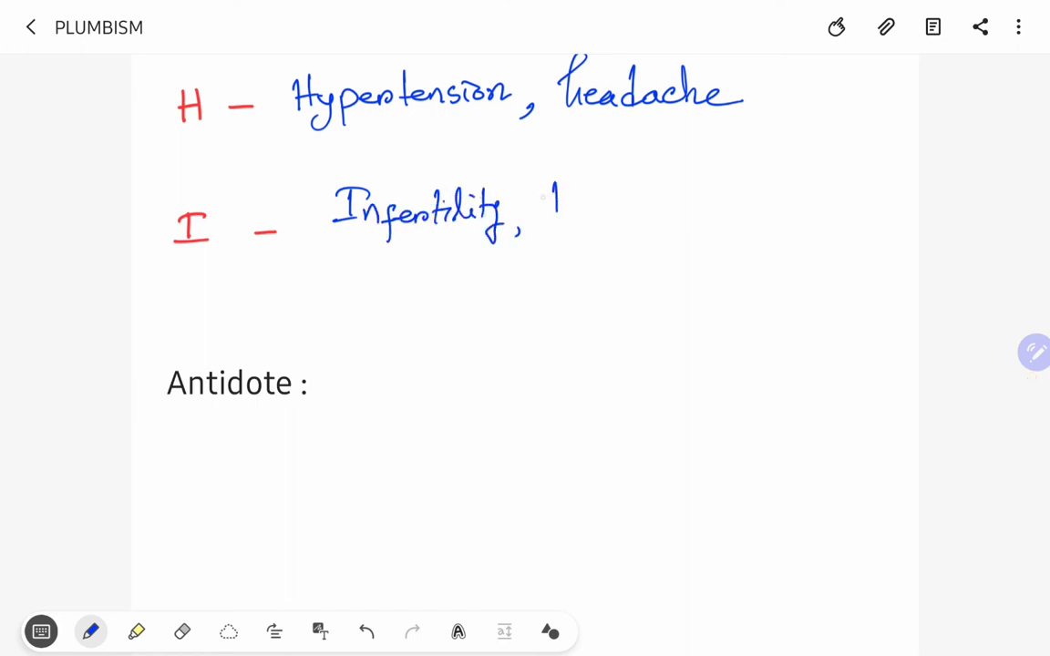
{"action": "left_click_drag", "start_coordinate": [543, 192], "coordinate": [623, 219]}
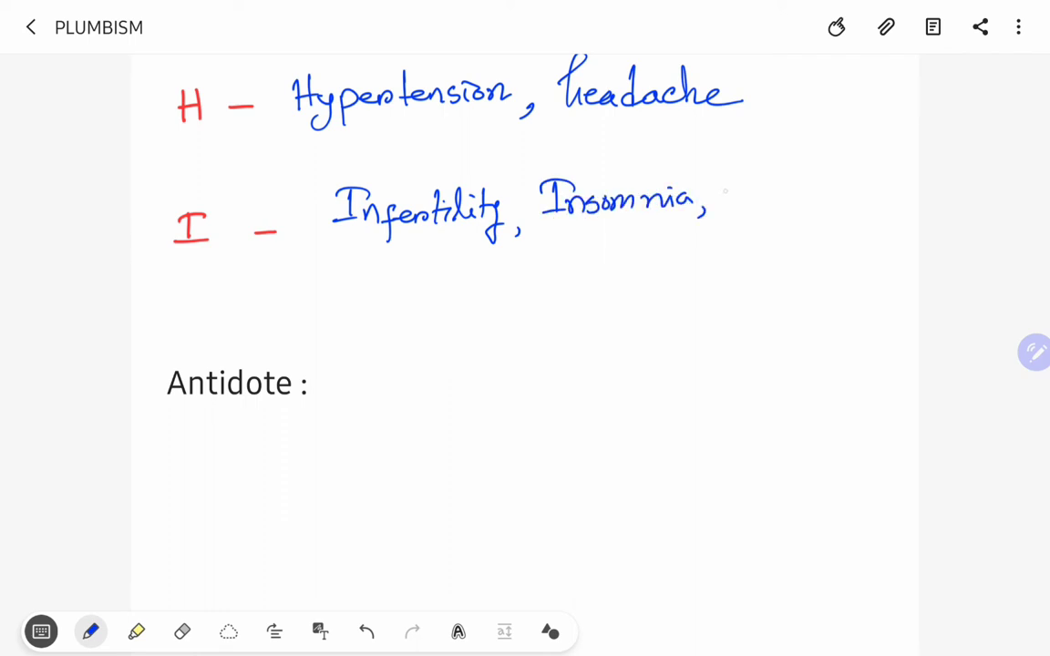
{"action": "left_click_drag", "start_coordinate": [720, 191], "coordinate": [793, 192]}
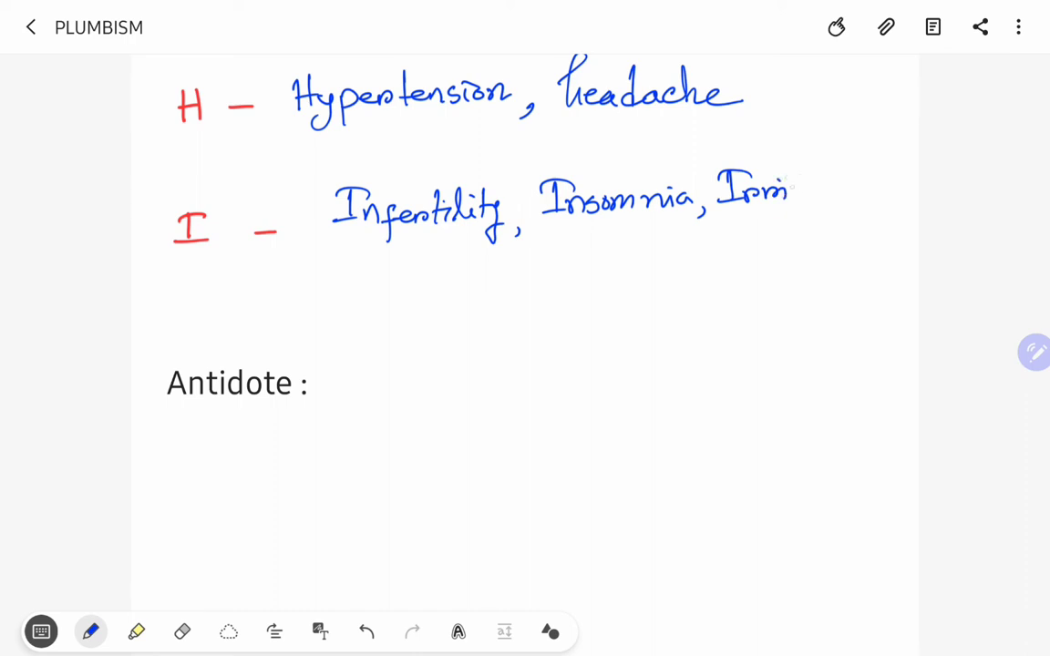
{"action": "left_click_drag", "start_coordinate": [793, 191], "coordinate": [890, 186]}
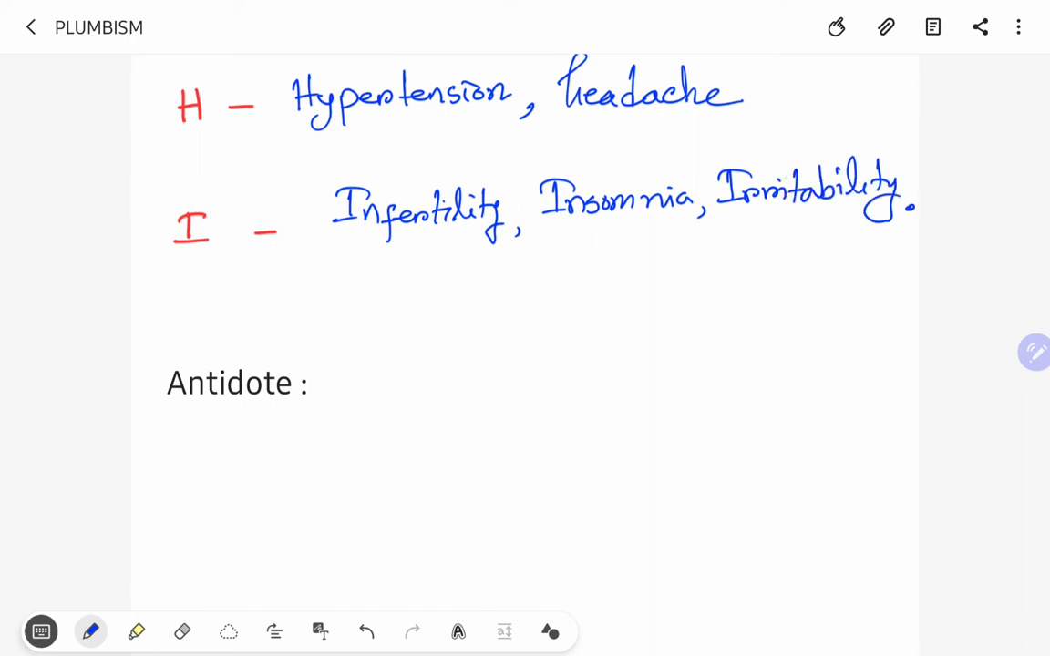
Swipe yellow highlighter over the mnemonic lines A to I, scrolling down to the Antidote section.
{"action": "left_click", "coordinate": [91, 630]}
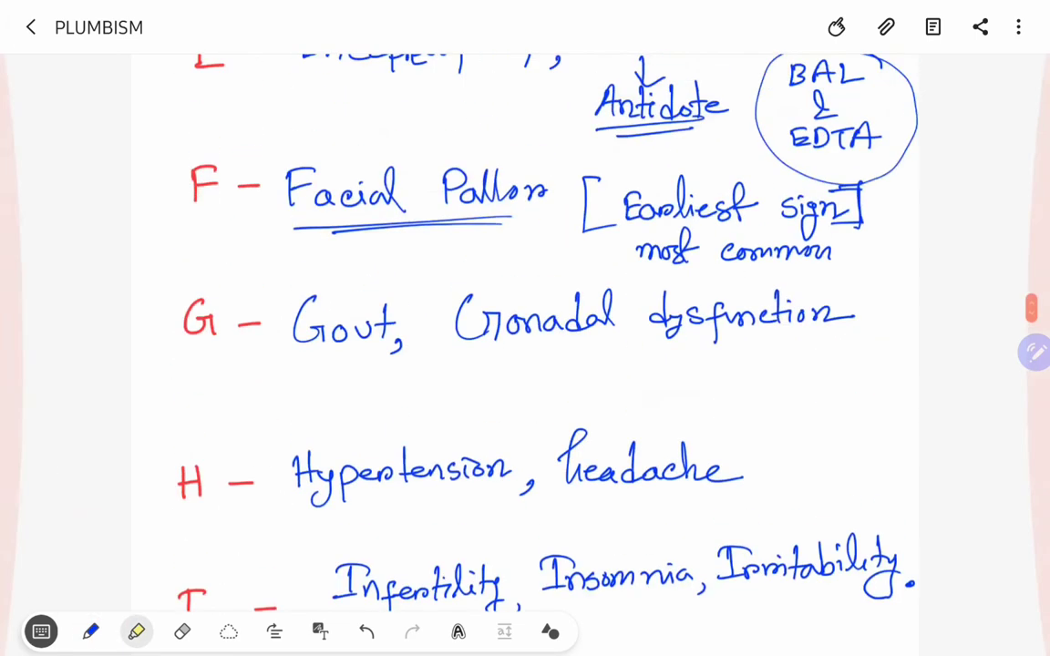
{"action": "scroll", "scroll_direction": "up", "scroll_amount": 3}
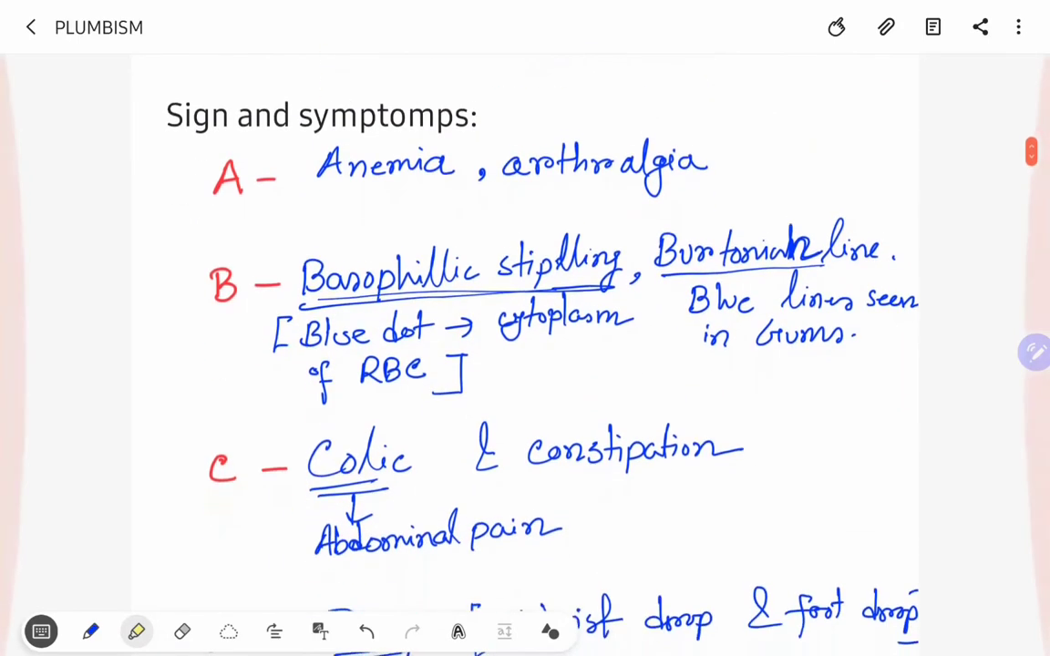
{"action": "left_click_drag", "start_coordinate": [210, 168], "coordinate": [456, 168]}
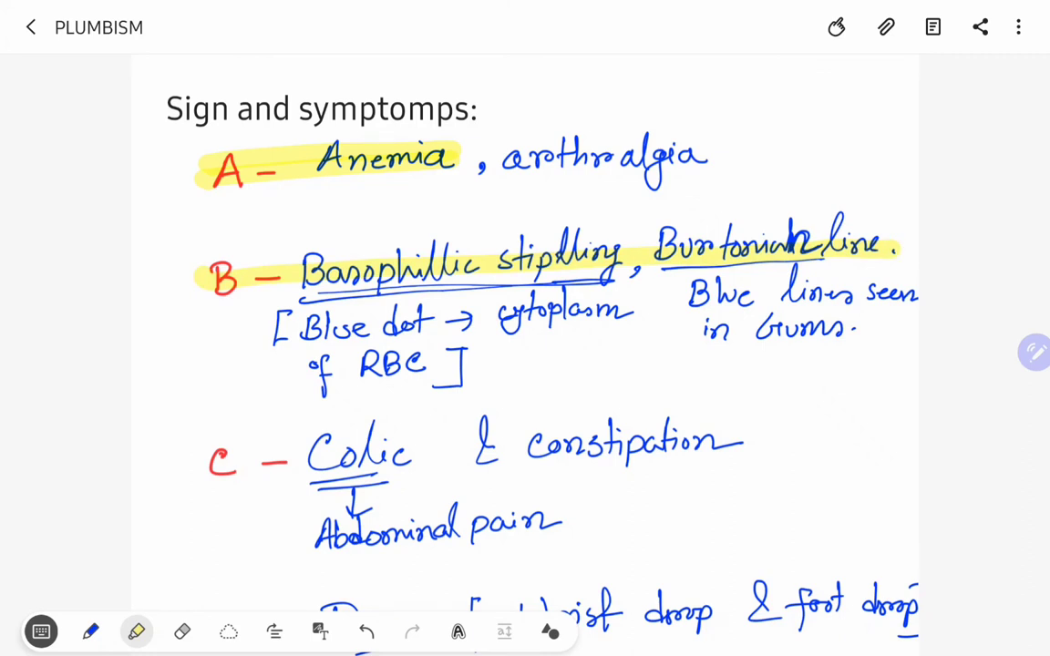
{"action": "scroll", "scroll_direction": "down", "scroll_amount": 3}
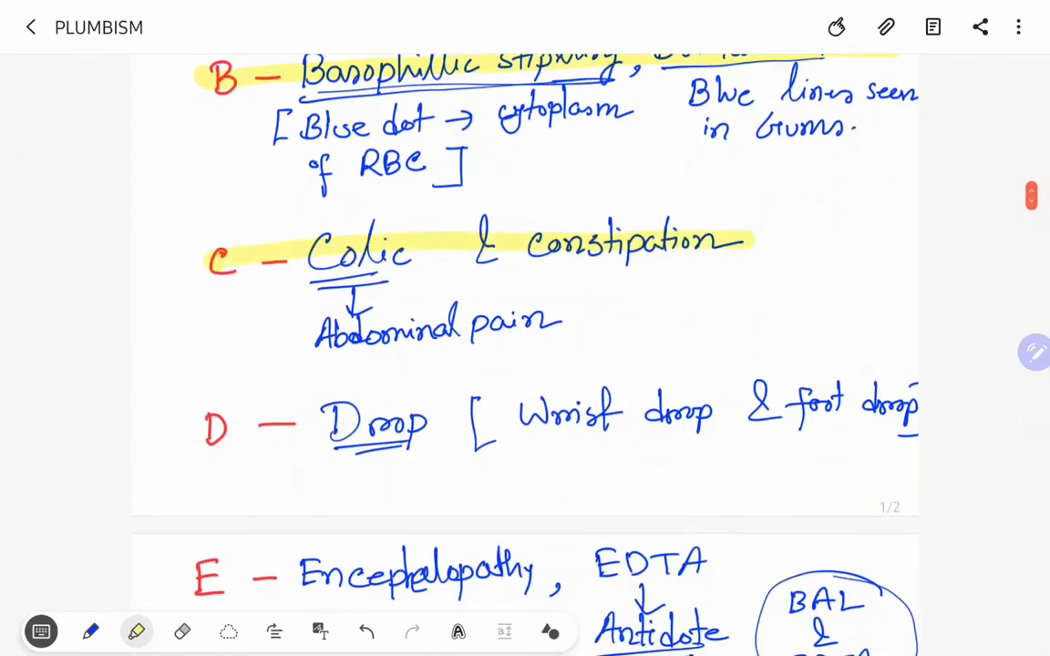
{"action": "scroll", "scroll_direction": "down", "scroll_amount": 3}
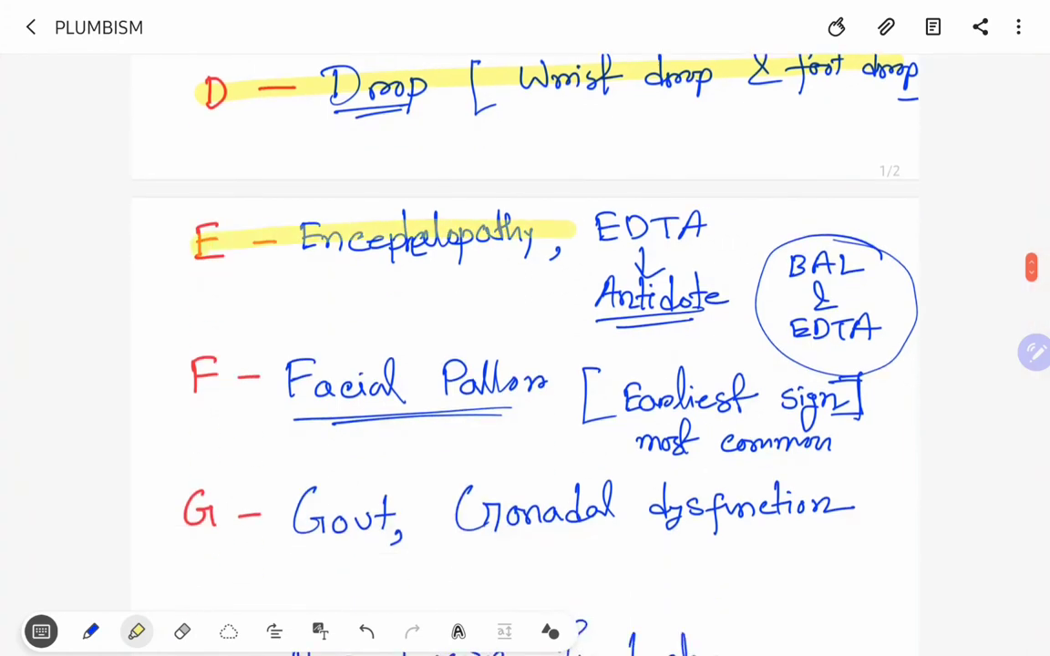
{"action": "scroll", "scroll_direction": "down", "scroll_amount": 3}
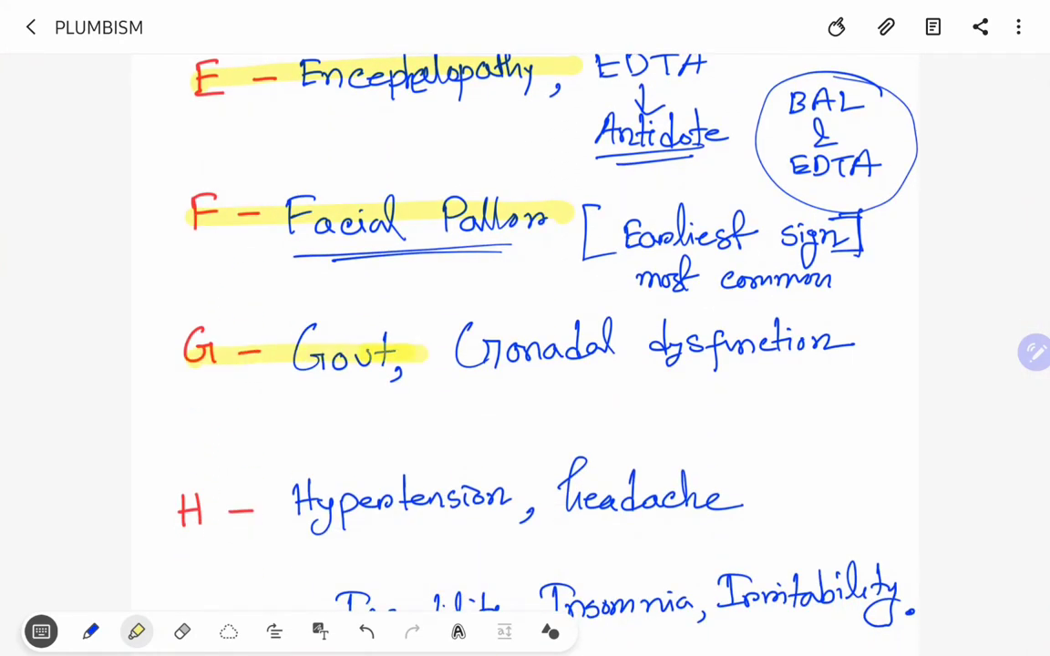
{"action": "scroll", "scroll_direction": "down", "scroll_amount": 3}
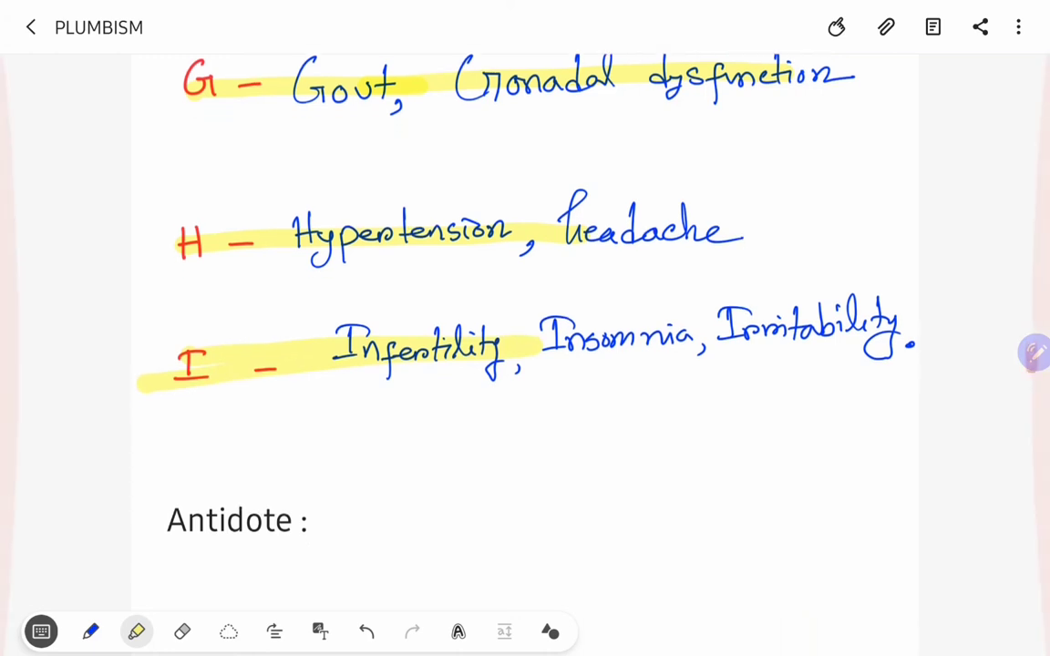
{"action": "scroll", "scroll_direction": "down", "scroll_amount": 3}
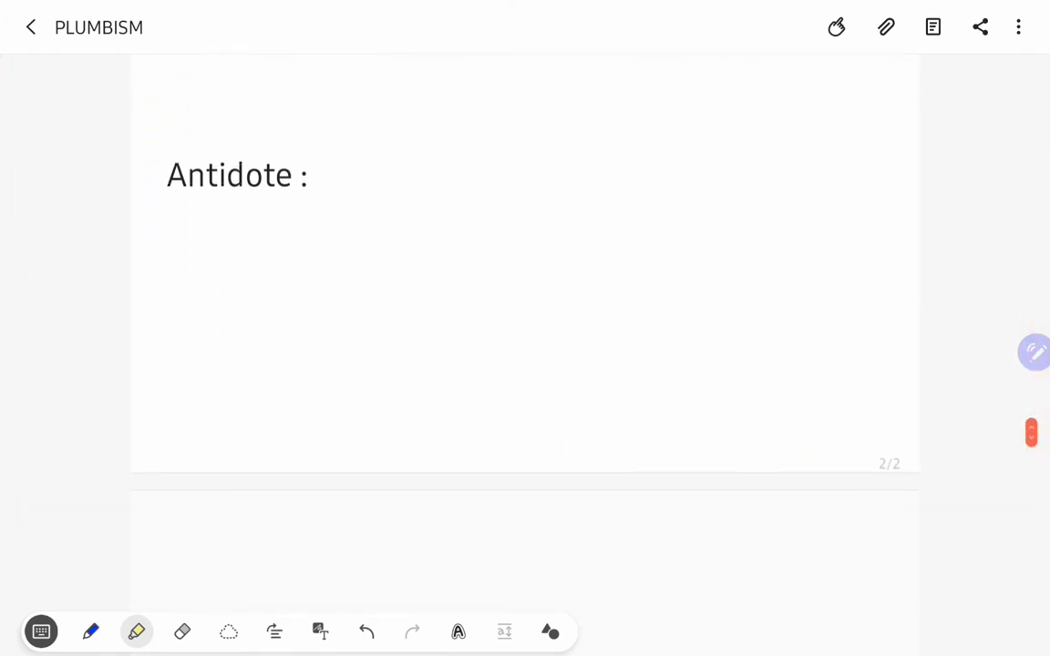
Back in blue ink, write '1 BAL' beside Antidote as the first antidote.
{"action": "scroll", "scroll_direction": "up", "scroll_amount": 3}
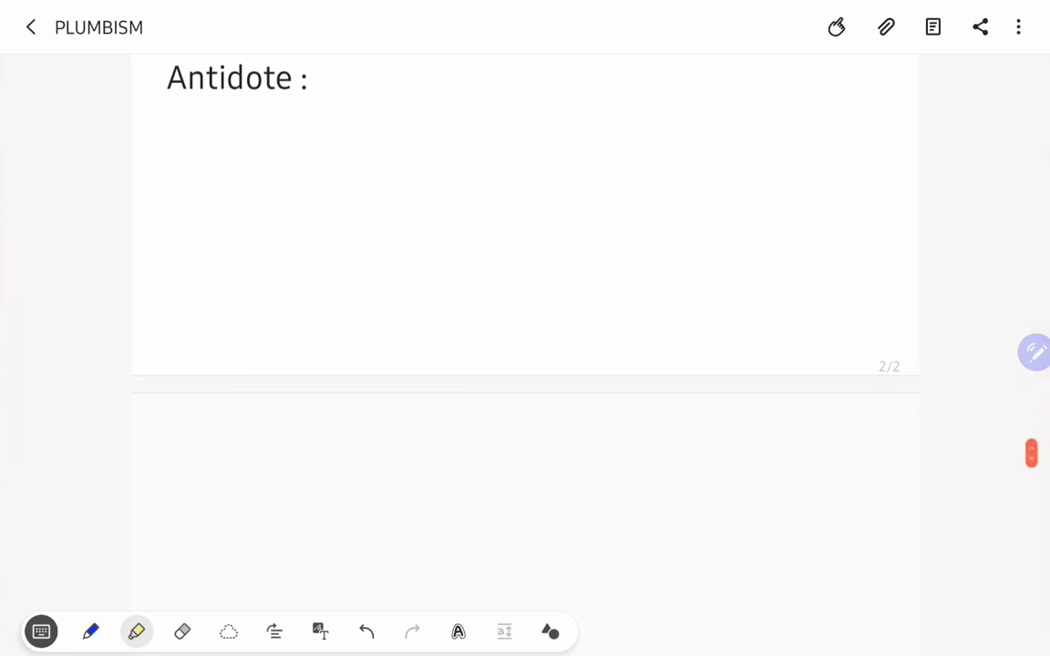
{"action": "scroll", "scroll_direction": "down", "scroll_amount": 3}
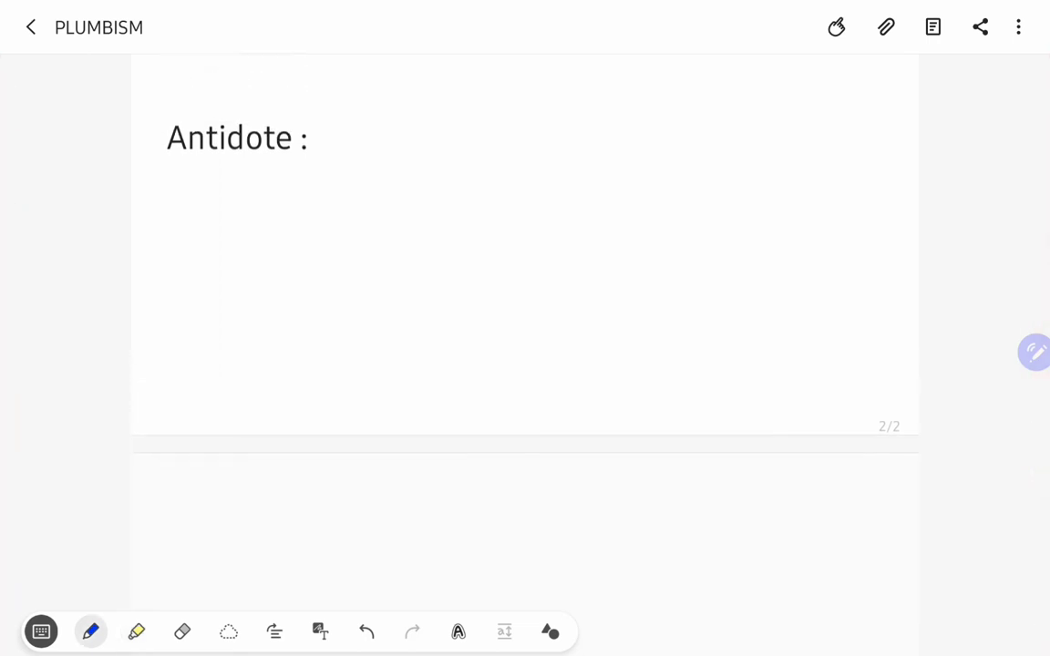
{"action": "left_click", "coordinate": [448, 135]}
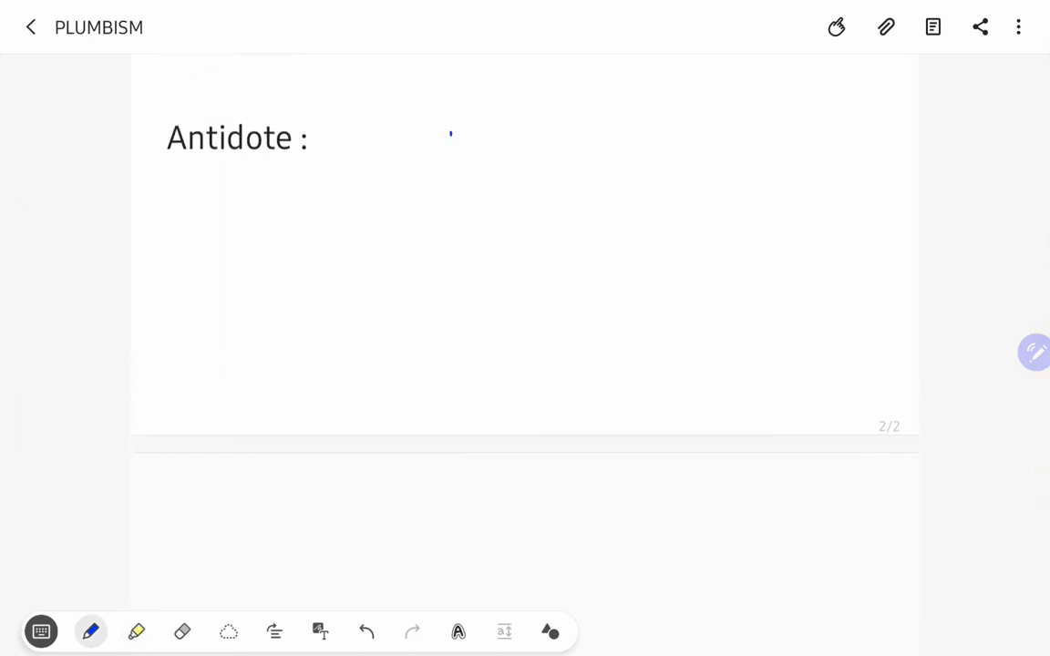
{"action": "left_click_drag", "start_coordinate": [438, 137], "coordinate": [547, 146]}
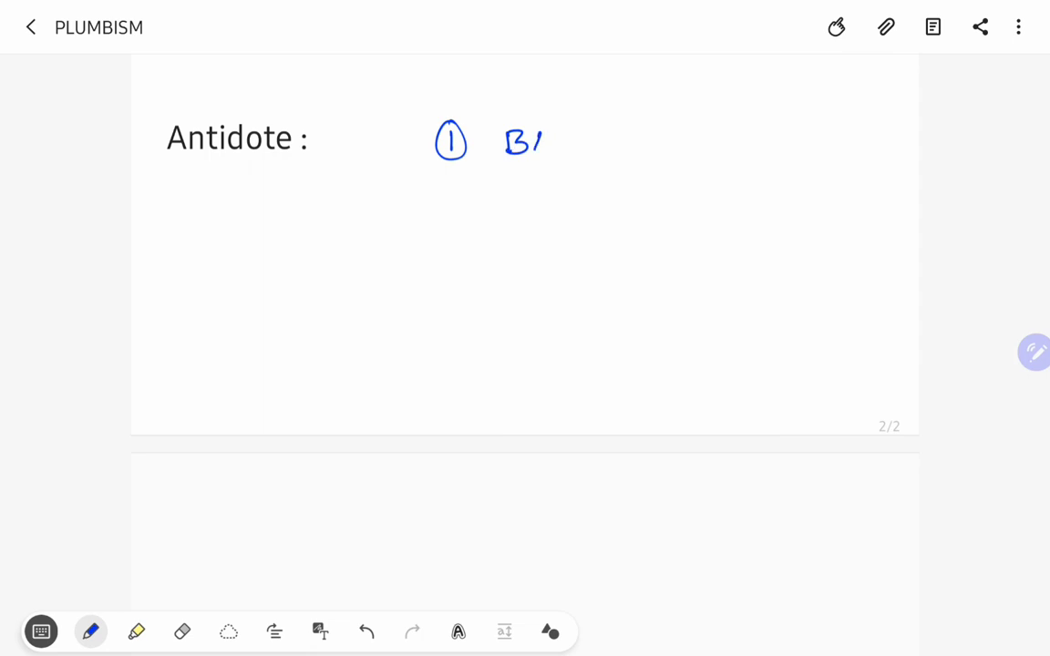
{"action": "left_click_drag", "start_coordinate": [547, 142], "coordinate": [602, 150]}
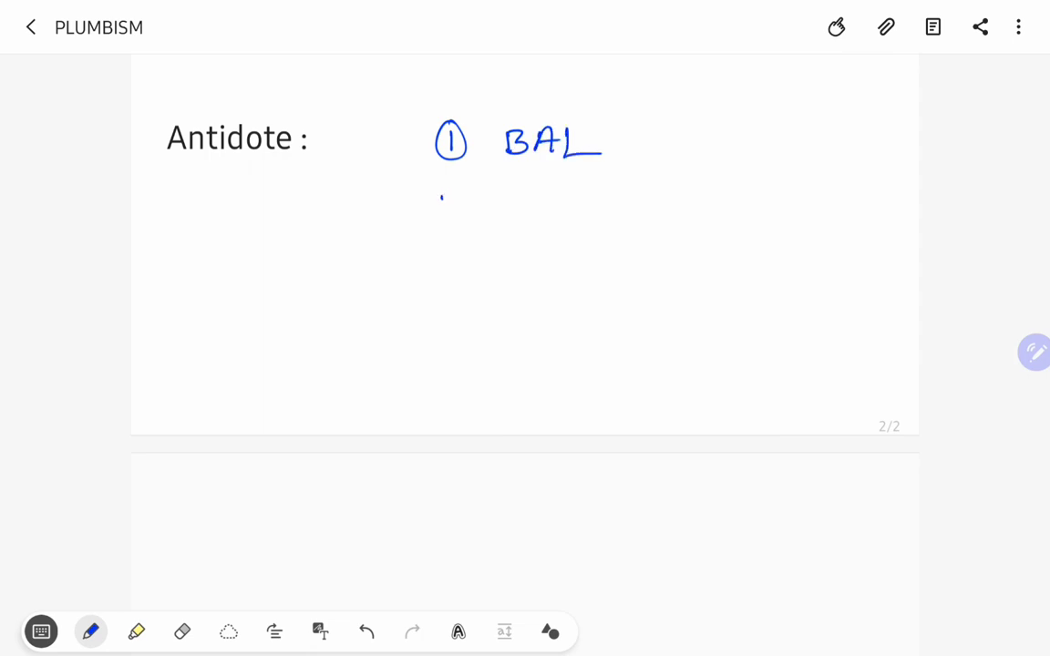
Write '2 CaNa2 EDTA' as the second antidote with EDTA underlined.
{"action": "left_click_drag", "start_coordinate": [446, 197], "coordinate": [446, 215]}
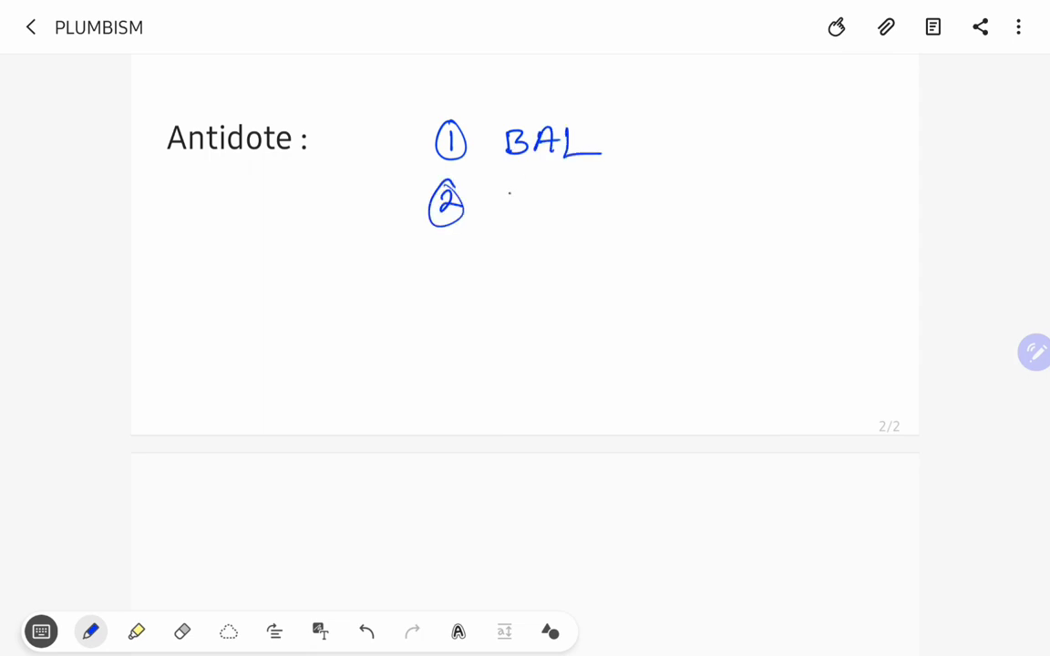
{"action": "left_click_drag", "start_coordinate": [489, 208], "coordinate": [580, 208]}
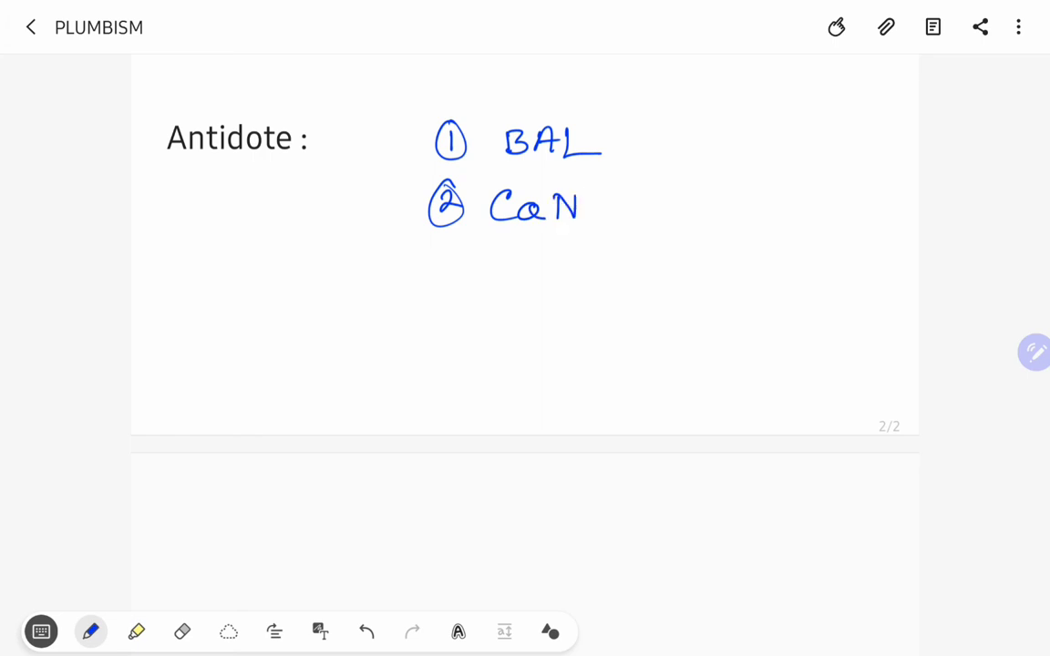
{"action": "left_click_drag", "start_coordinate": [584, 215], "coordinate": [624, 227]}
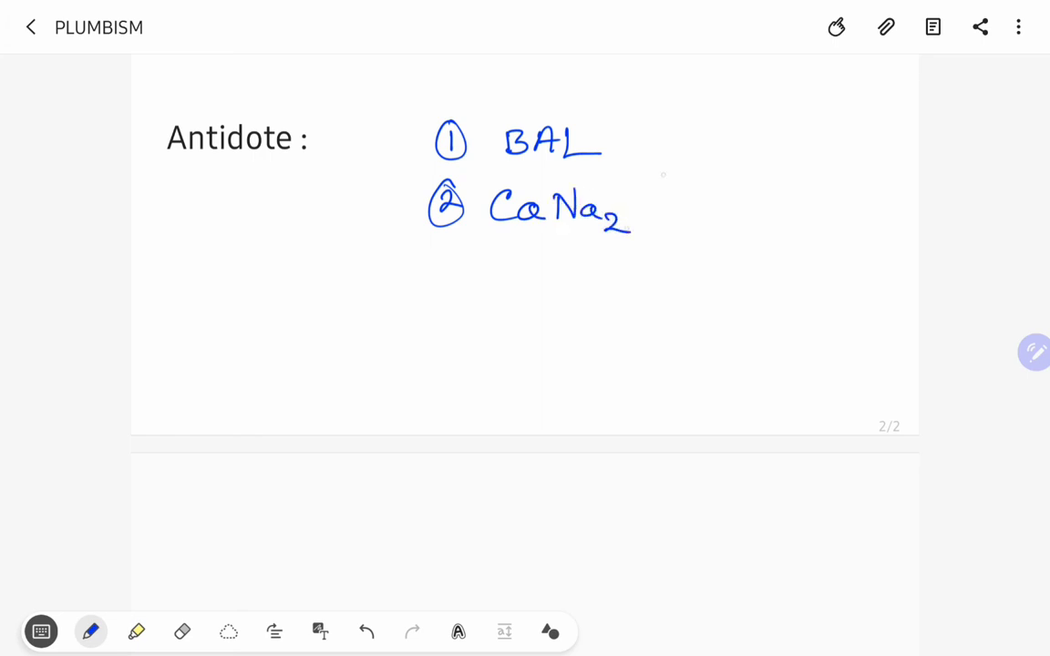
{"action": "left_click_drag", "start_coordinate": [638, 204], "coordinate": [684, 205]}
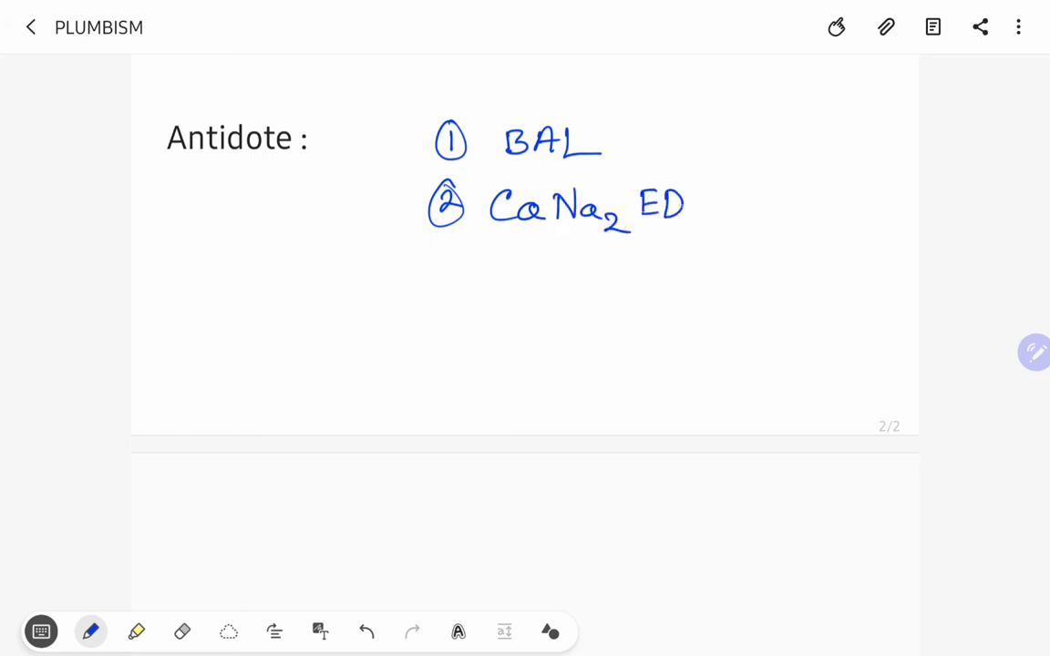
{"action": "left_click_drag", "start_coordinate": [684, 219], "coordinate": [744, 191]}
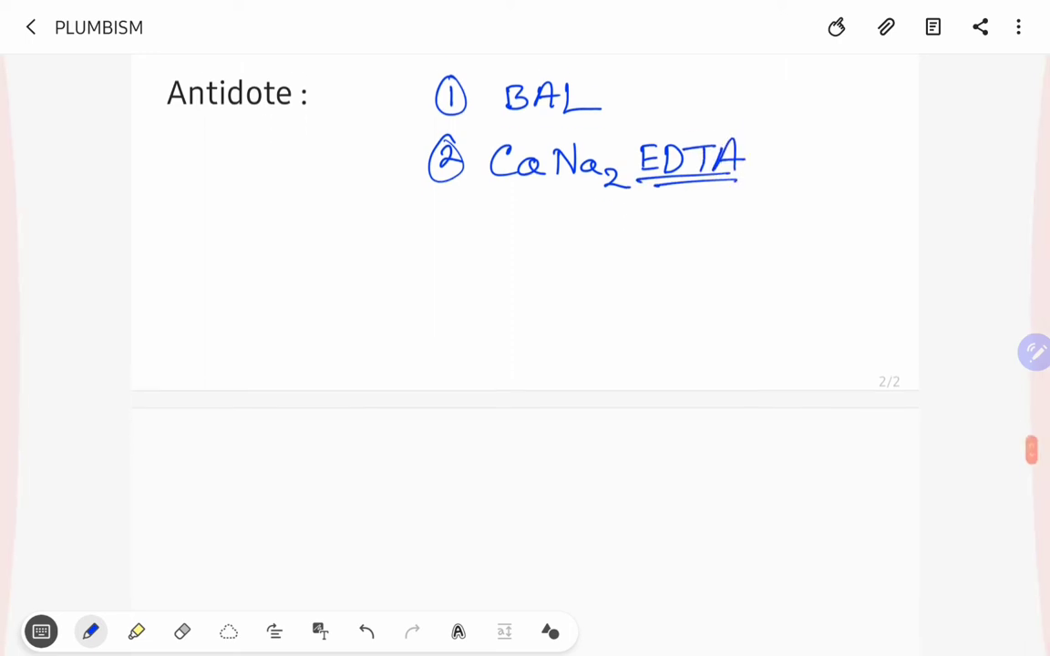
{"action": "scroll", "scroll_direction": "down", "scroll_amount": 3}
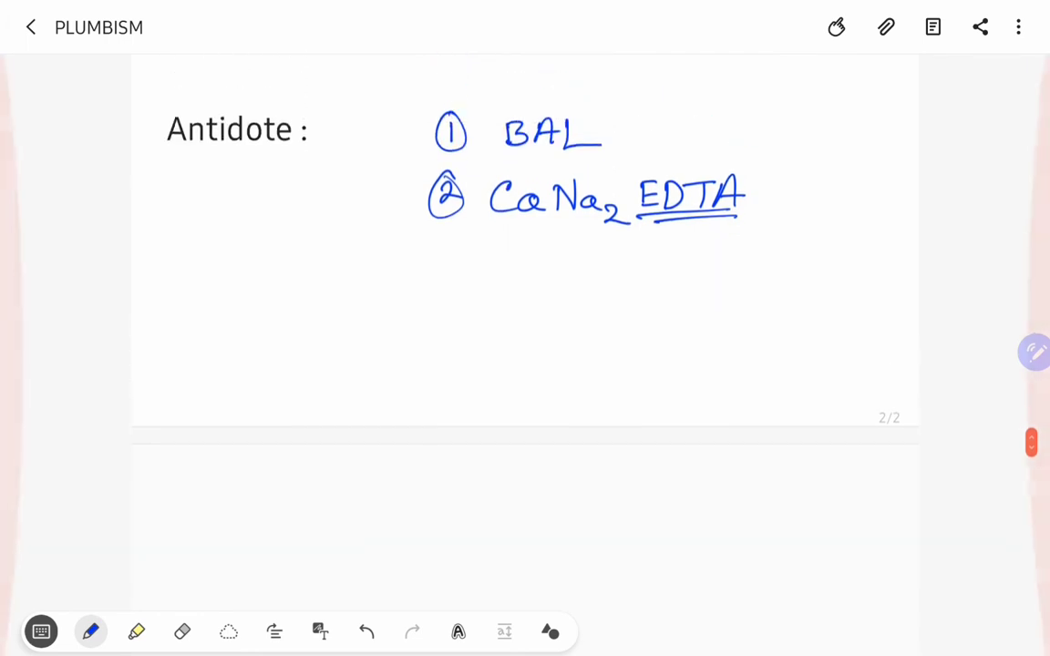
{"action": "scroll", "scroll_direction": "up", "scroll_amount": 3}
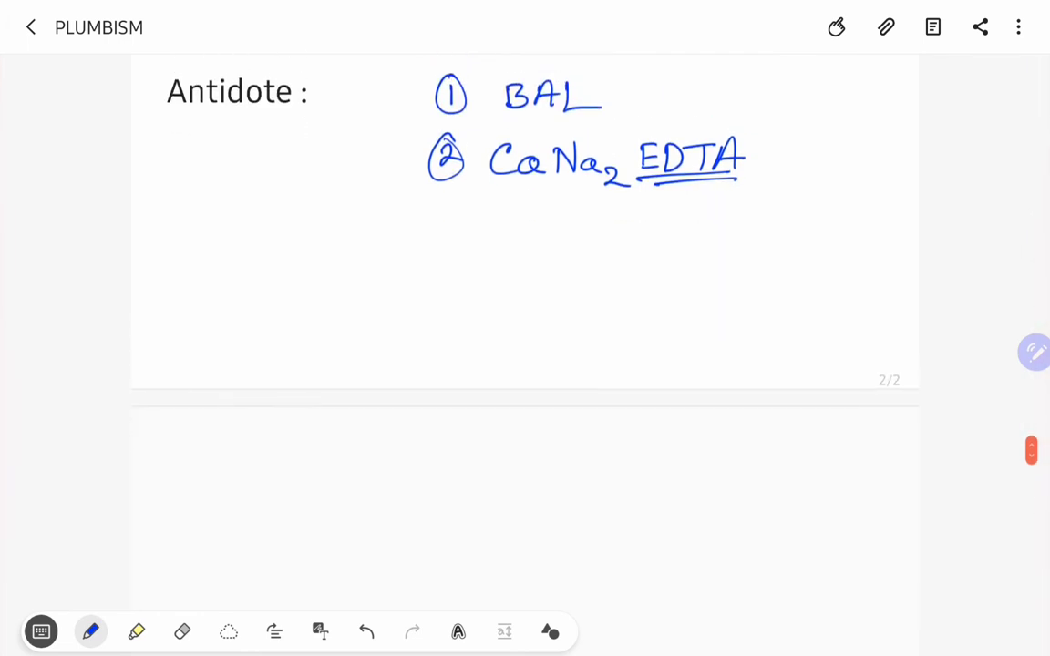
{"action": "scroll", "scroll_direction": "up", "scroll_amount": 3}
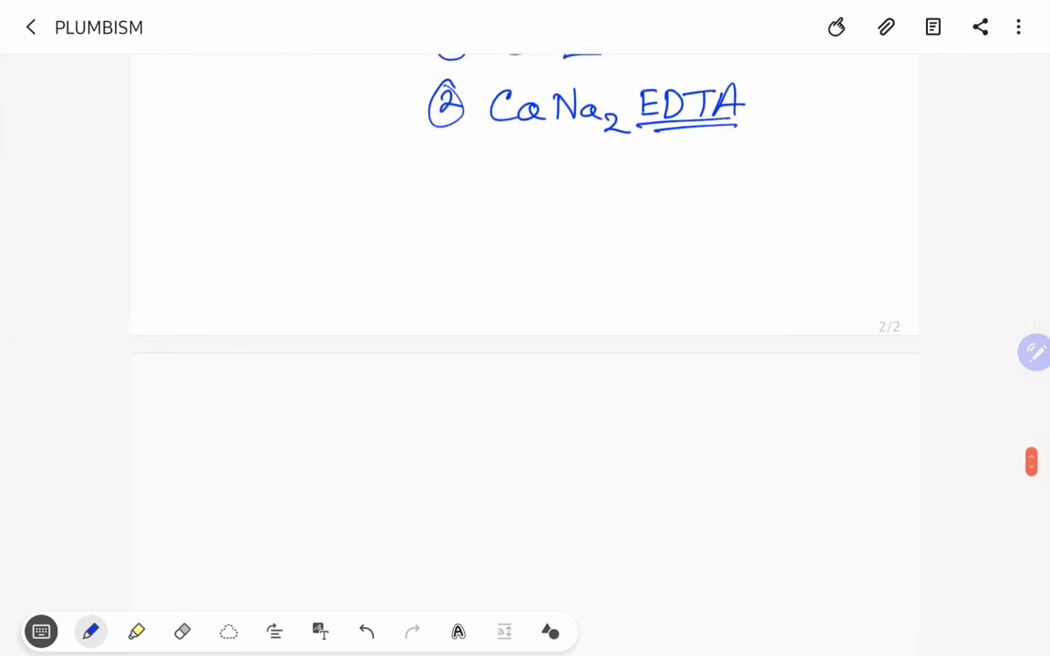
Write 'BAL –' and below it 'EDTA – 1500 mg/m²/d IV infusion'.
{"action": "left_click_drag", "start_coordinate": [202, 204], "coordinate": [259, 173]}
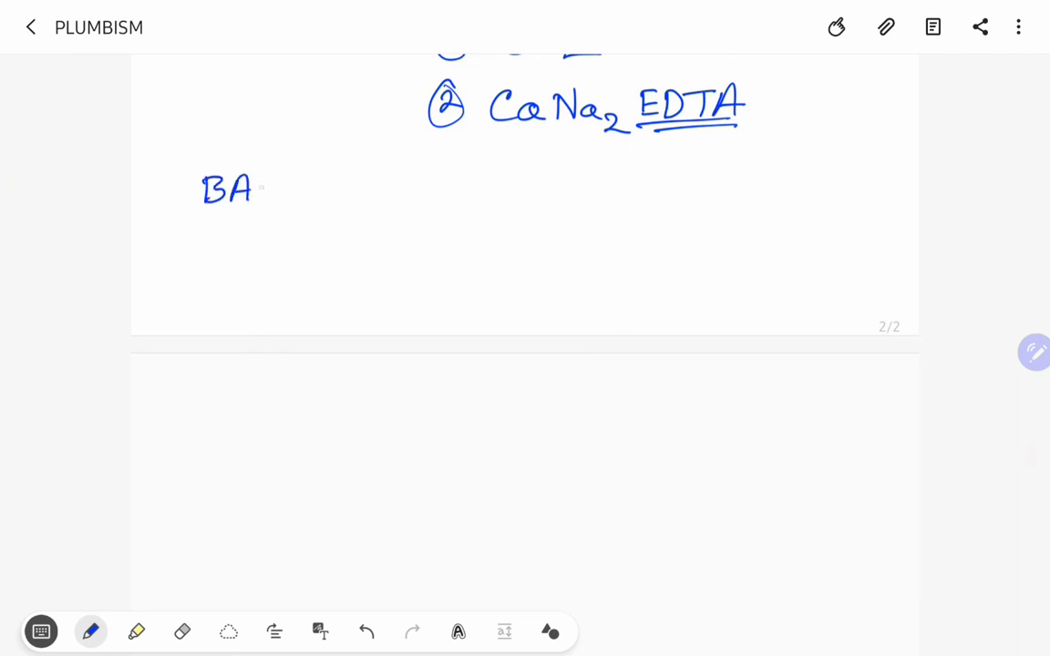
{"action": "left_click_drag", "start_coordinate": [274, 192], "coordinate": [343, 191]}
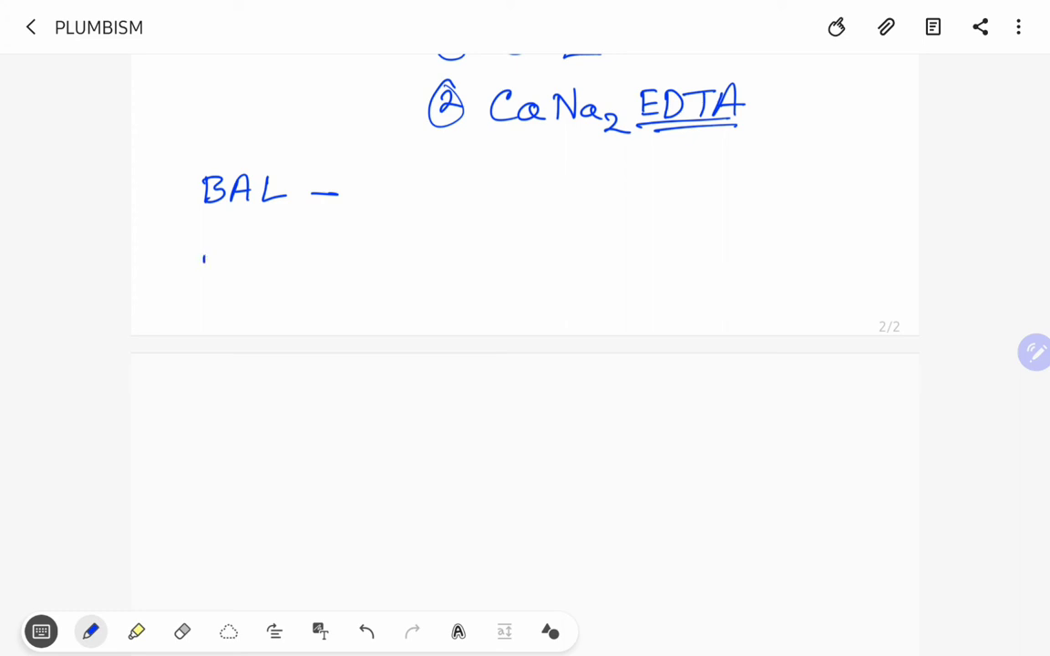
{"action": "left_click_drag", "start_coordinate": [199, 270], "coordinate": [283, 265]}
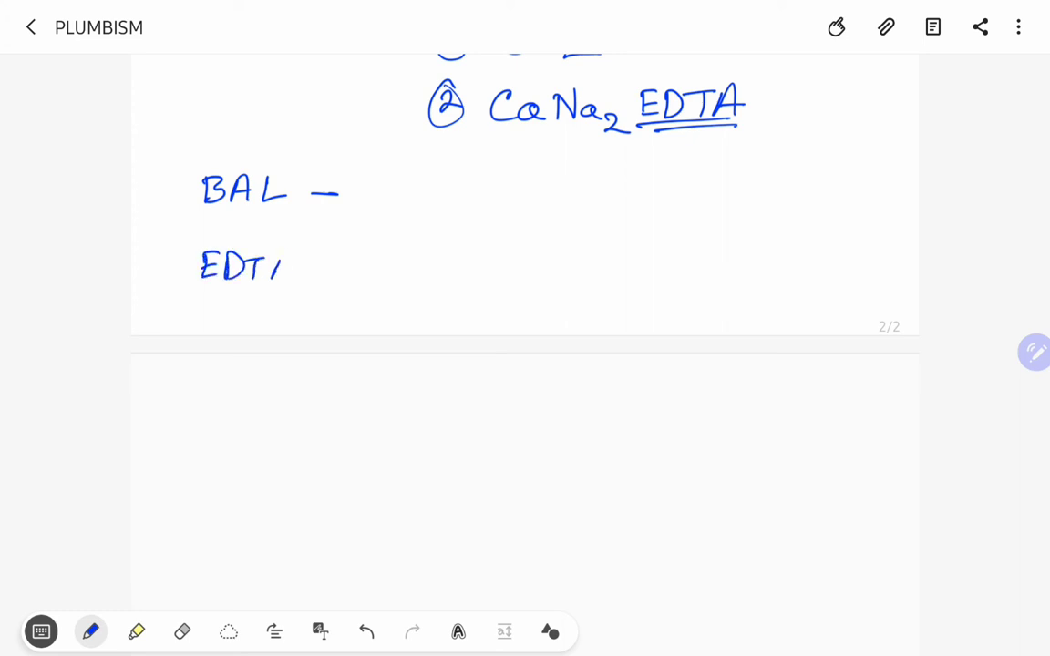
{"action": "left_click_drag", "start_coordinate": [274, 264], "coordinate": [401, 265]}
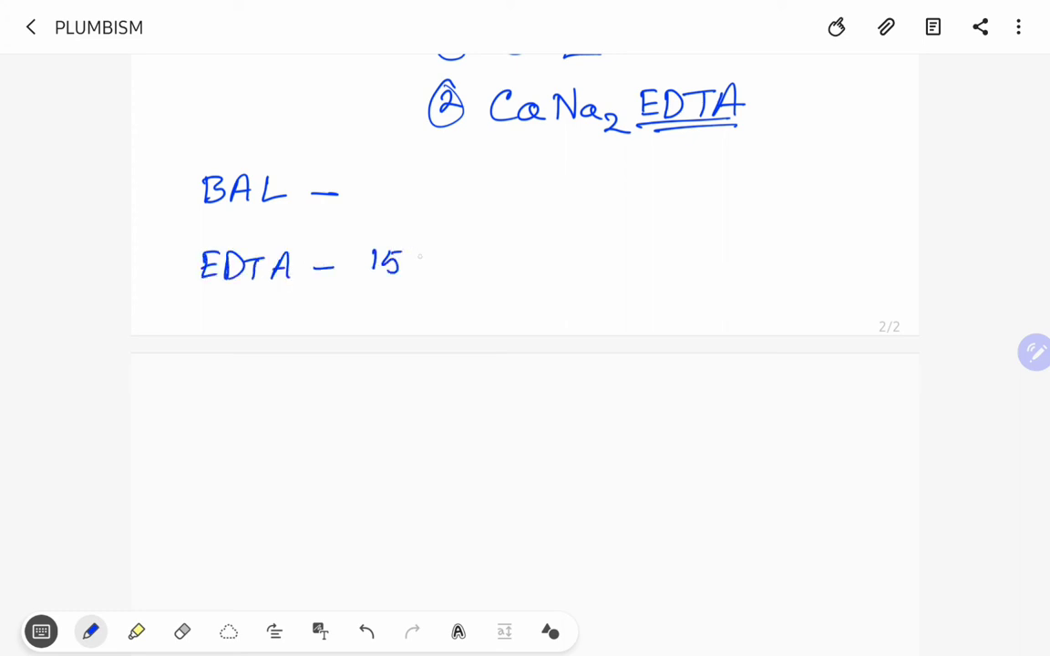
{"action": "left_click_drag", "start_coordinate": [416, 259], "coordinate": [507, 264]}
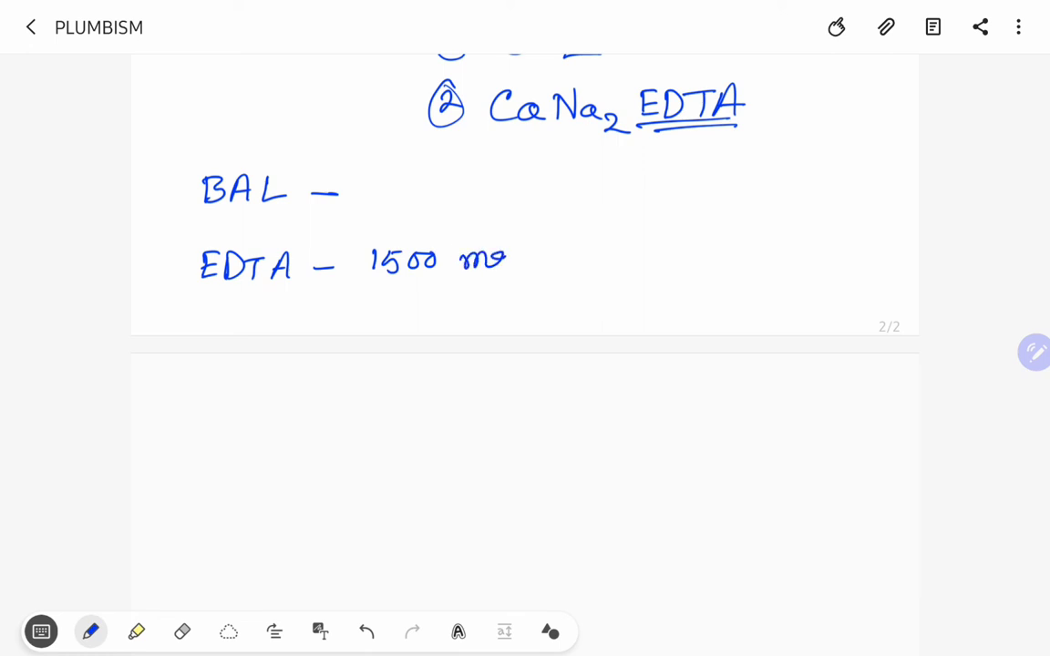
{"action": "left_click_drag", "start_coordinate": [510, 273], "coordinate": [584, 255]}
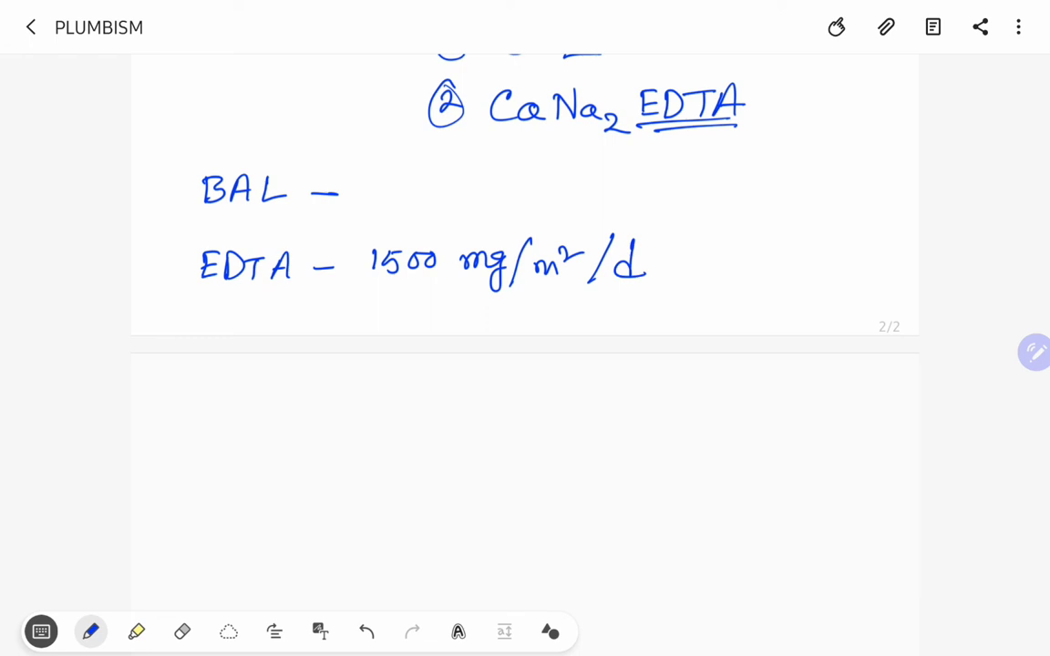
{"action": "left_click_drag", "start_coordinate": [679, 259], "coordinate": [766, 247]}
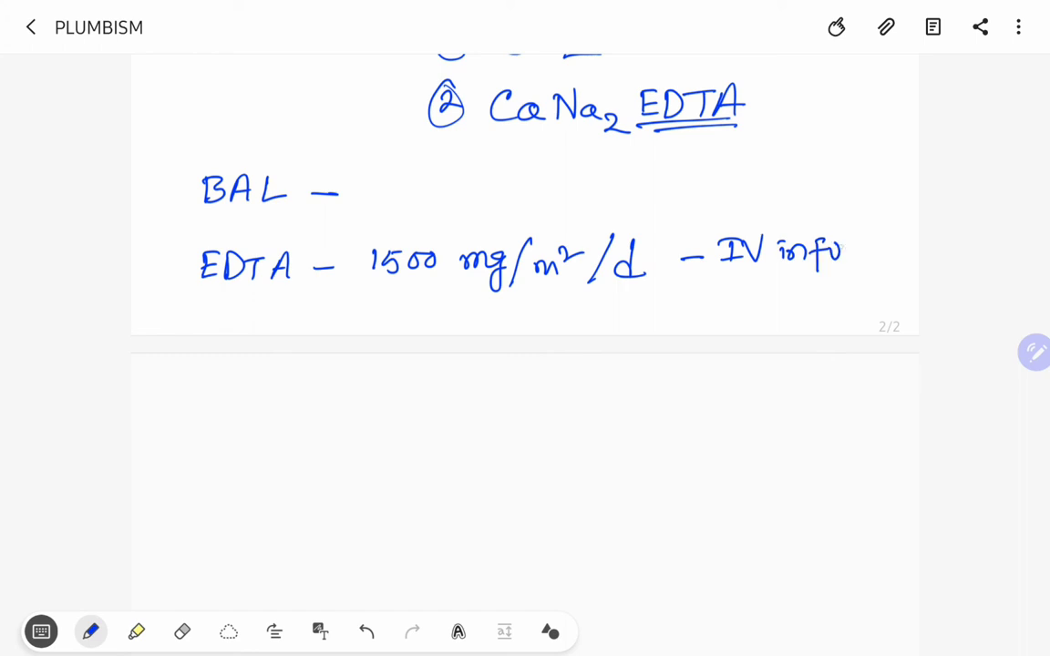
{"action": "left_click_drag", "start_coordinate": [838, 251], "coordinate": [911, 255]}
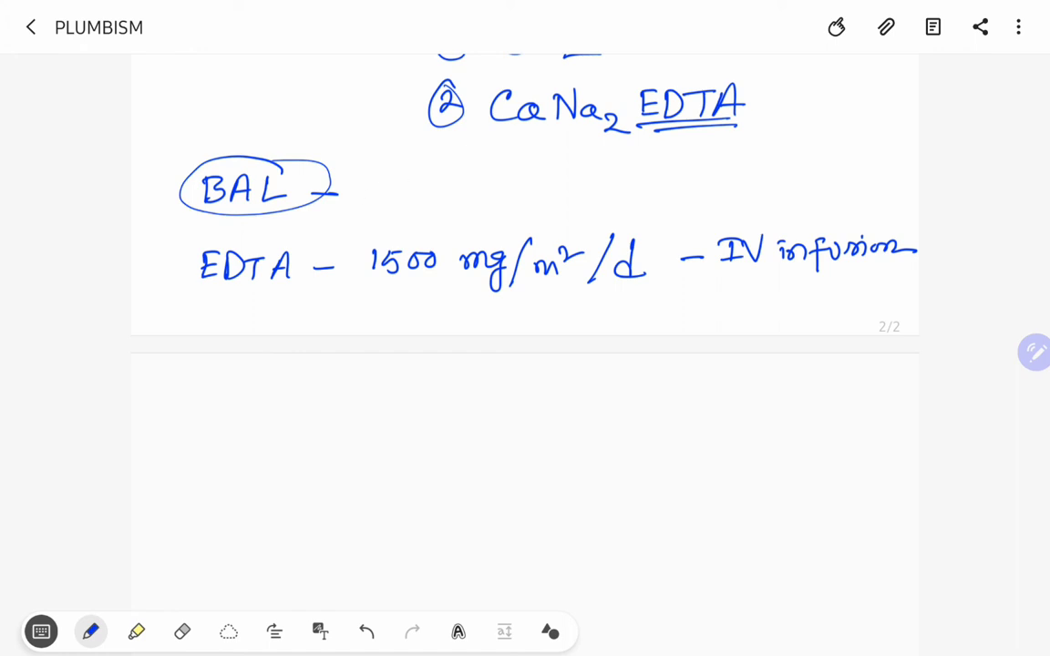
Complete the BAL line with 'Renal failure patients' underlined and brace both lines together.
{"action": "left_click_drag", "start_coordinate": [375, 179], "coordinate": [376, 201]}
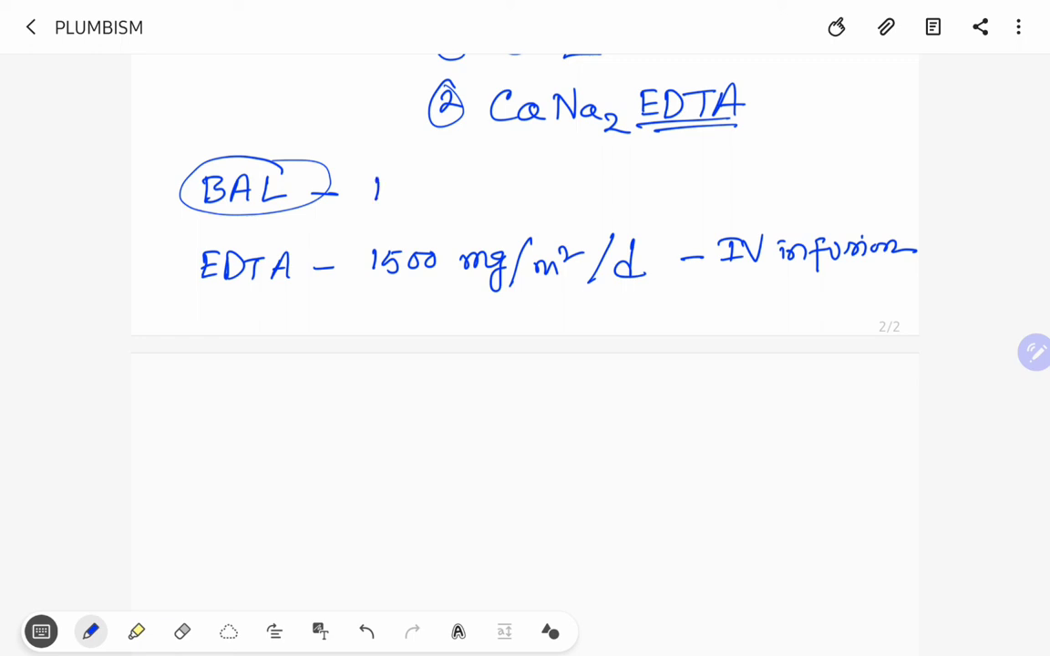
{"action": "left_click_drag", "start_coordinate": [374, 186], "coordinate": [459, 197]}
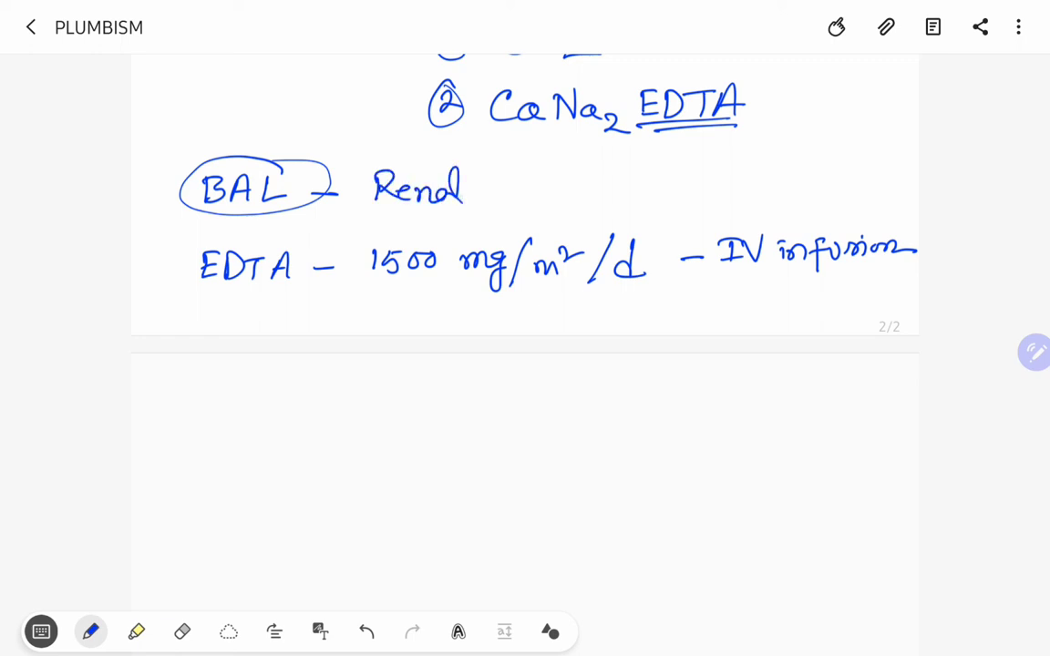
{"action": "left_click_drag", "start_coordinate": [477, 191], "coordinate": [565, 191]}
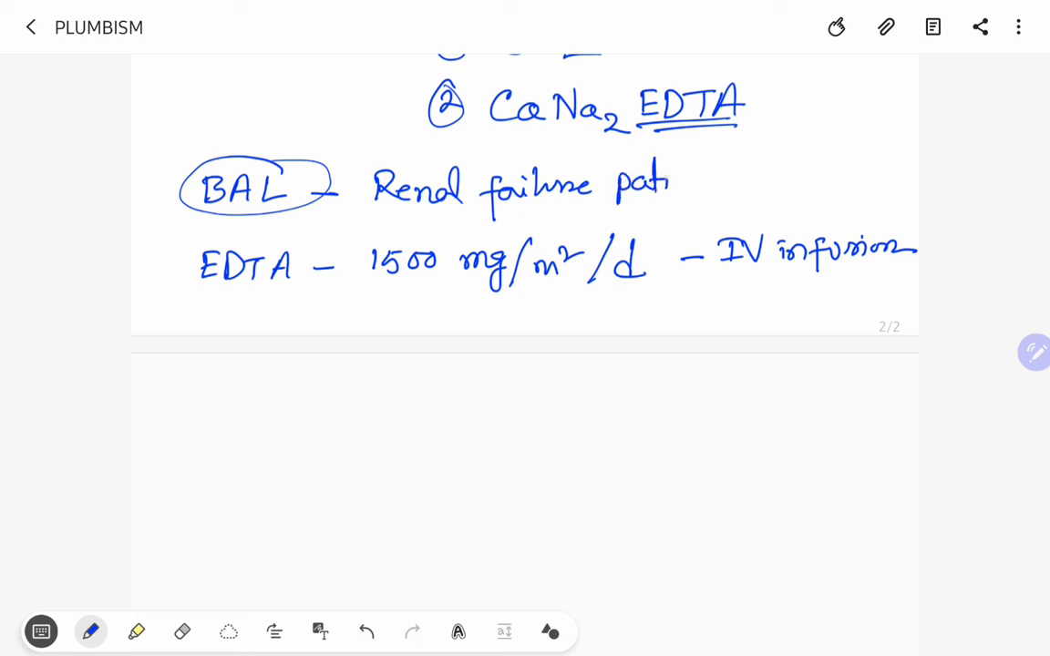
{"action": "left_click_drag", "start_coordinate": [671, 182], "coordinate": [775, 192]}
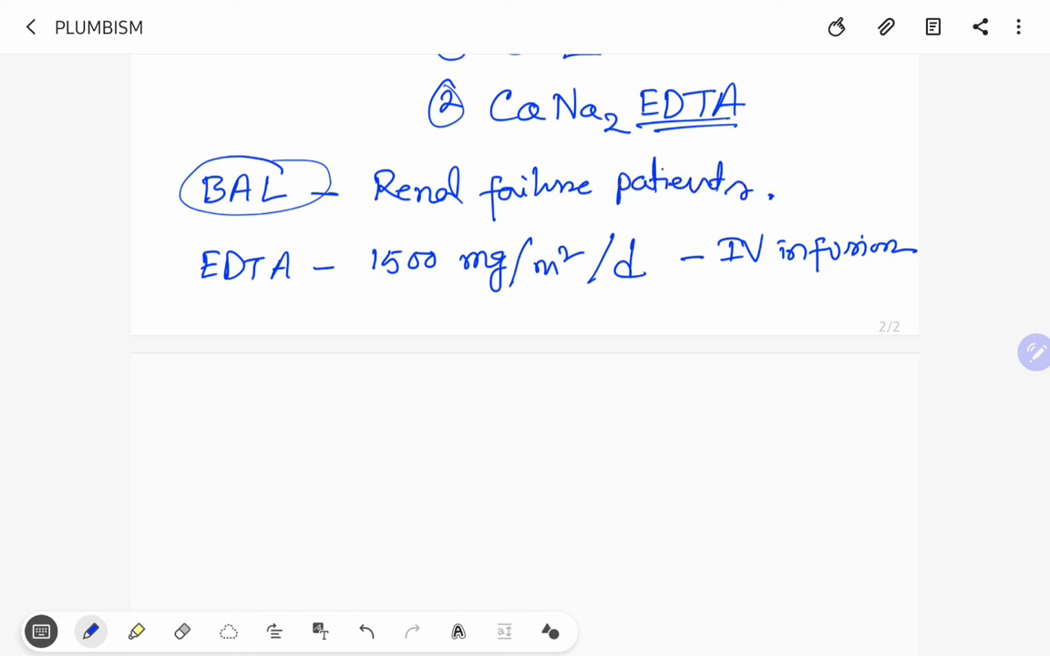
{"action": "left_click_drag", "start_coordinate": [593, 203], "coordinate": [708, 207]}
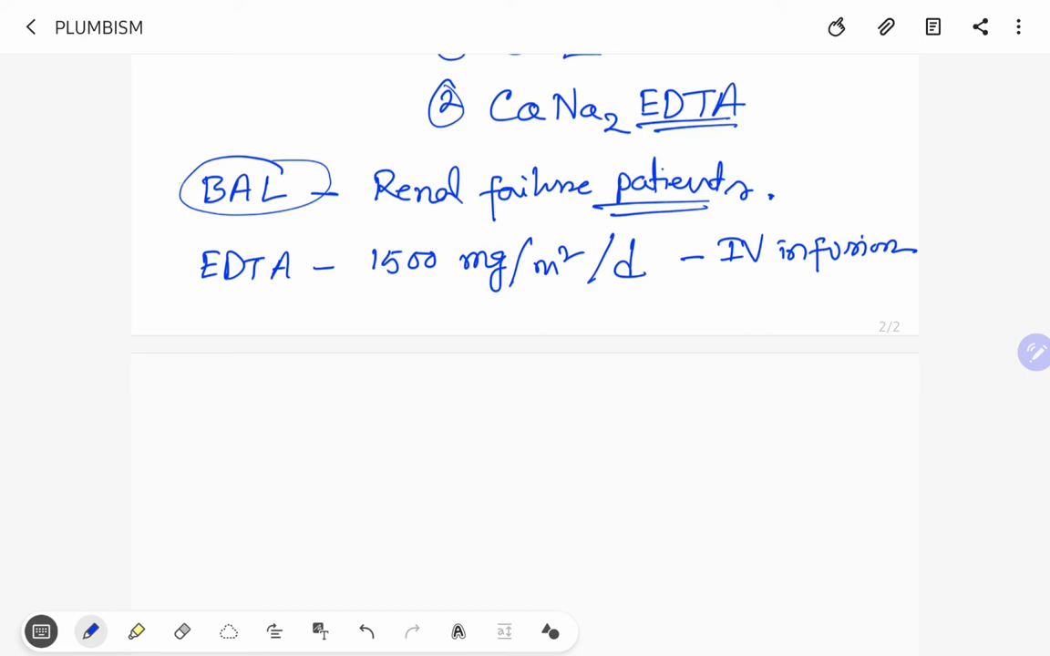
{"action": "left_click_drag", "start_coordinate": [168, 161], "coordinate": [182, 291]}
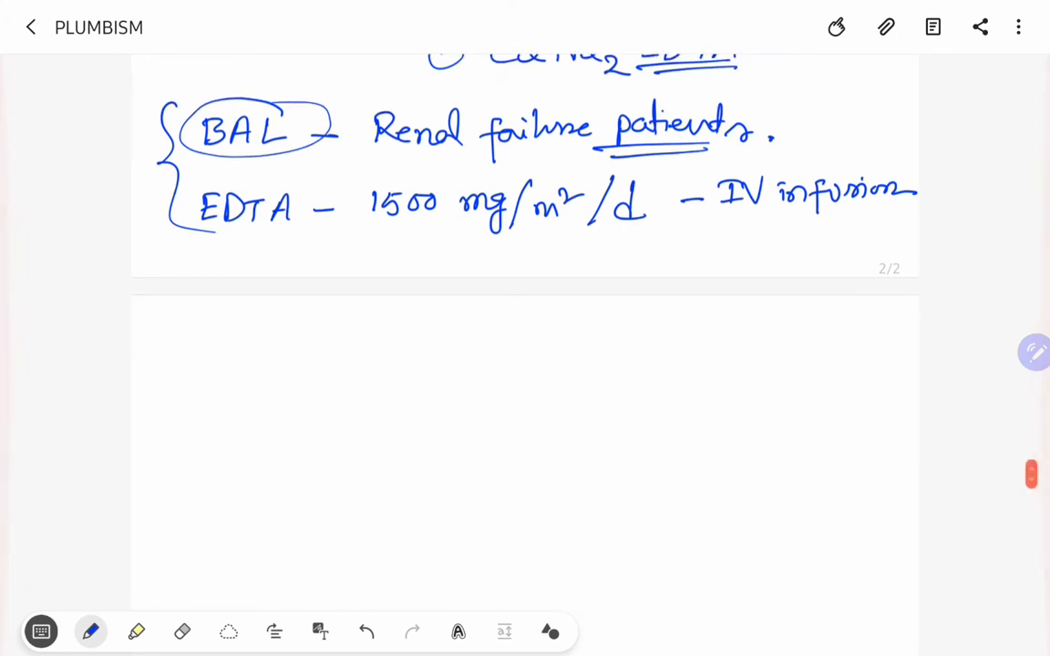
Write 'BAL analogues – DMSA' on a new line on the next page.
{"action": "left_click_drag", "start_coordinate": [186, 306], "coordinate": [186, 332]}
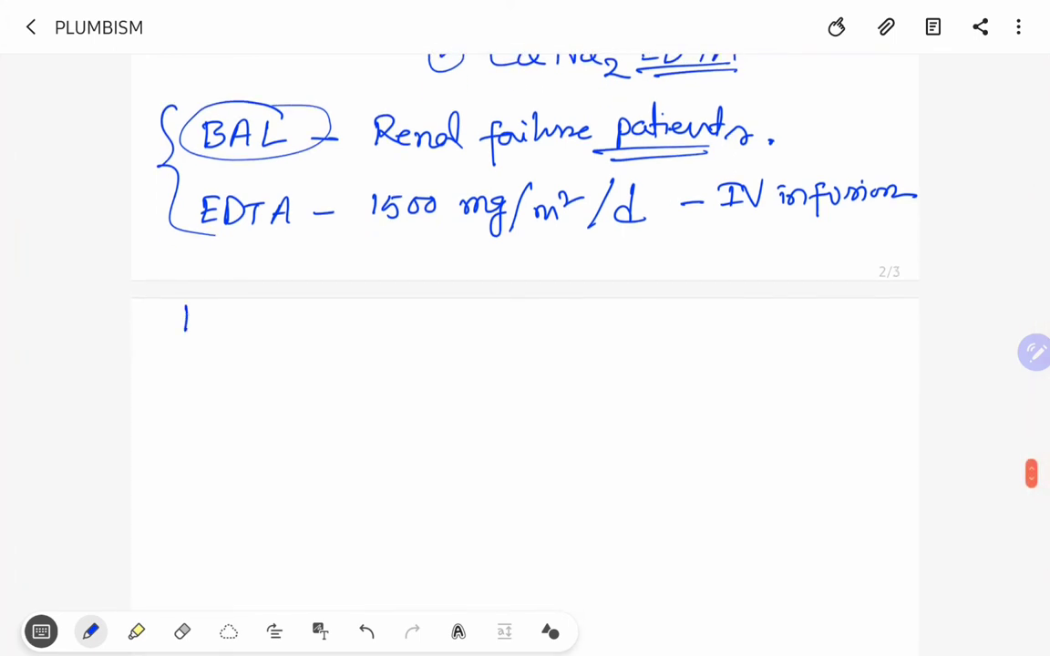
{"action": "left_click_drag", "start_coordinate": [182, 319], "coordinate": [264, 324]}
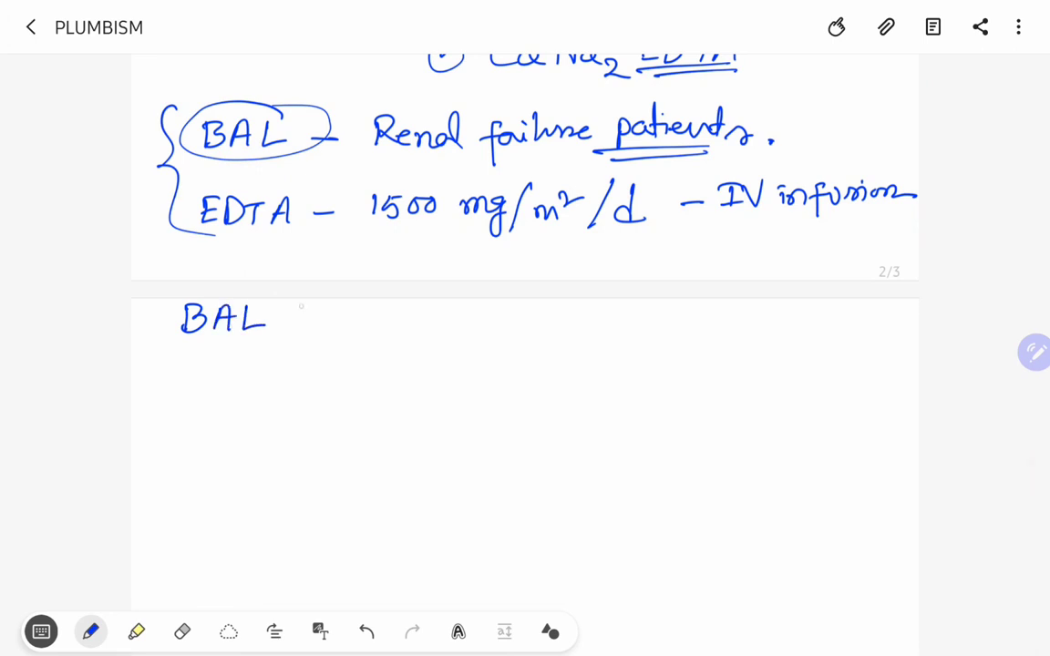
{"action": "left_click_drag", "start_coordinate": [291, 319], "coordinate": [361, 325]}
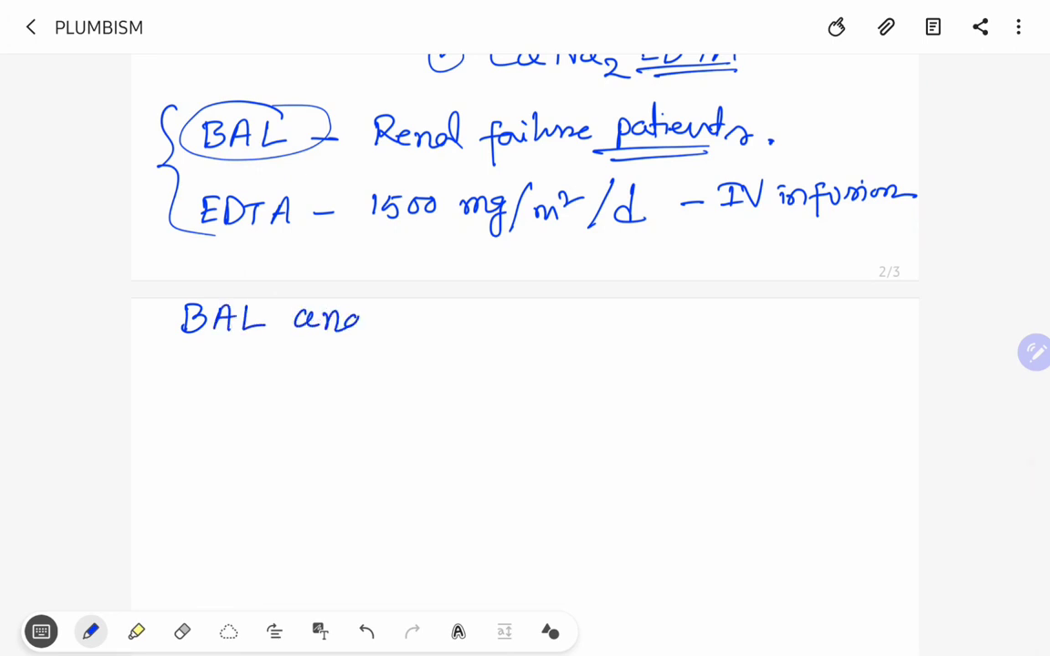
{"action": "left_click_drag", "start_coordinate": [365, 314], "coordinate": [423, 328]}
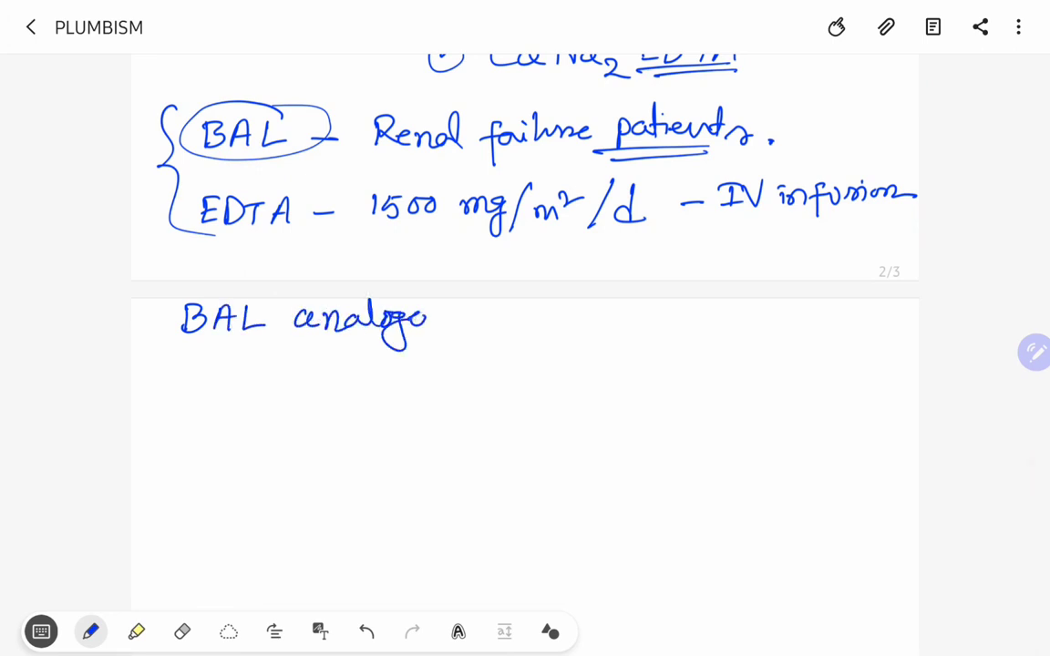
{"action": "left_click_drag", "start_coordinate": [419, 319], "coordinate": [547, 319]}
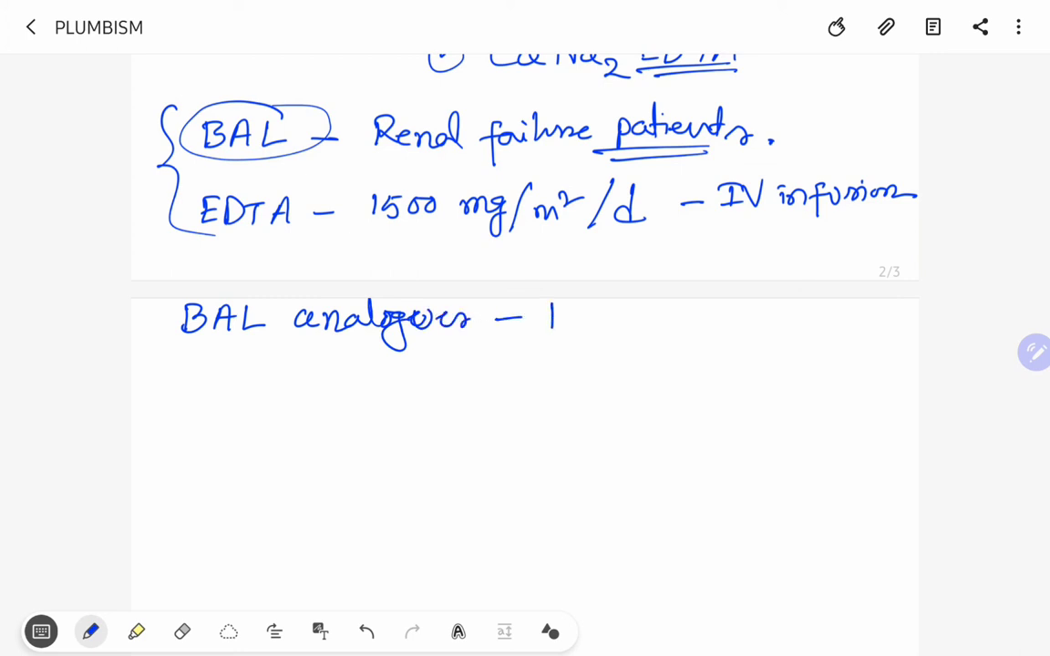
{"action": "left_click_drag", "start_coordinate": [547, 319], "coordinate": [666, 325]}
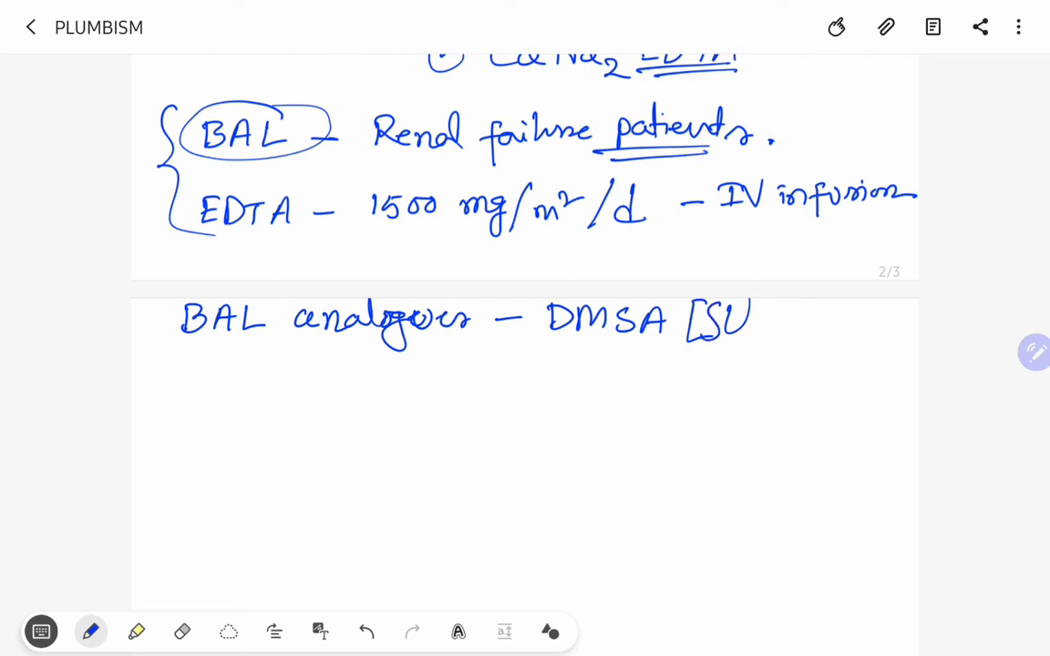
Add '[Succimer]' after DMSA and write 'DMPS –' on the line below.
{"action": "left_click_drag", "start_coordinate": [757, 324], "coordinate": [784, 329]}
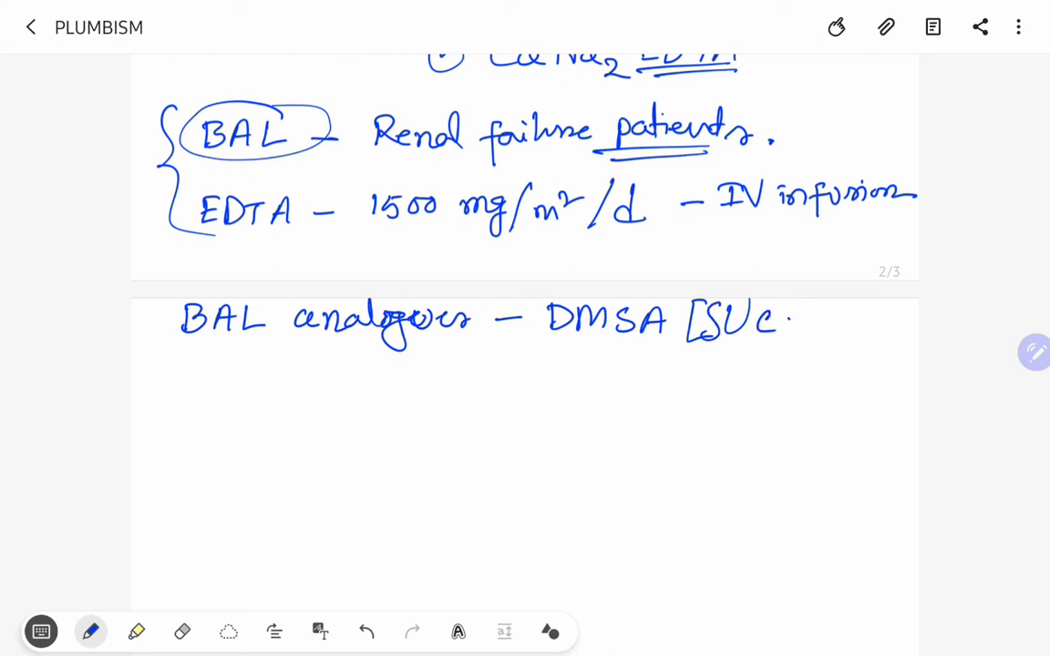
{"action": "left_click_drag", "start_coordinate": [766, 319], "coordinate": [890, 319]}
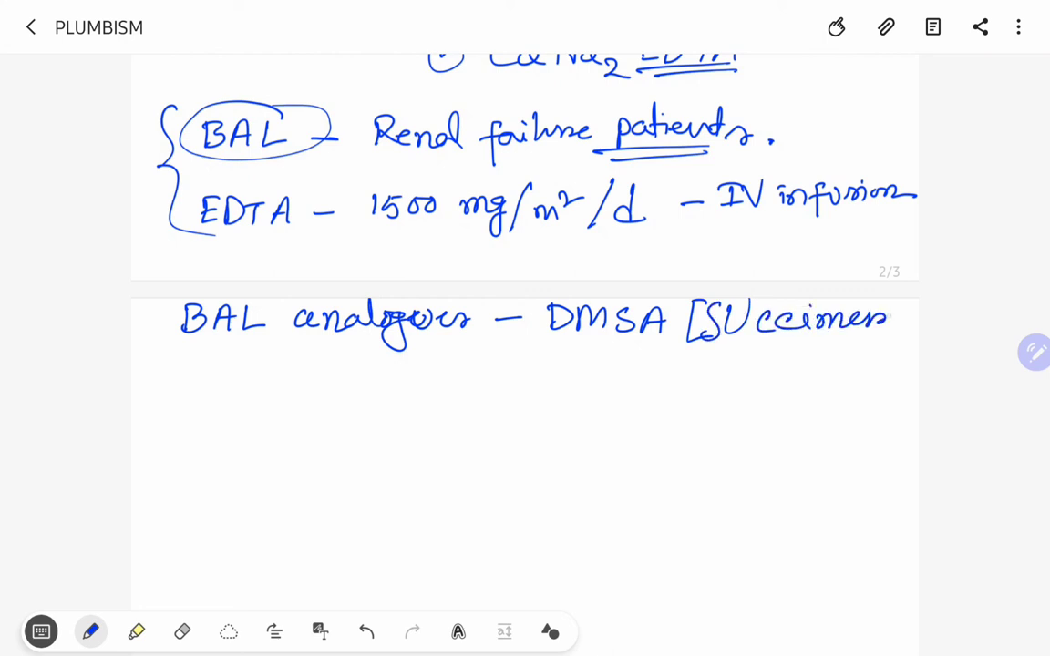
{"action": "left_click_drag", "start_coordinate": [890, 310], "coordinate": [911, 337]}
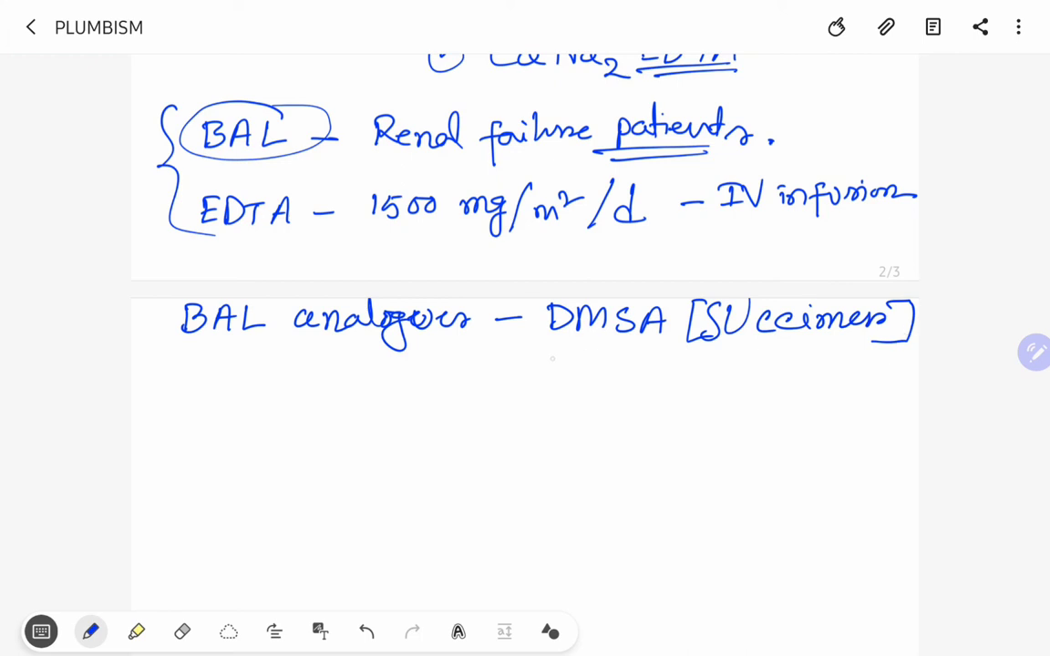
{"action": "left_click_drag", "start_coordinate": [550, 374], "coordinate": [638, 374]}
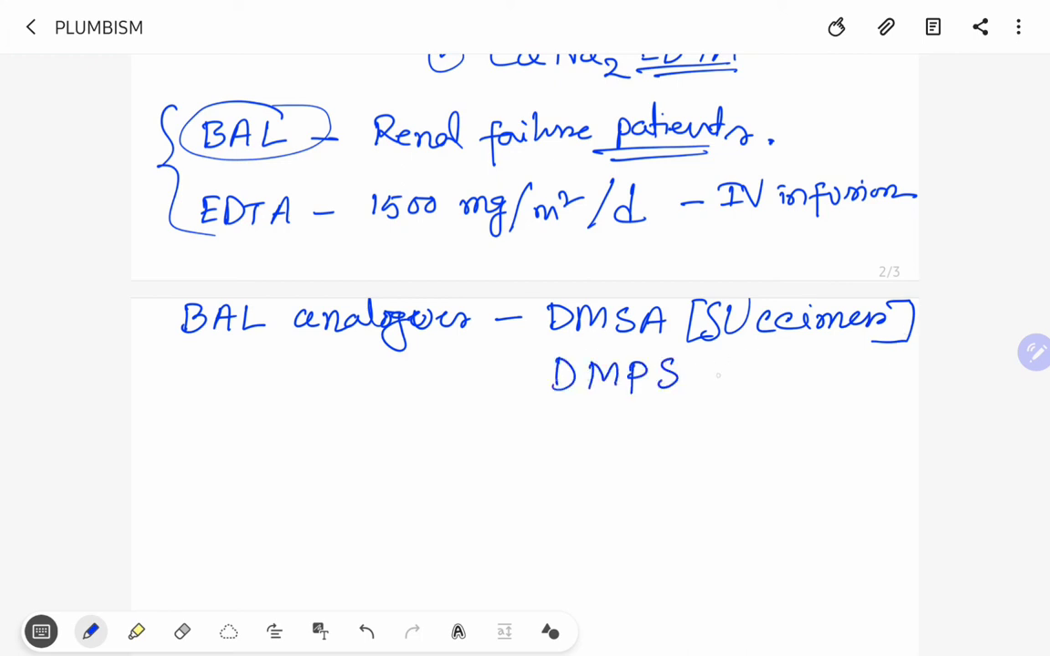
{"action": "left_click_drag", "start_coordinate": [708, 374], "coordinate": [744, 374]}
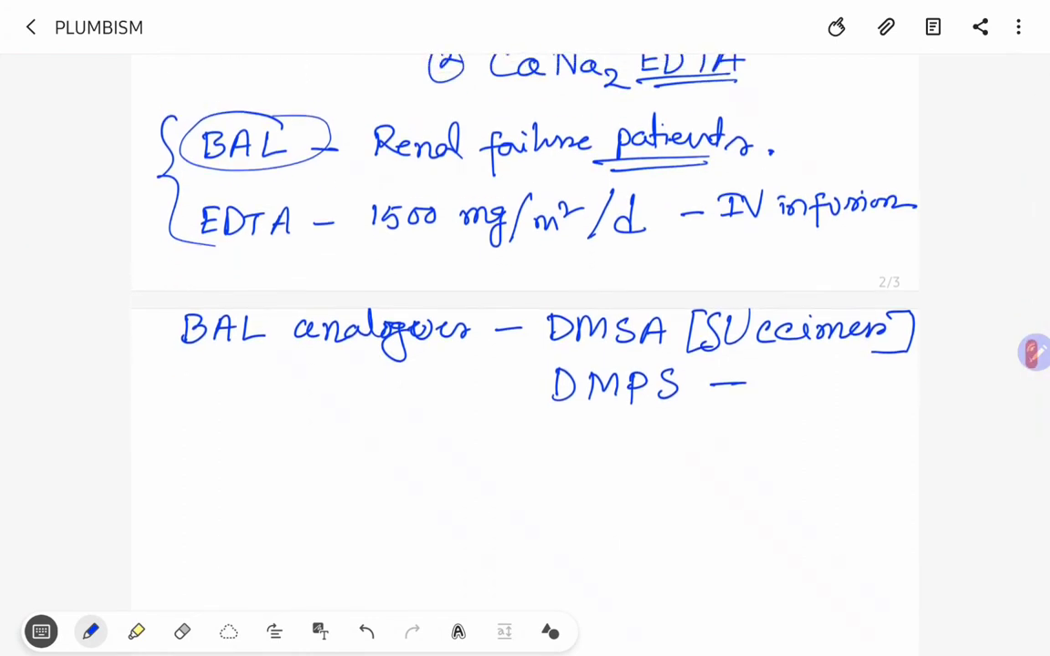
Stroke yellow highlight across the BAL renal failure line.
{"action": "scroll", "scroll_direction": "up", "scroll_amount": 3}
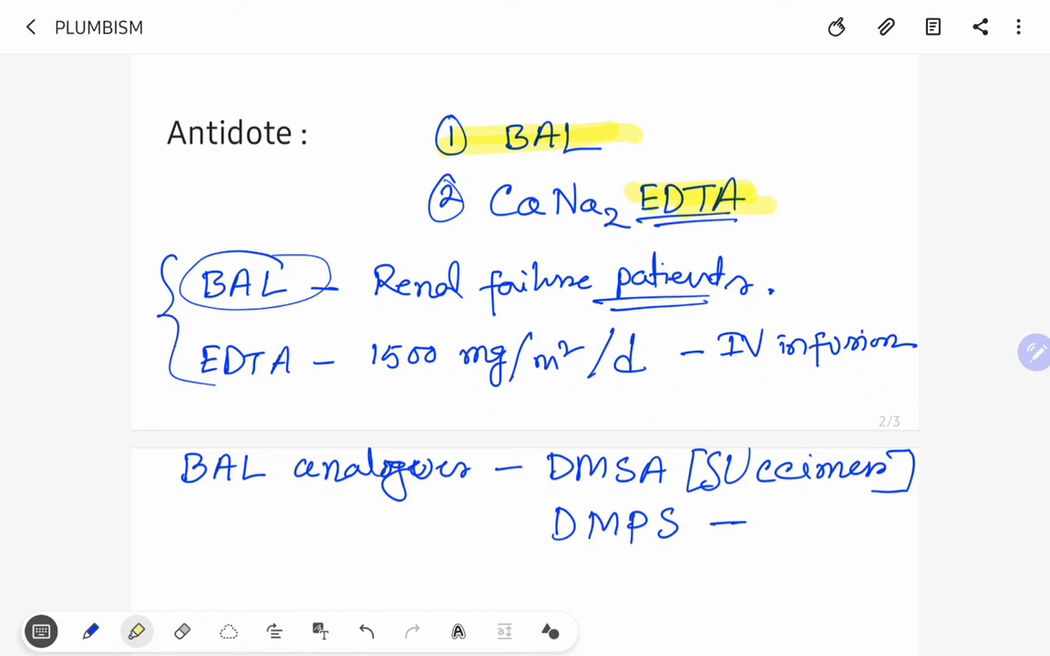
{"action": "left_click_drag", "start_coordinate": [191, 290], "coordinate": [766, 290]}
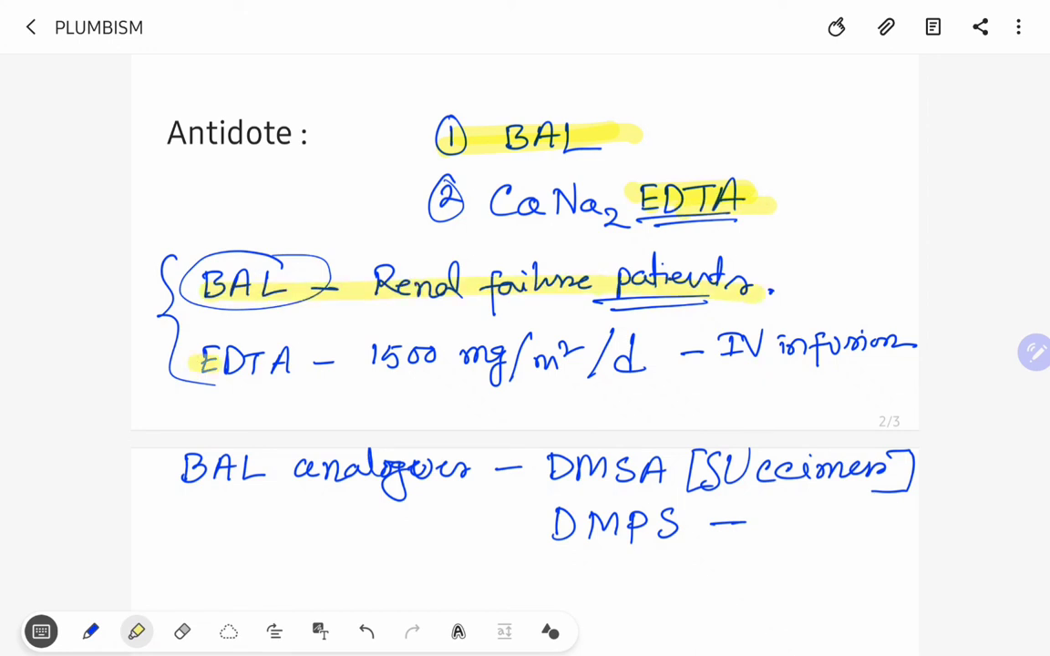